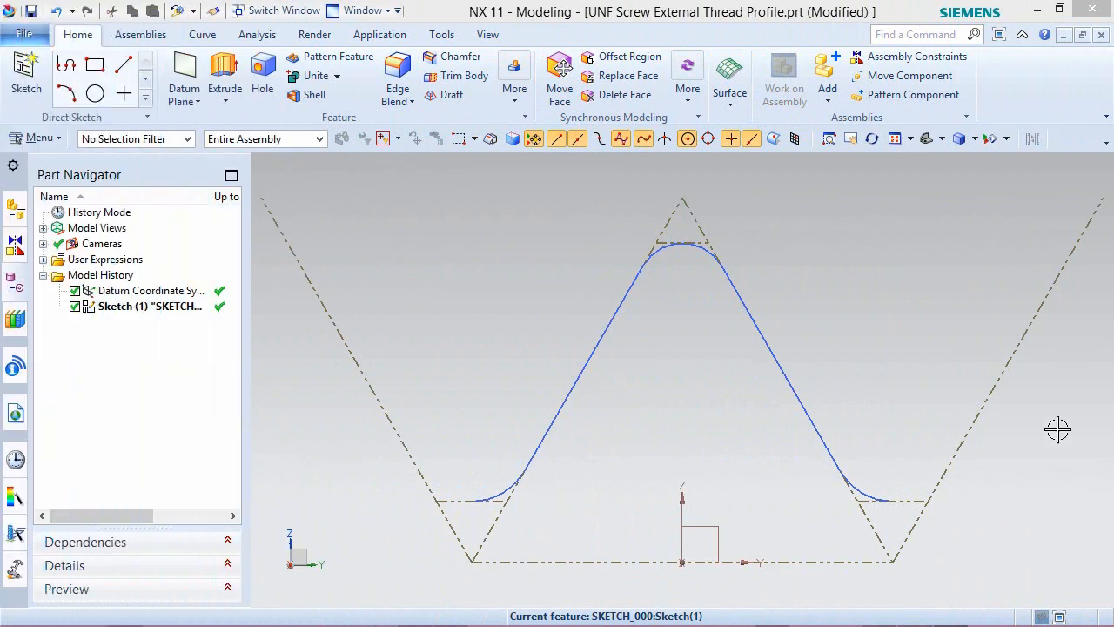
{"action": "mouse_move", "coordinate": [648, 28]}
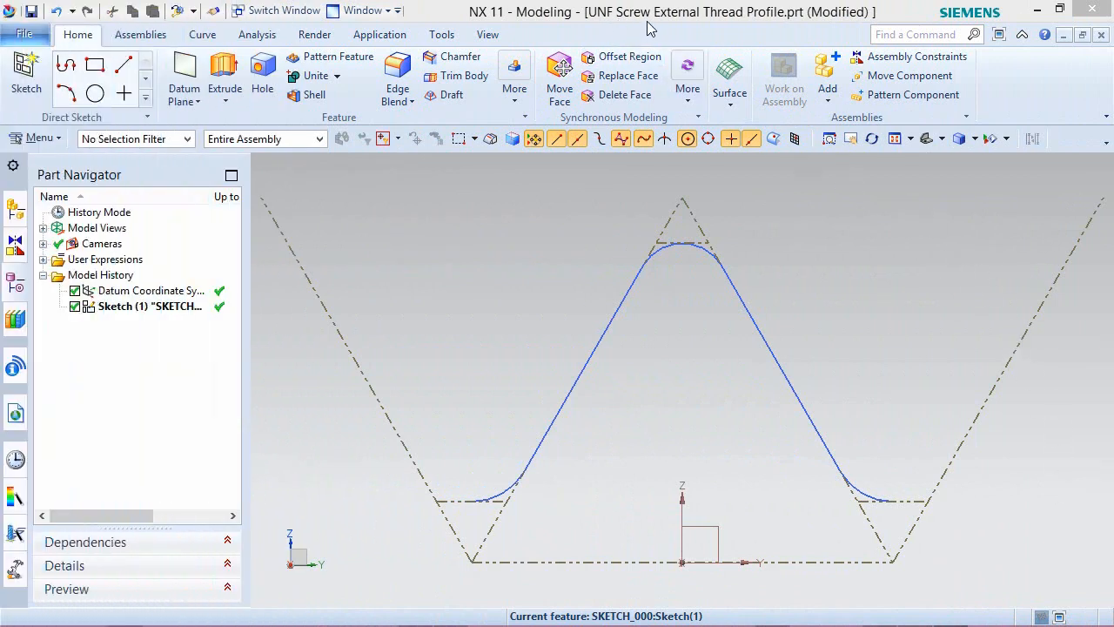
{"action": "mouse_move", "coordinate": [842, 30]}
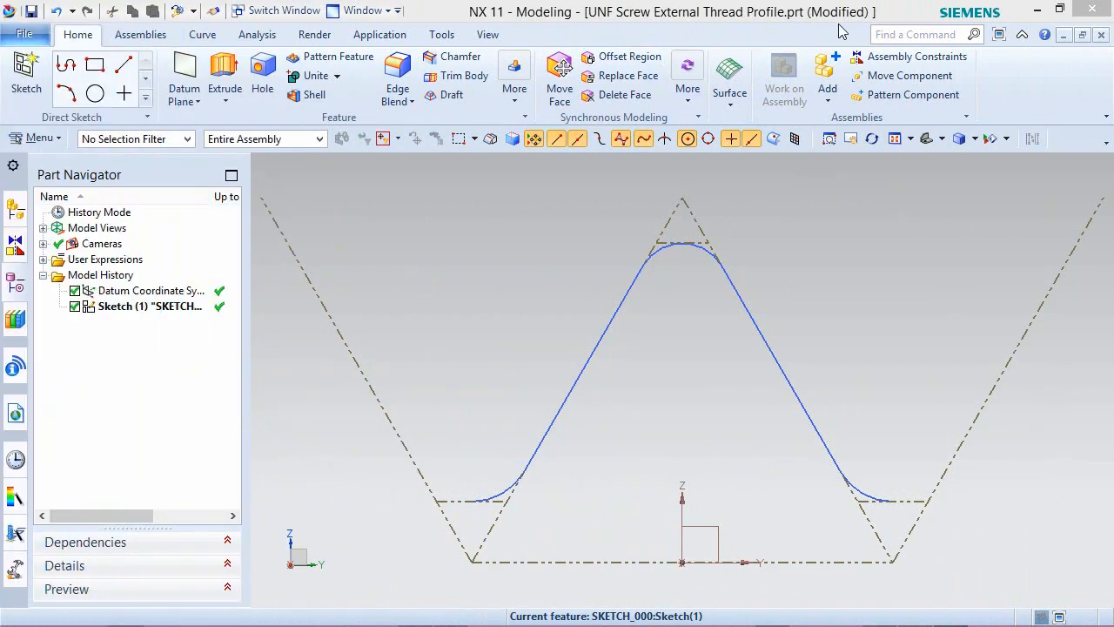
- Bring the UNF Screw InternalThread Profile.prt window to the front from the open-windows list
{"action": "left_click", "coordinate": [360, 10]}
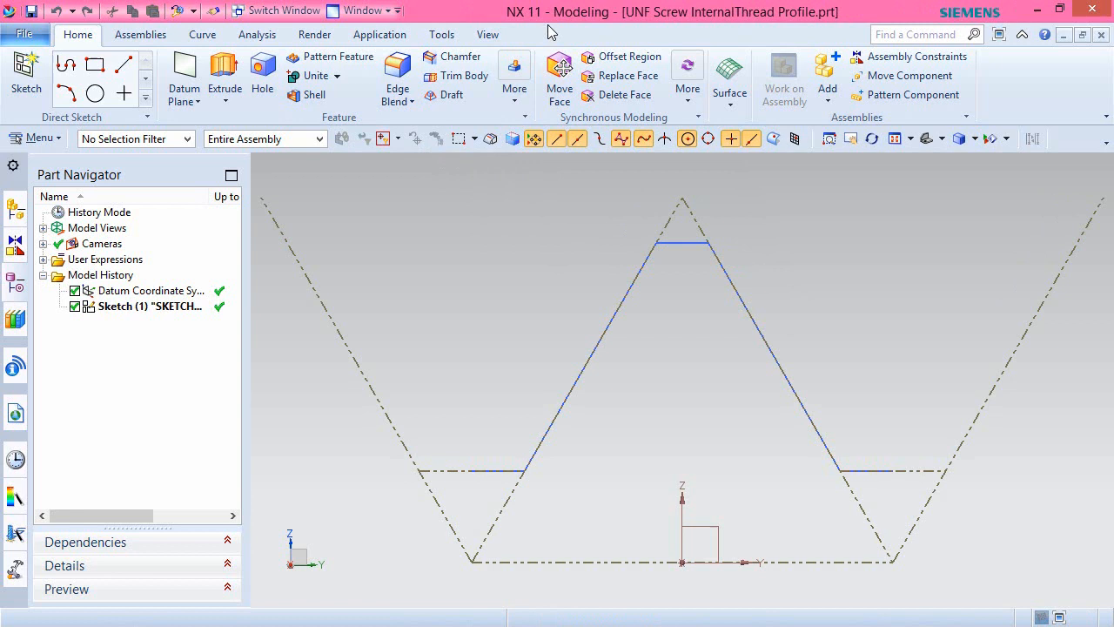
{"action": "mouse_move", "coordinate": [833, 18]}
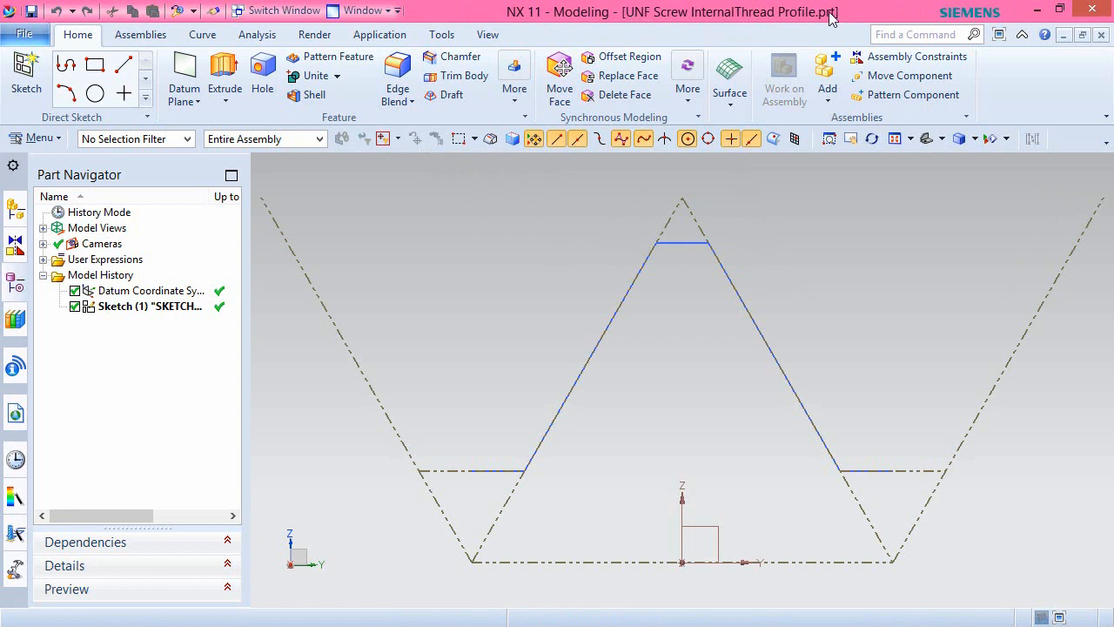
{"action": "left_click", "coordinate": [360, 12]}
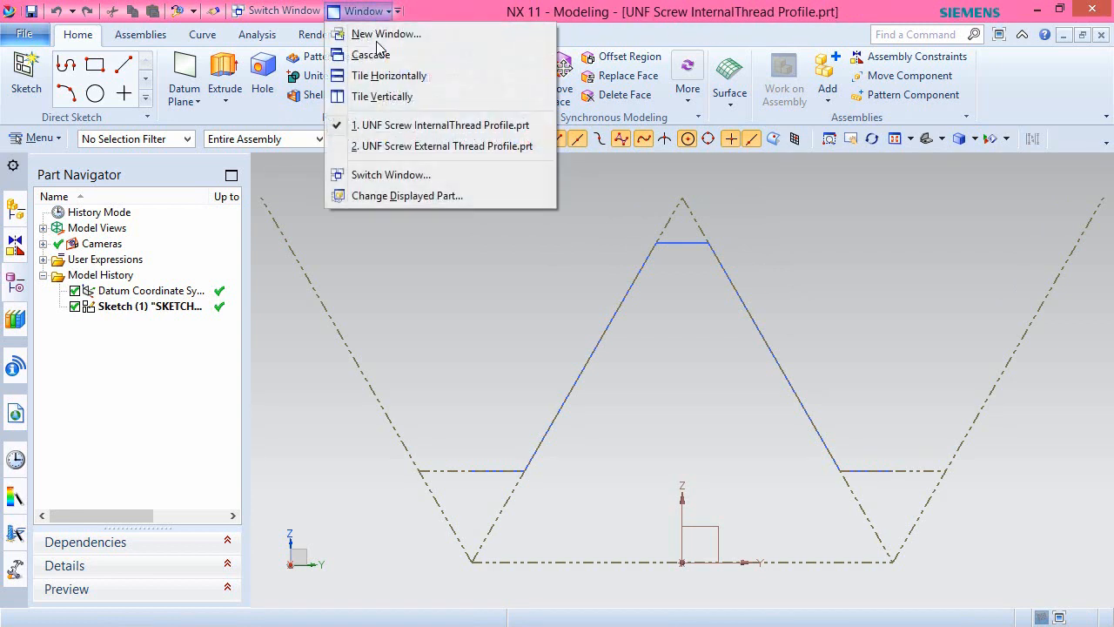
{"action": "left_click", "coordinate": [445, 145]}
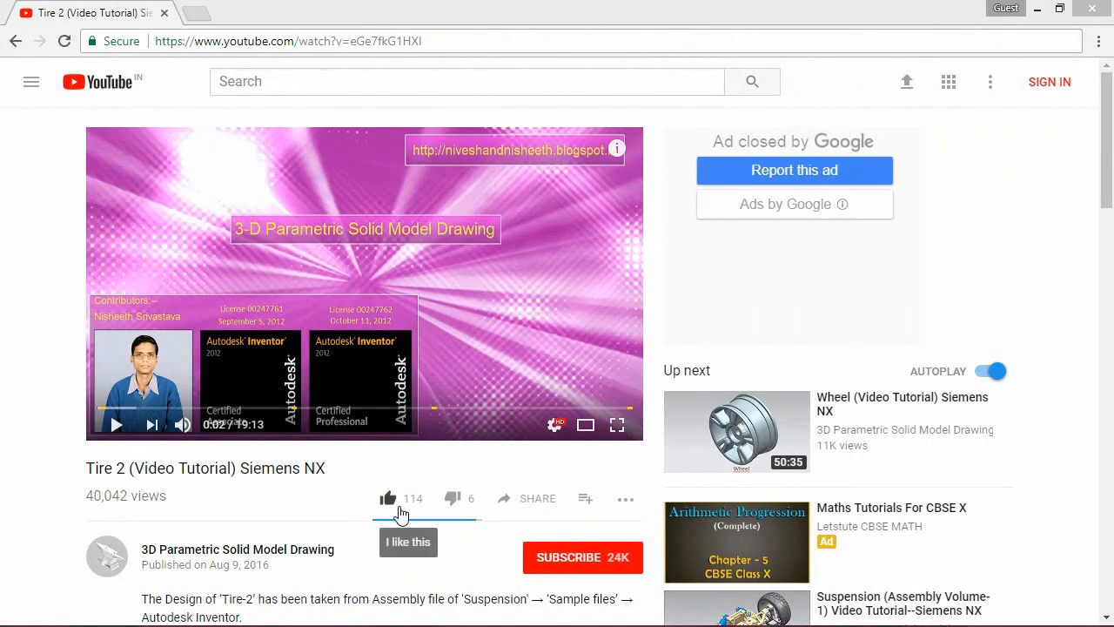
{"action": "mouse_move", "coordinate": [518, 501]}
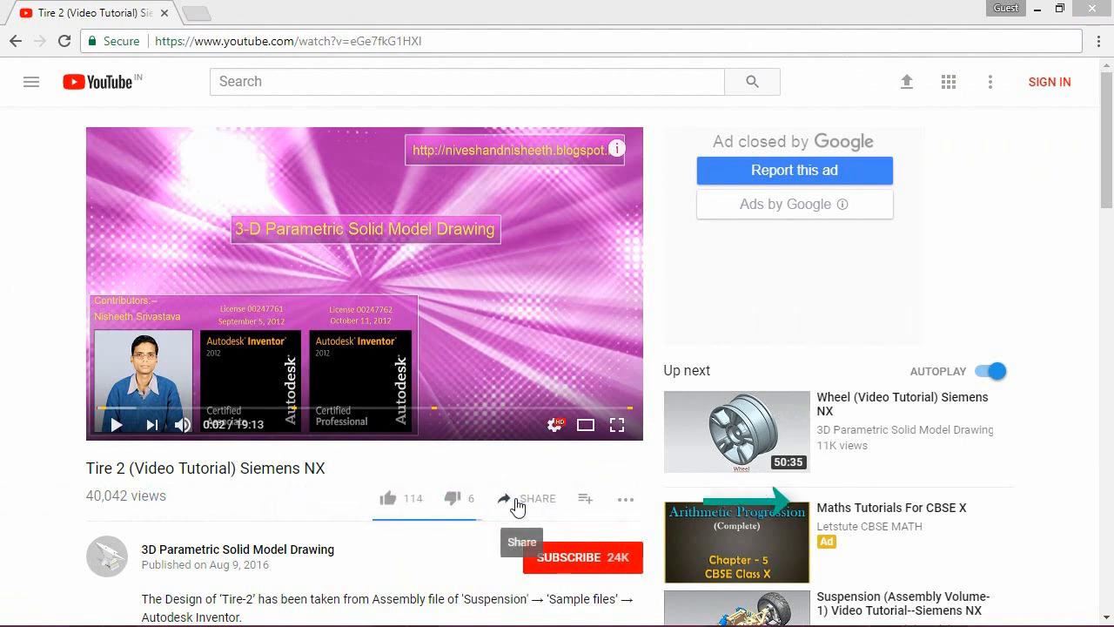
{"action": "left_click", "coordinate": [526, 499]}
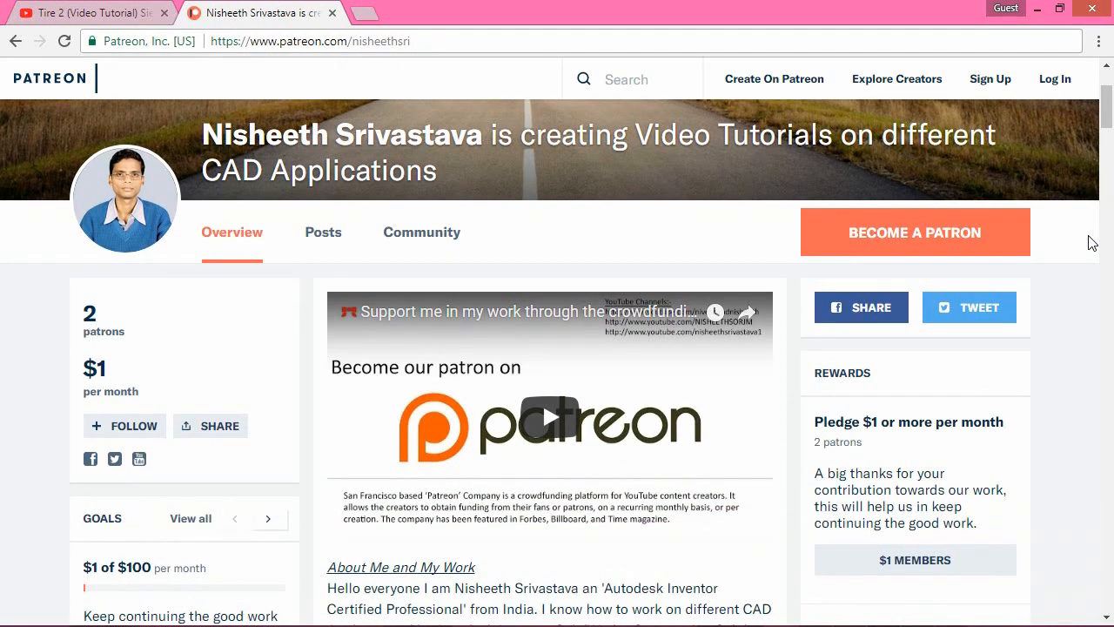
{"action": "scroll", "scroll_direction": "down", "scroll_amount": 3}
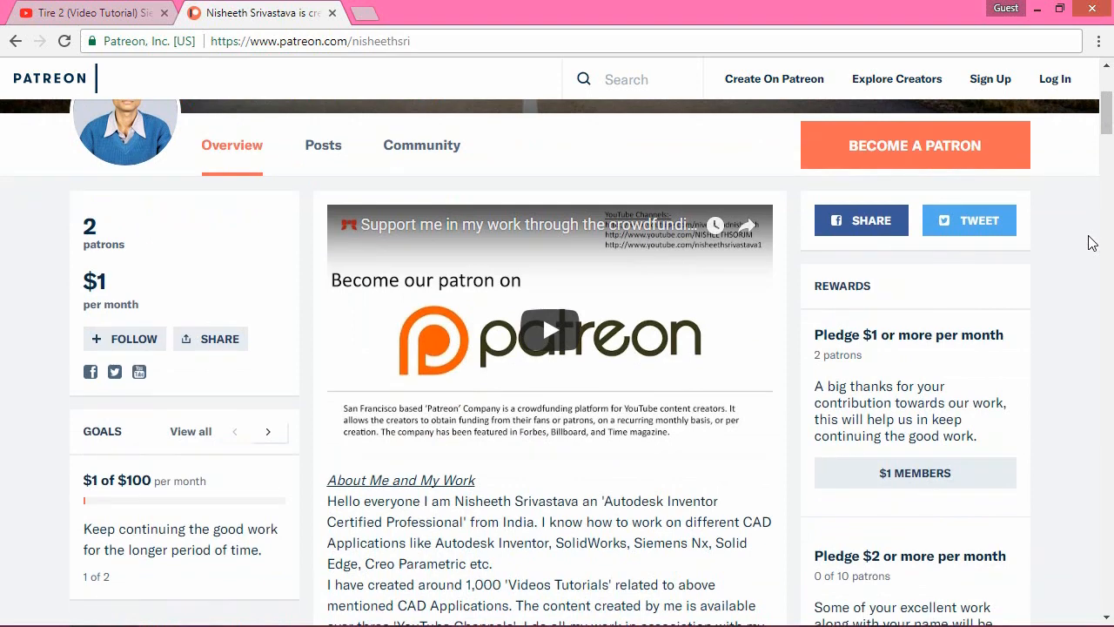
{"action": "scroll", "scroll_direction": "down", "scroll_amount": 3}
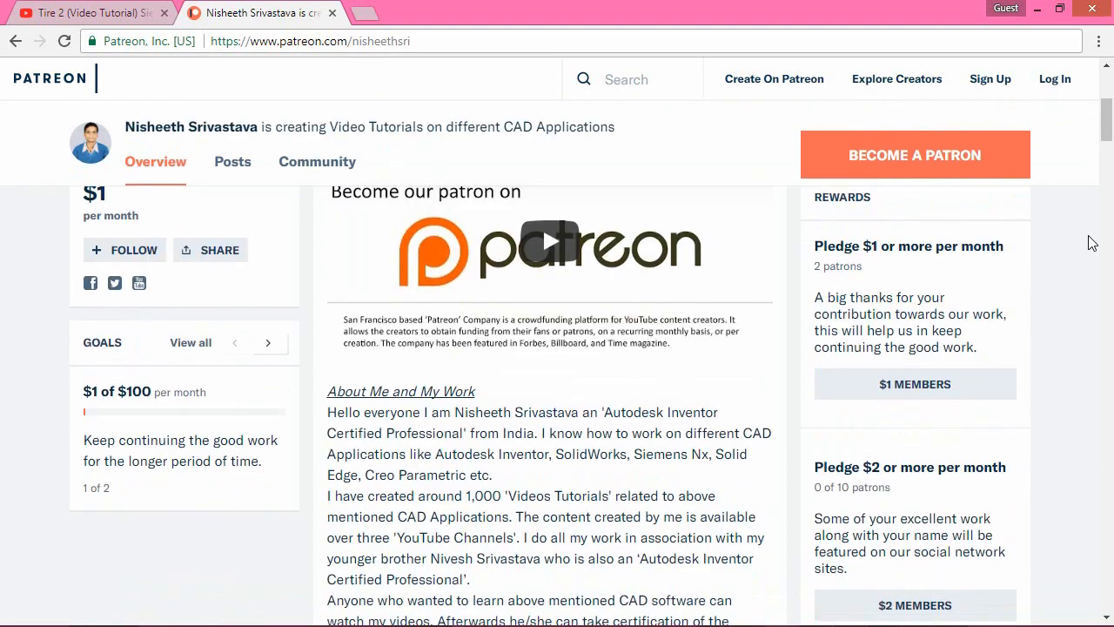
{"action": "scroll", "scroll_direction": "down", "scroll_amount": 3}
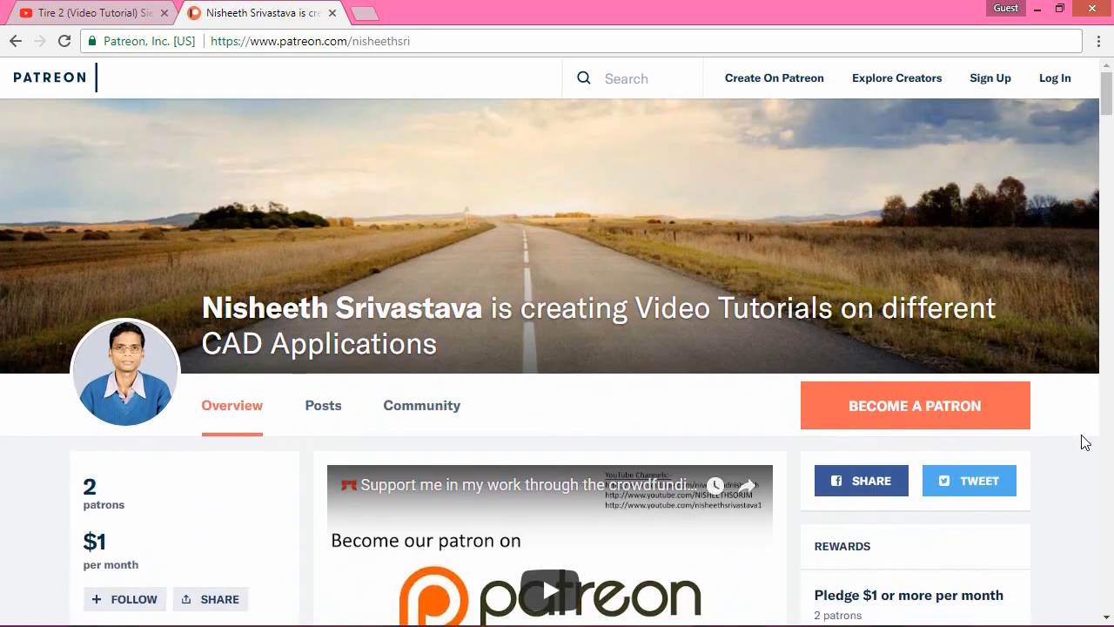
{"action": "left_click", "coordinate": [87, 12]}
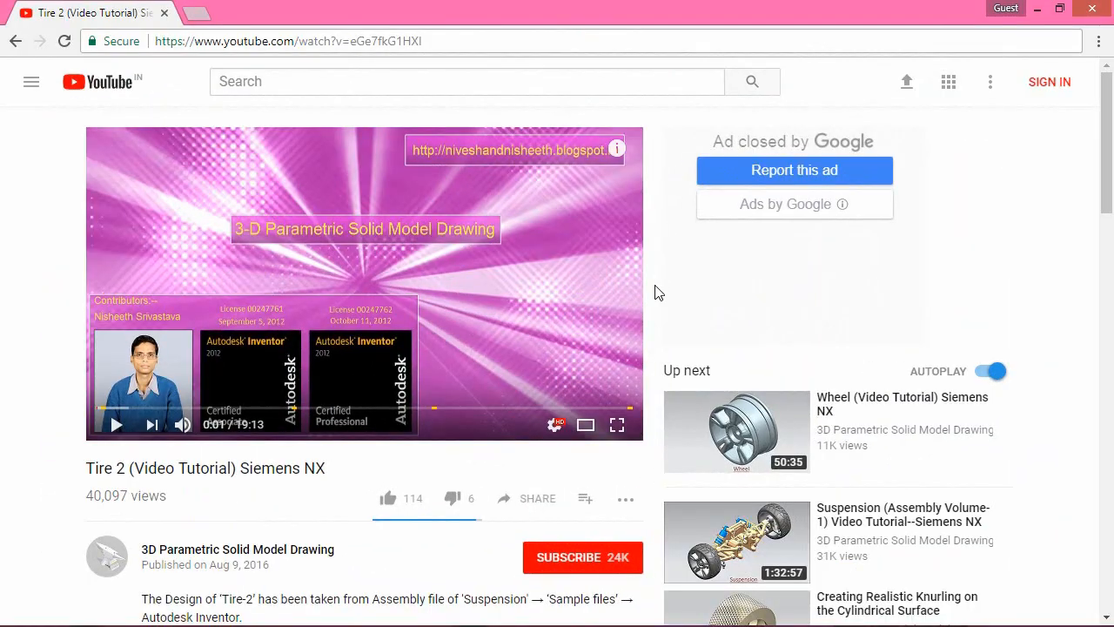
{"action": "scroll", "scroll_direction": "down", "scroll_amount": 3}
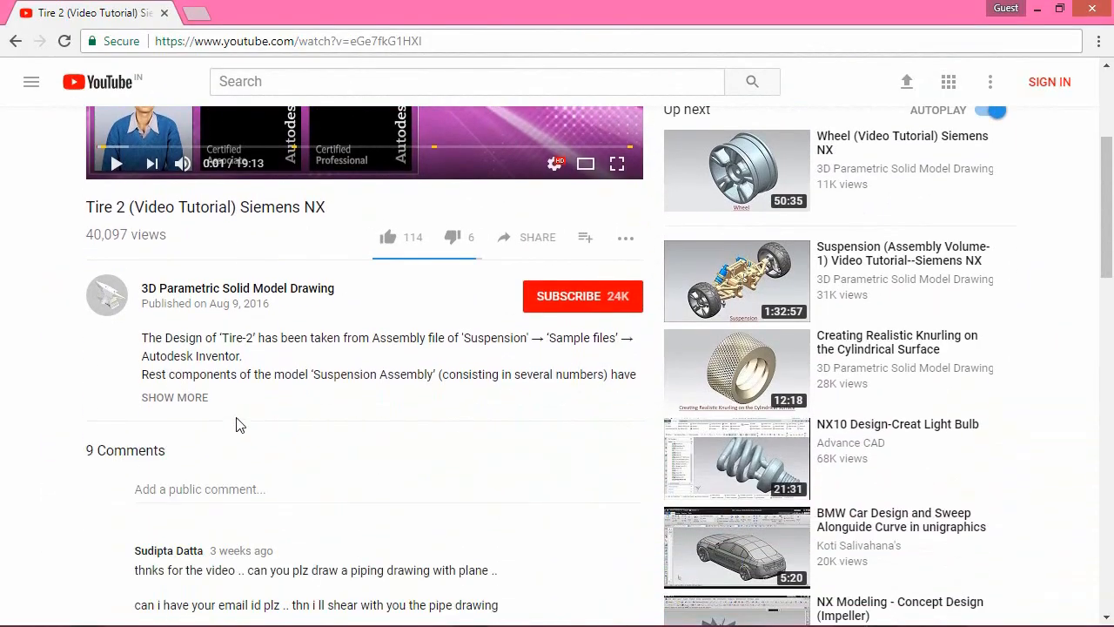
{"action": "left_click", "coordinate": [174, 397]}
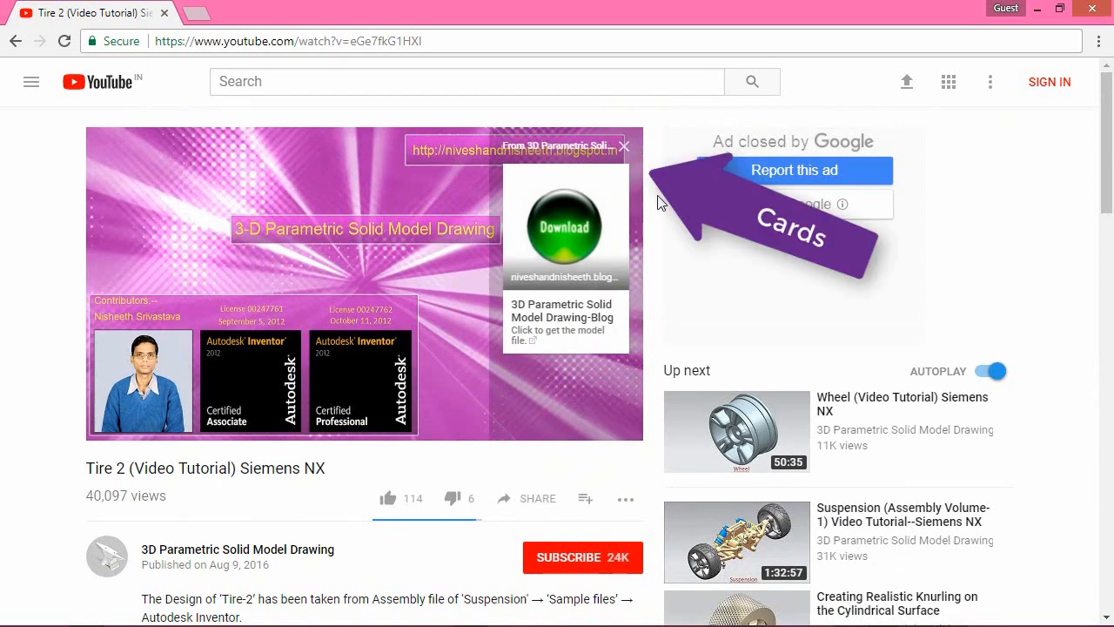
{"action": "mouse_move", "coordinate": [642, 172]}
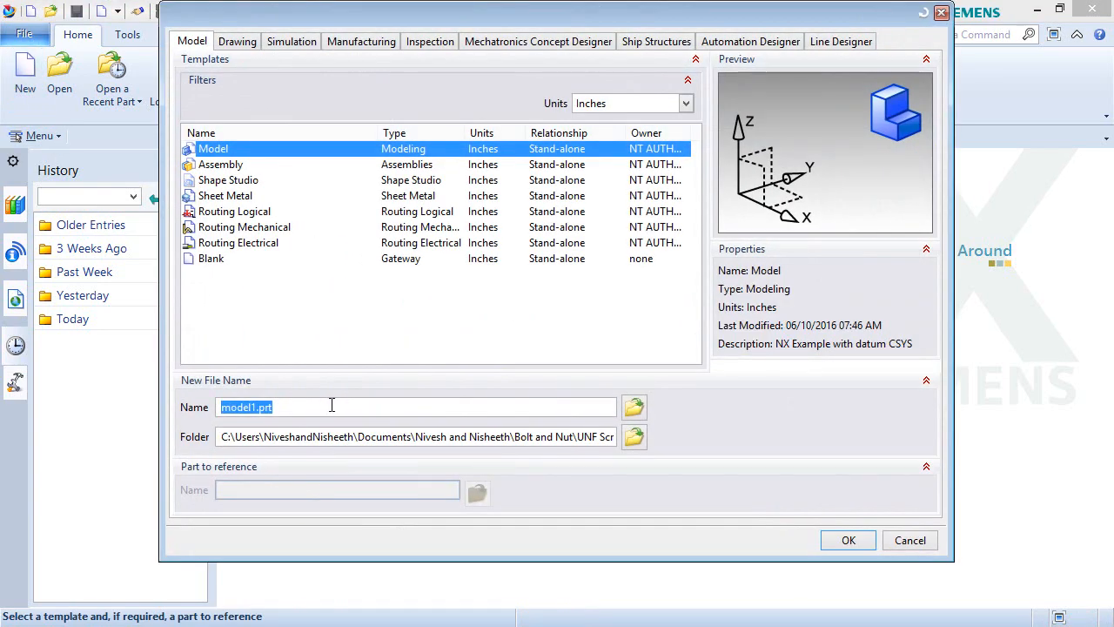
- Create the inch Model part named 'UNF Screw External Thread Profile'
{"action": "type", "text": "UNF Screw External Thread Profile"}
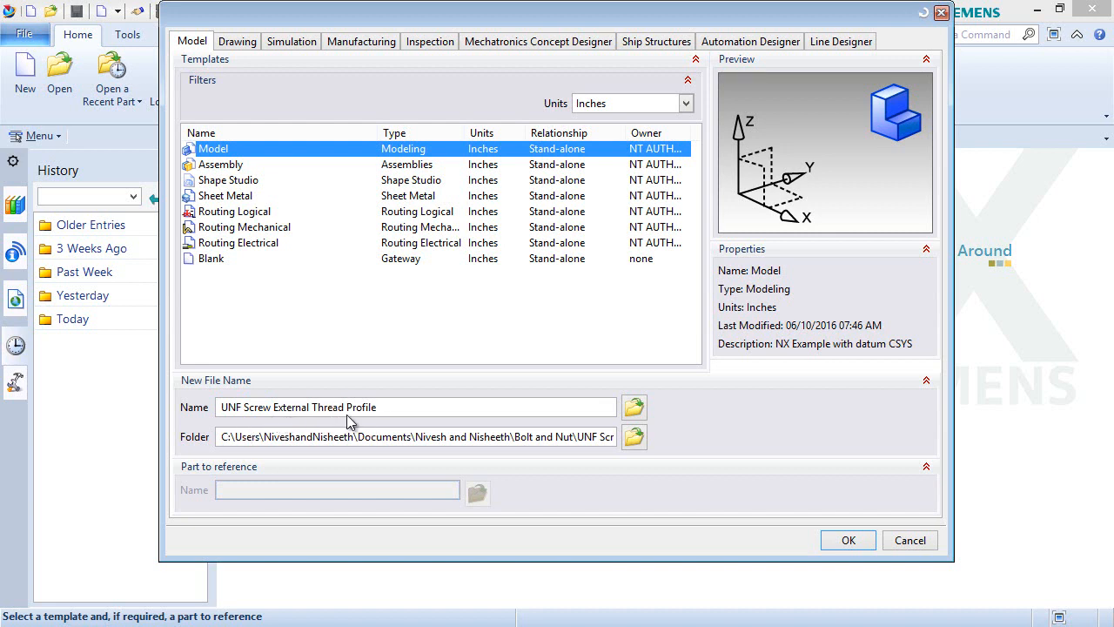
{"action": "mouse_move", "coordinate": [592, 131]}
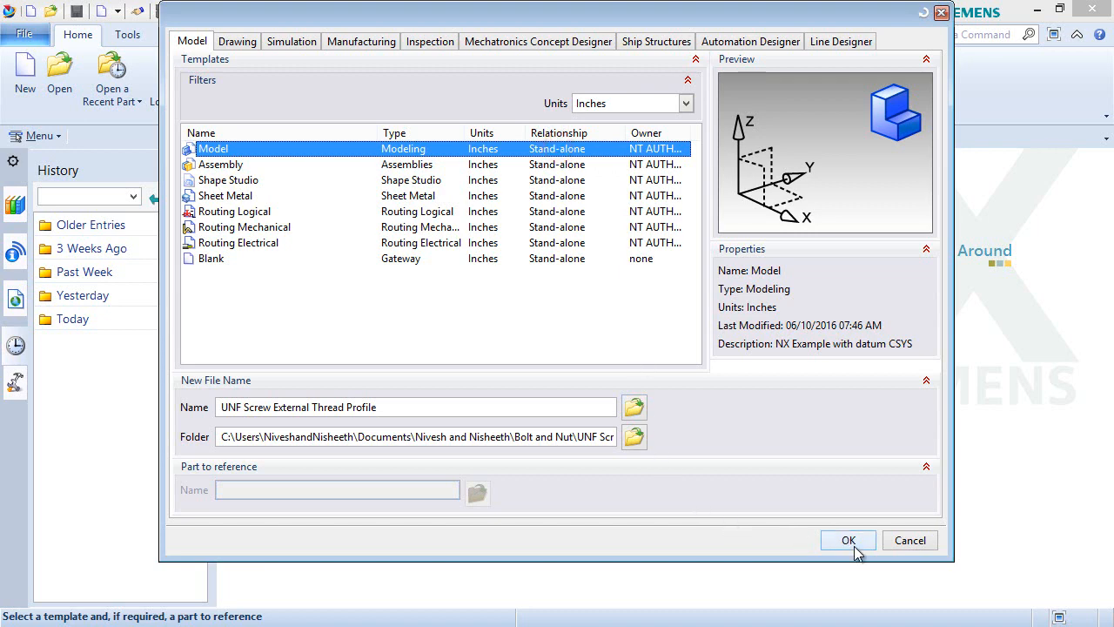
{"action": "left_click", "coordinate": [848, 540]}
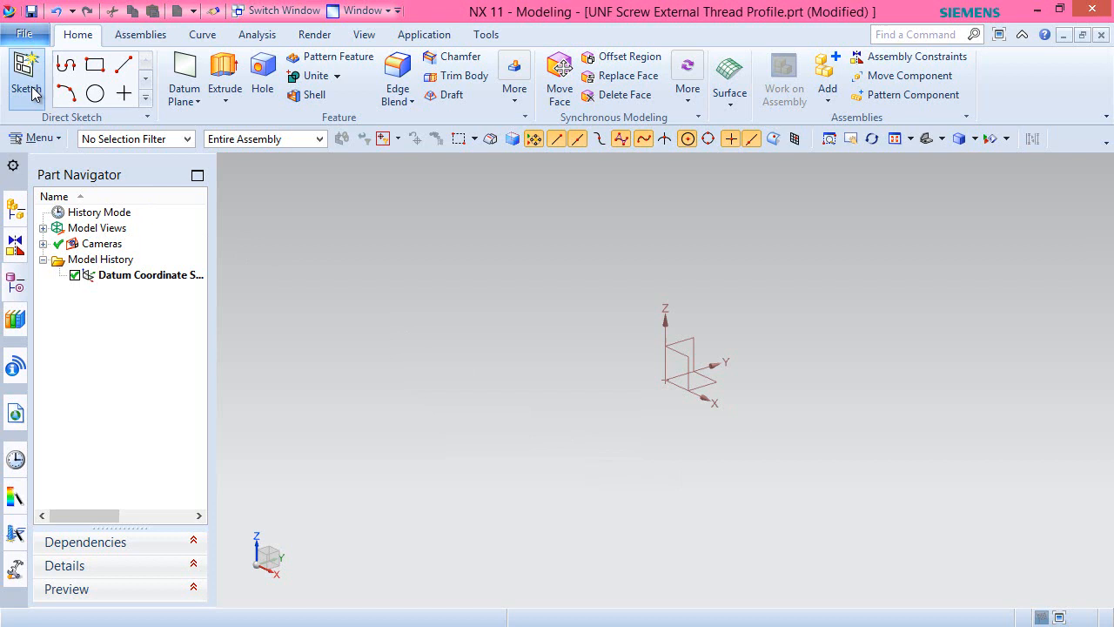
- Create a new sketch on a vertical datum plane by reorienting the sketch CSYS
{"action": "left_click", "coordinate": [26, 78]}
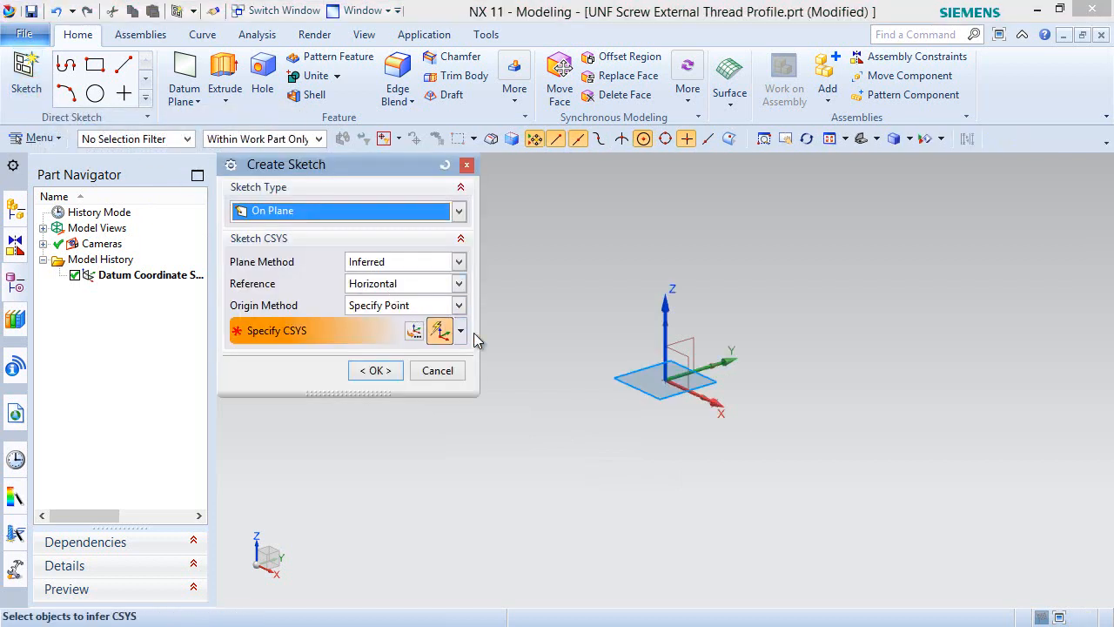
{"action": "left_click", "coordinate": [679, 357]}
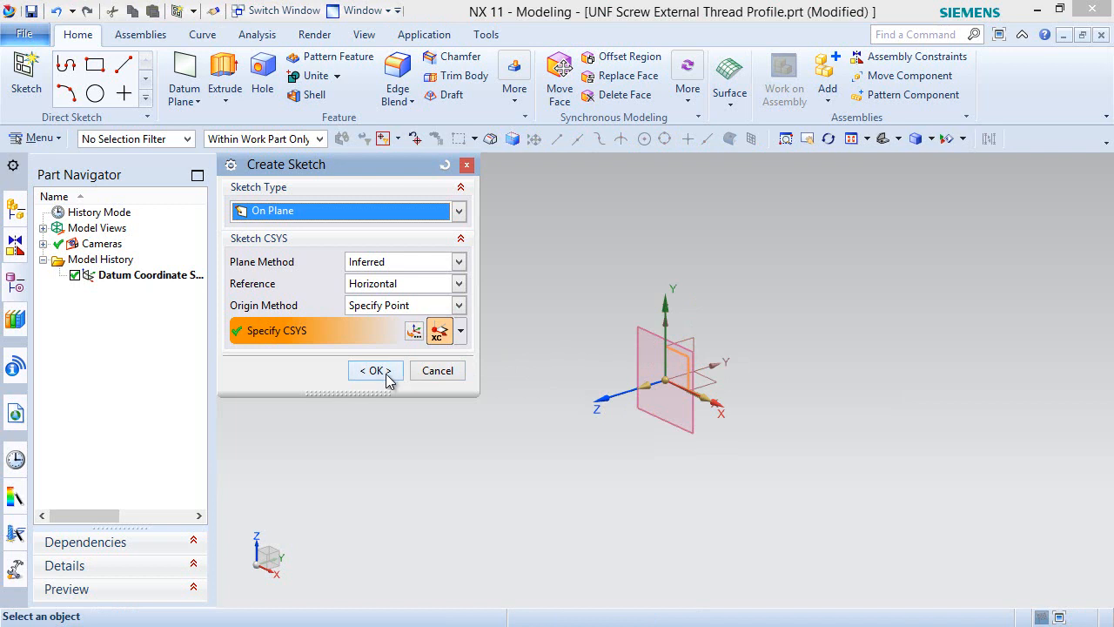
{"action": "left_click", "coordinate": [374, 370]}
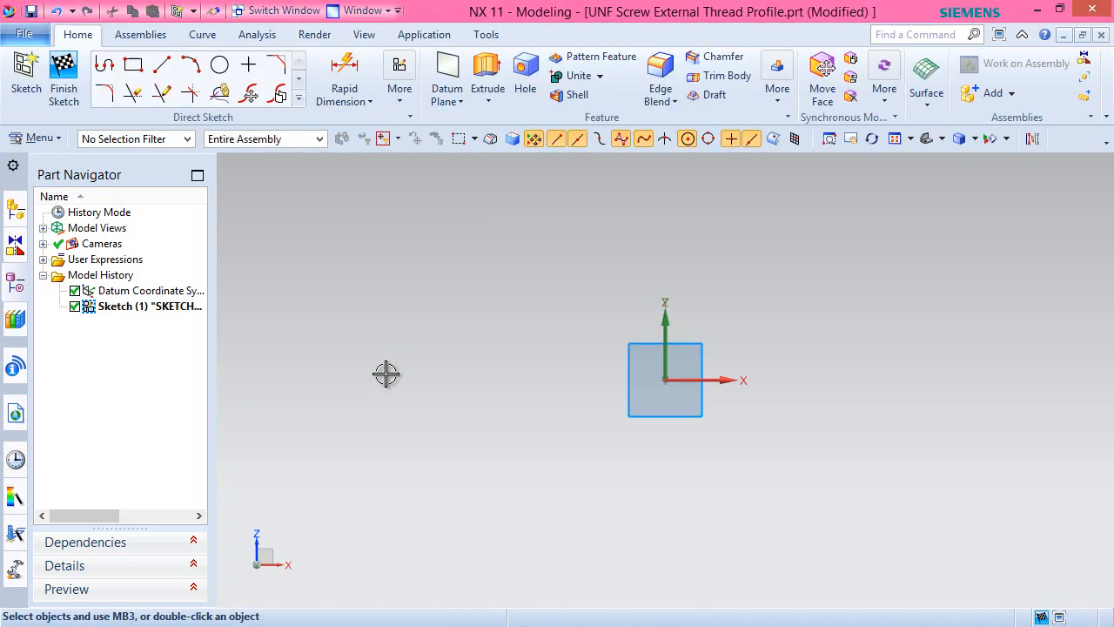
{"action": "mouse_move", "coordinate": [186, 211]}
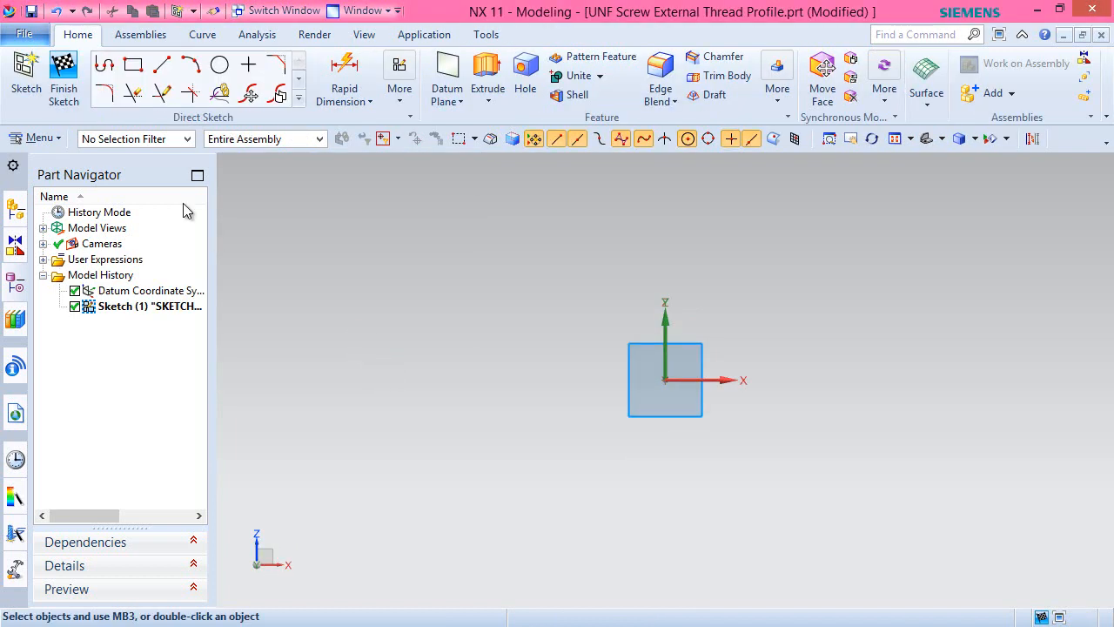
{"action": "left_click", "coordinate": [24, 34]}
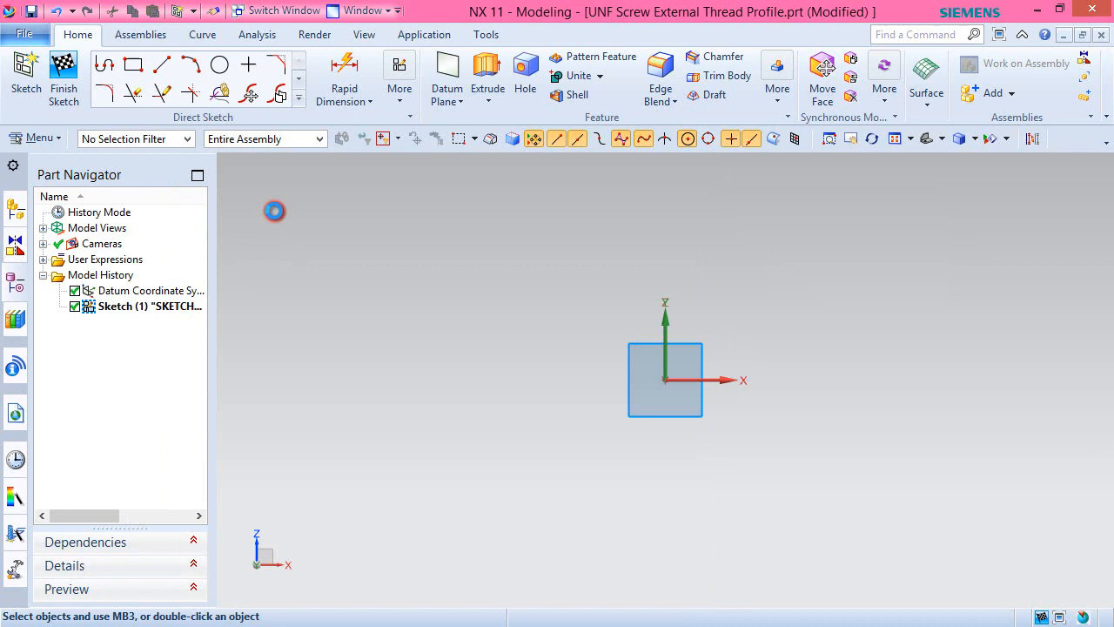
{"action": "mouse_move", "coordinate": [279, 215]}
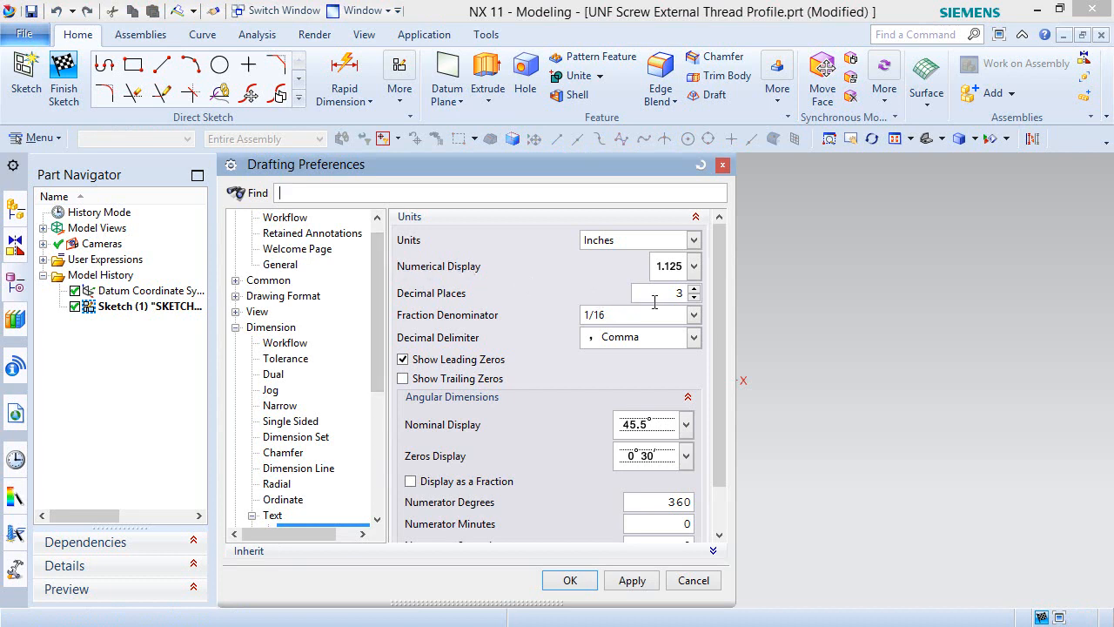
- Raise the drafting dimension precision from 3 to 5 decimal places
{"action": "left_click", "coordinate": [694, 287]}
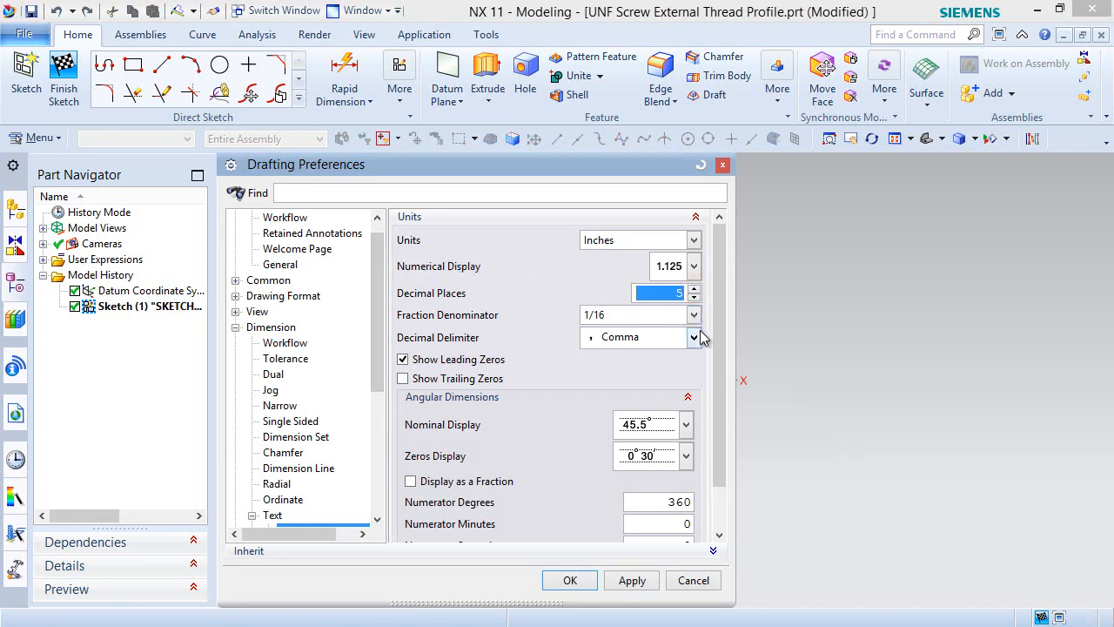
{"action": "left_click", "coordinate": [640, 337]}
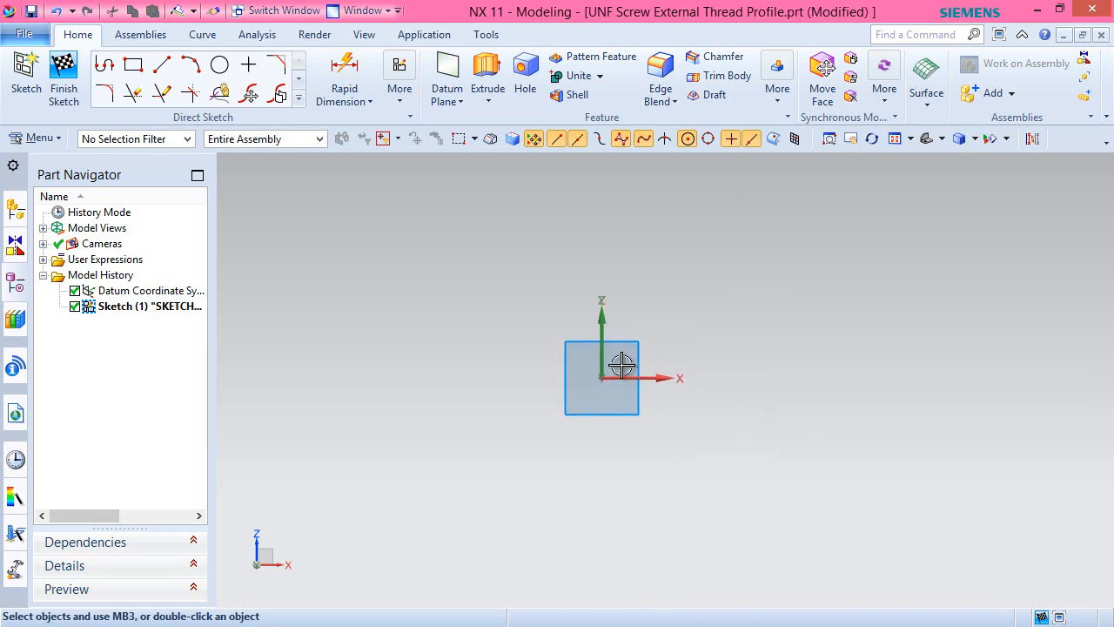
- Draw a horizontal line and set its length dimension p0 to 1/20 (0.05000)
{"action": "left_click", "coordinate": [162, 65]}
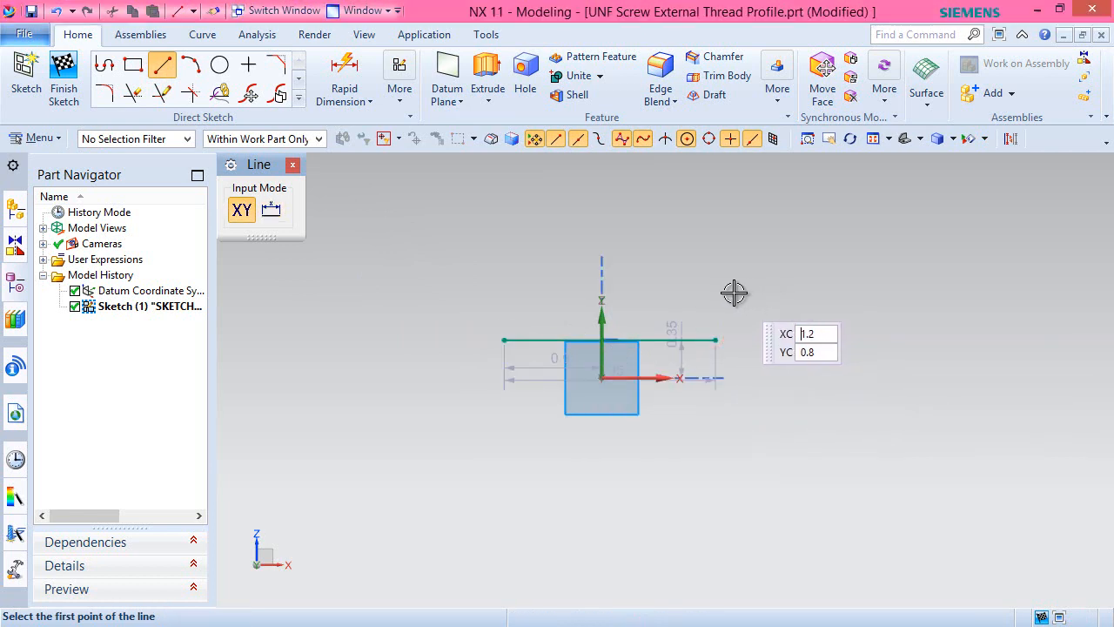
{"action": "left_click", "coordinate": [814, 333]}
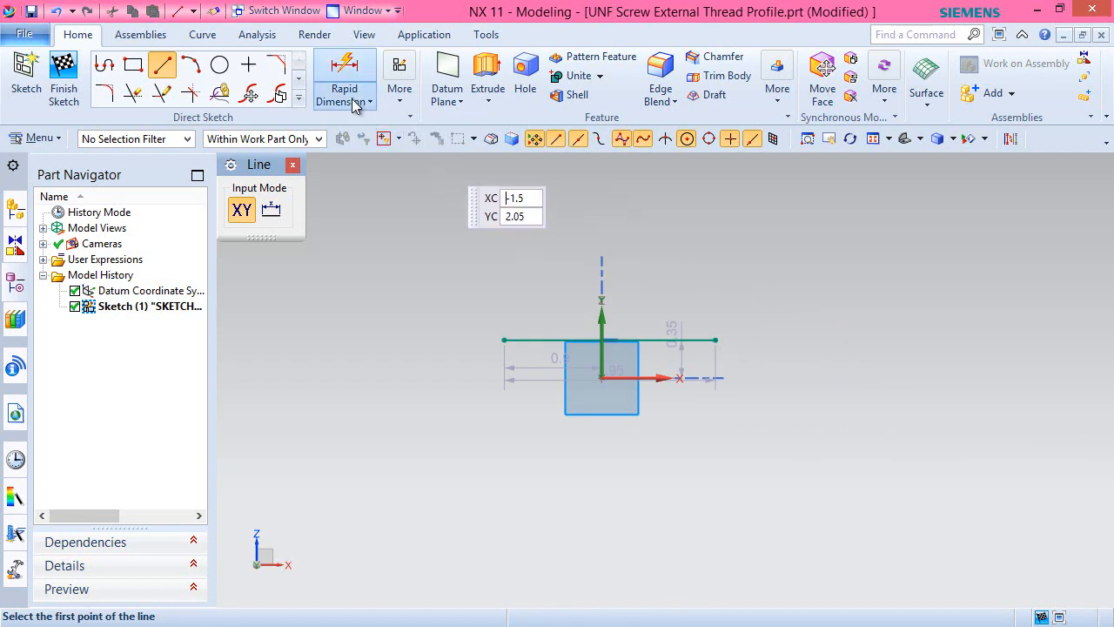
{"action": "left_click", "coordinate": [344, 79]}
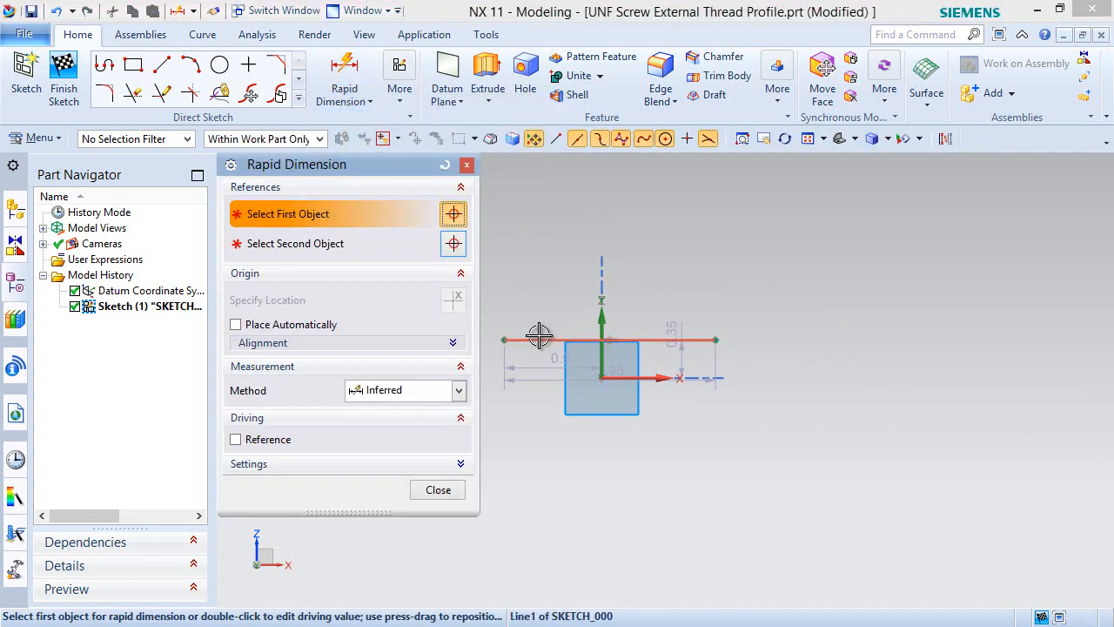
{"action": "left_click", "coordinate": [607, 459]}
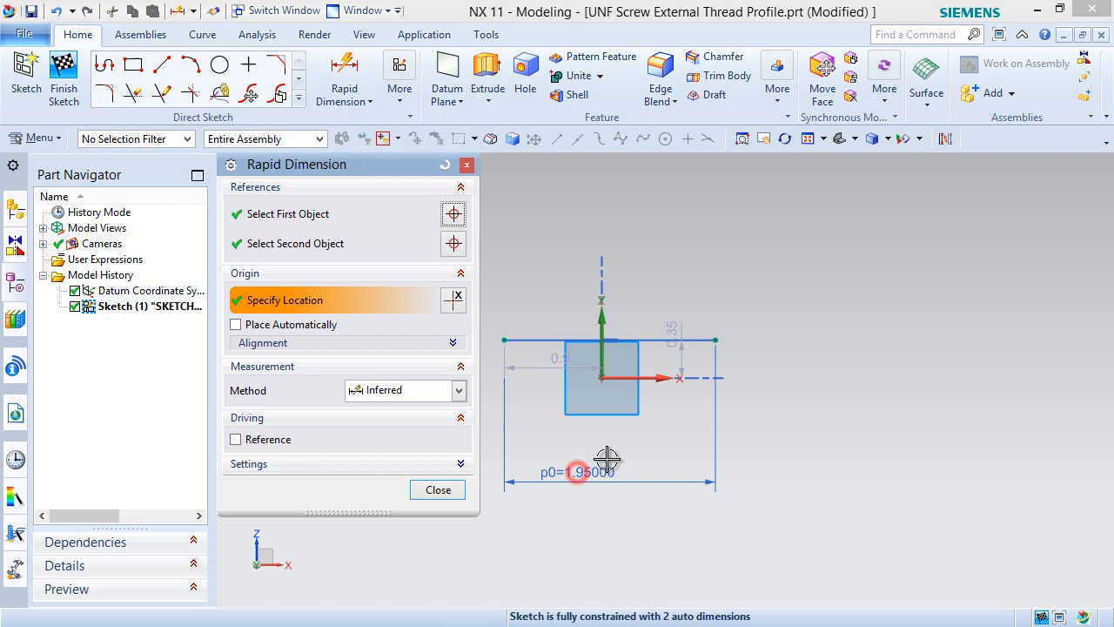
{"action": "double_click", "coordinate": [577, 472]}
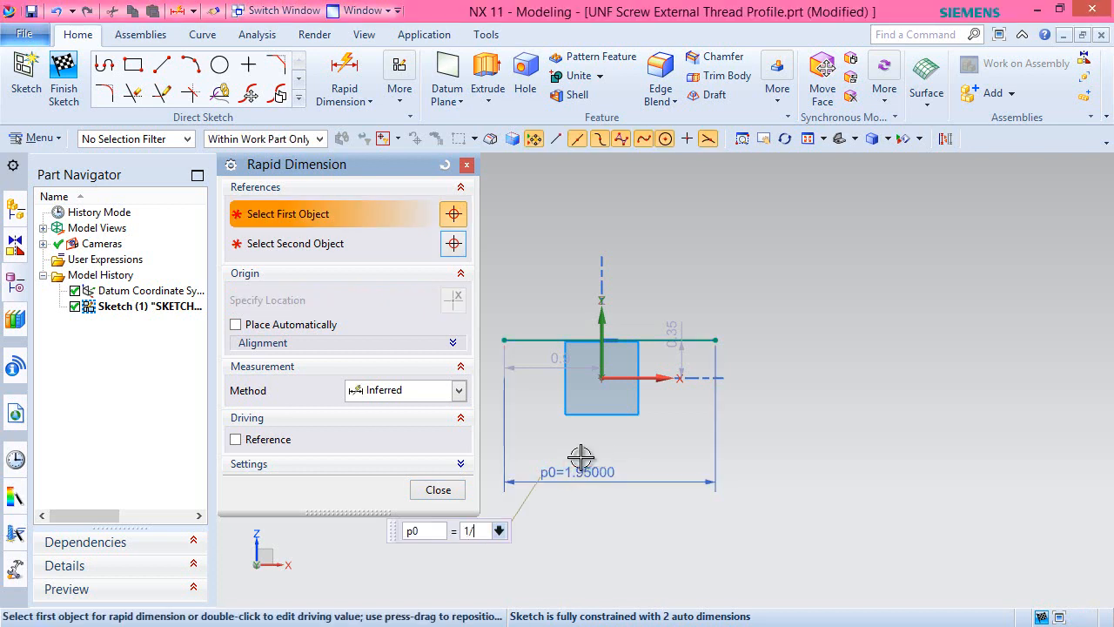
{"action": "type", "text": "1/20"}
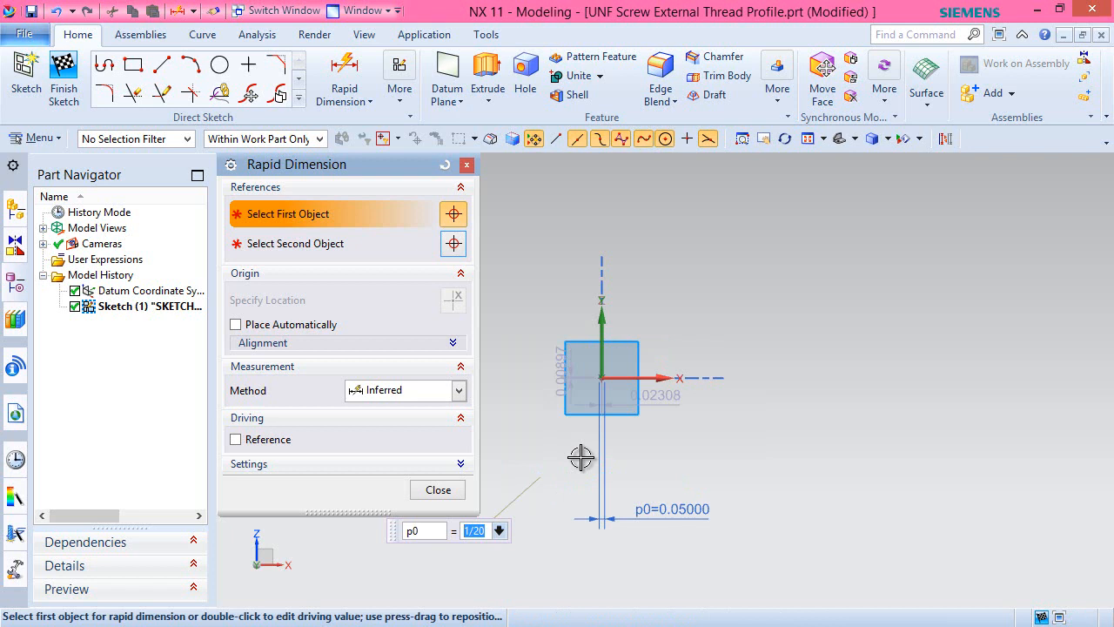
{"action": "left_click", "coordinate": [437, 489]}
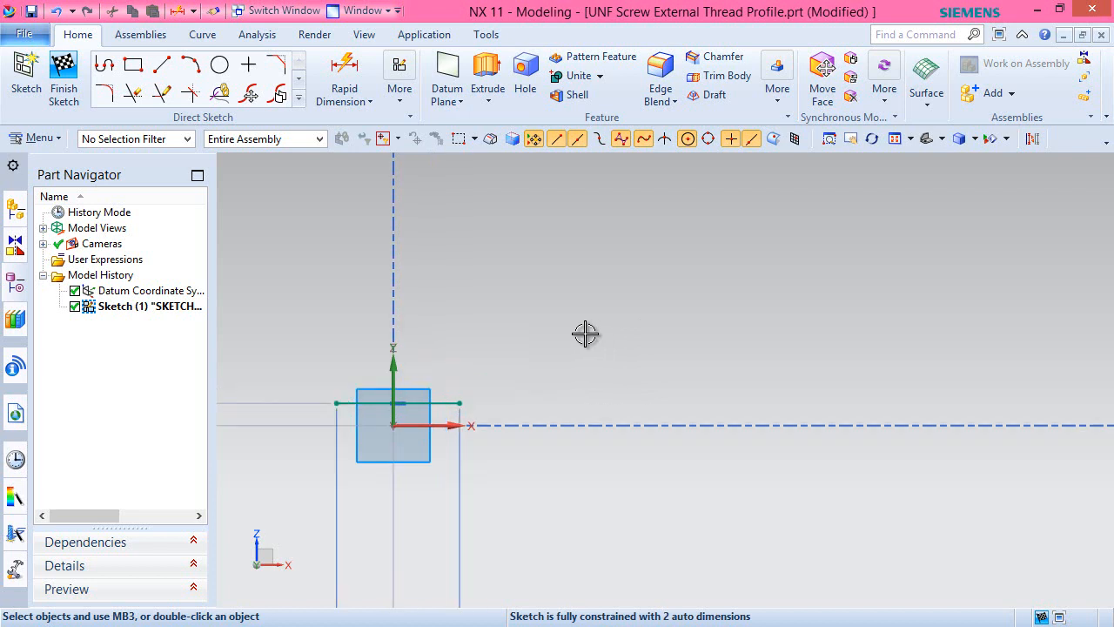
{"action": "mouse_move", "coordinate": [399, 399]}
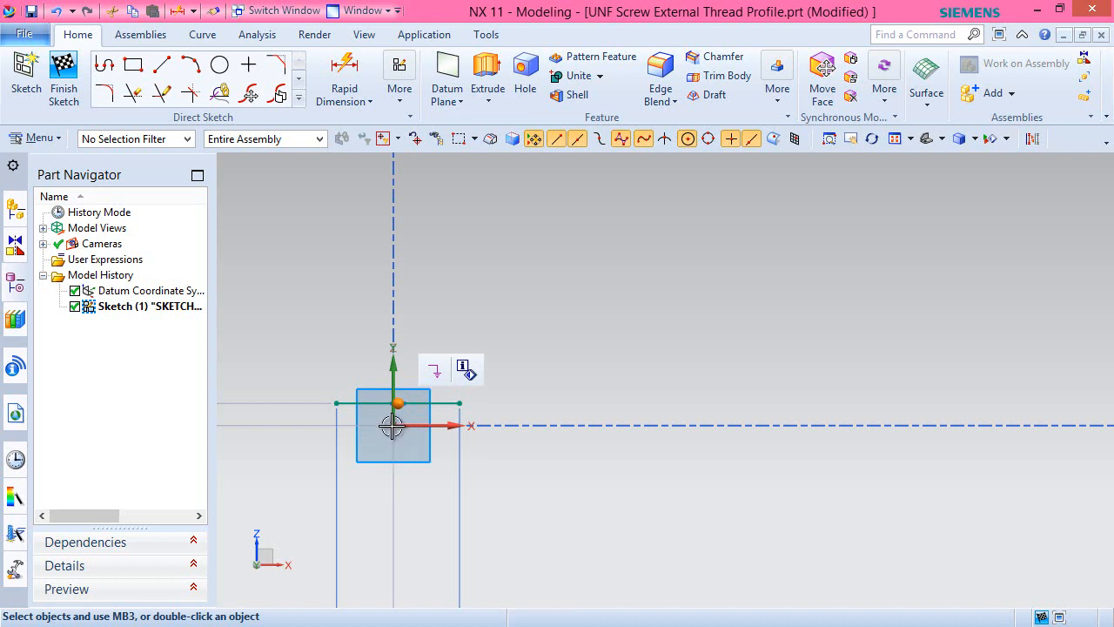
- Apply a Midpoint constraint centring the 0.05 horizontal line on the sketch origin
{"action": "left_click", "coordinate": [393, 425]}
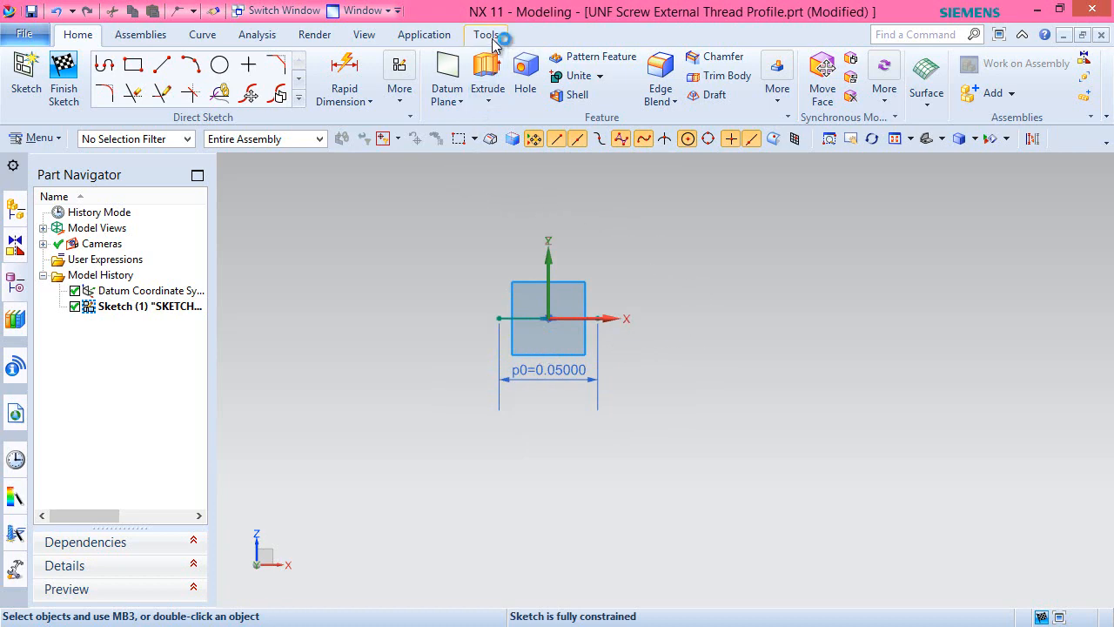
- Rename expression p0 to Pitch and convert the horizontal line to a reference line
{"action": "left_click", "coordinate": [485, 35]}
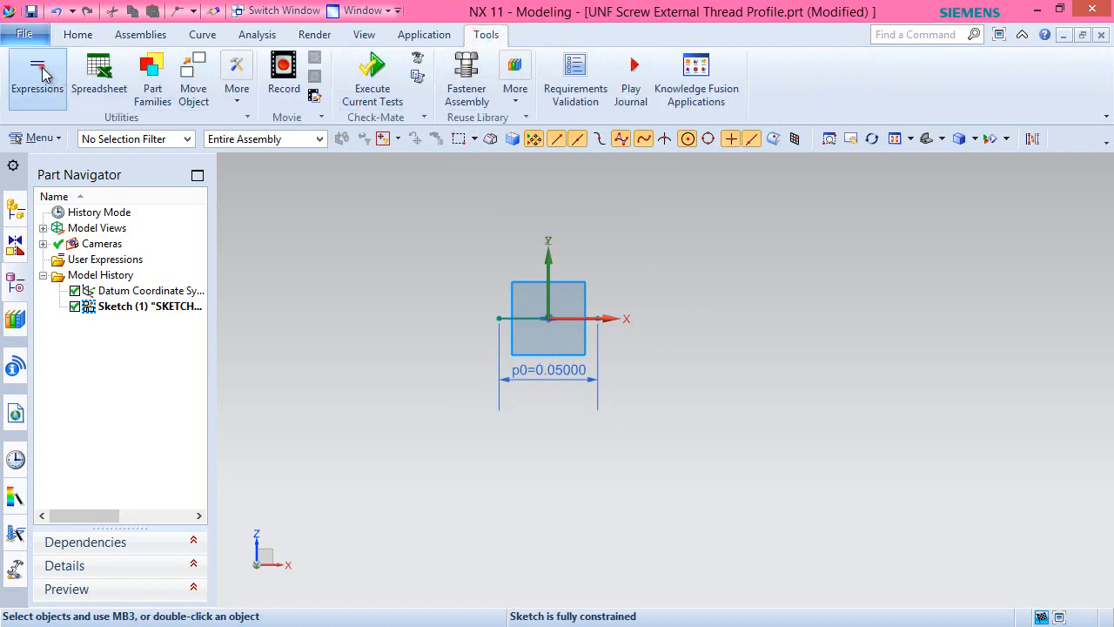
{"action": "left_click", "coordinate": [37, 78]}
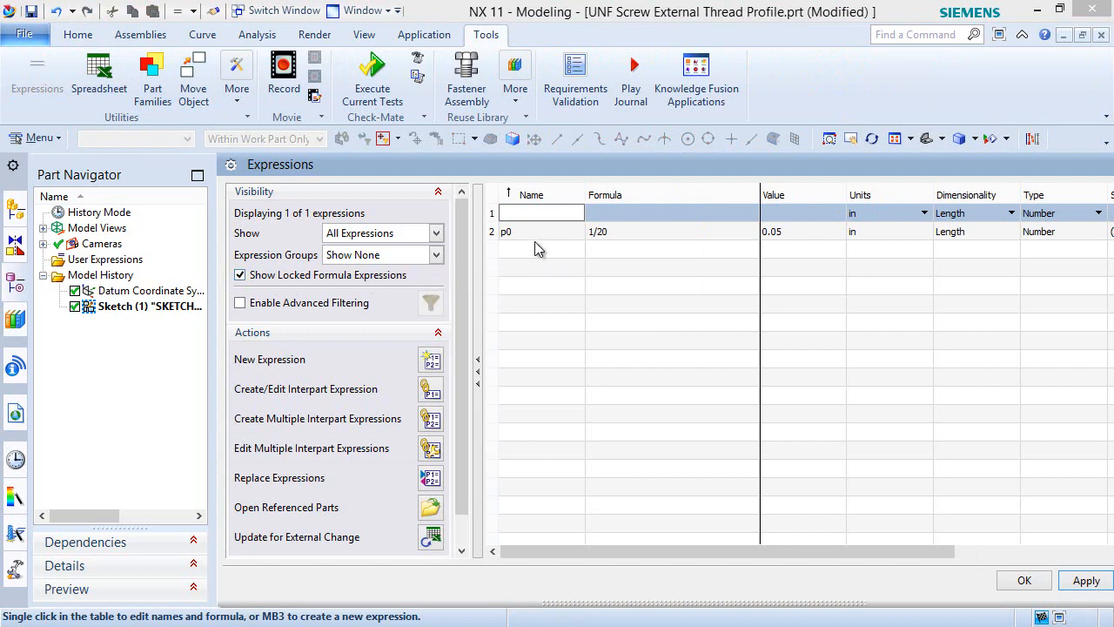
{"action": "left_click", "coordinate": [530, 231]}
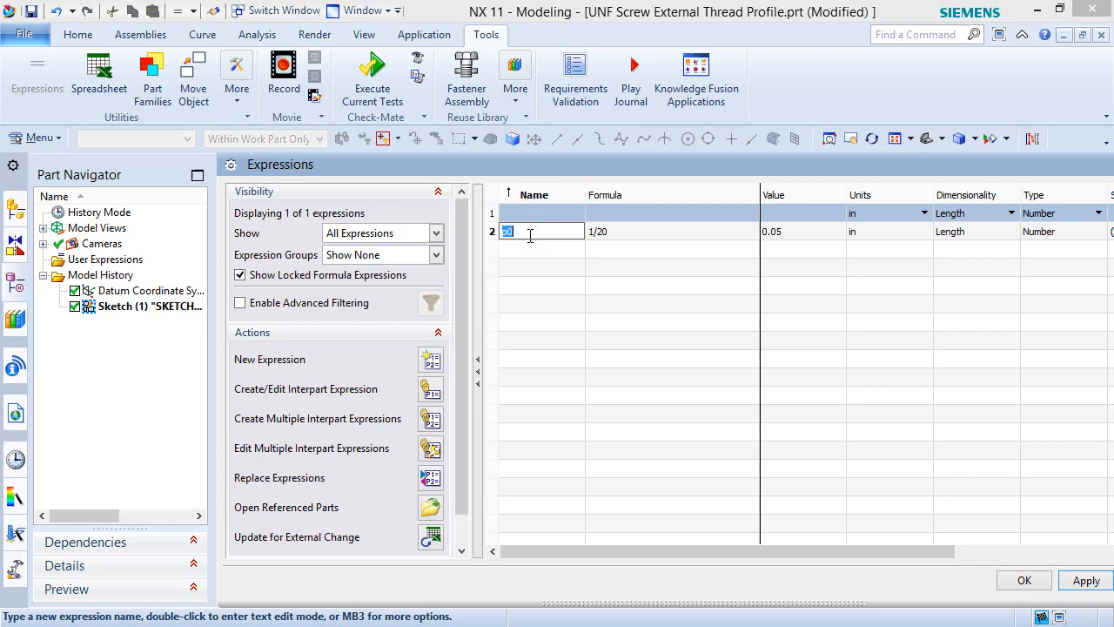
{"action": "type", "text": "Pitch"}
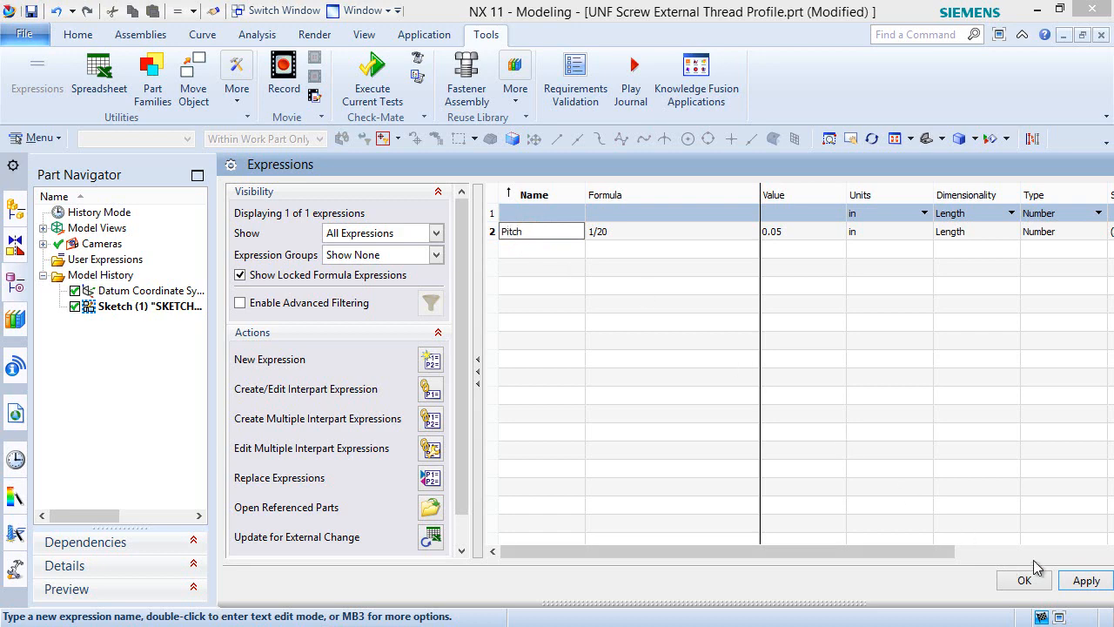
{"action": "left_click", "coordinate": [1024, 581]}
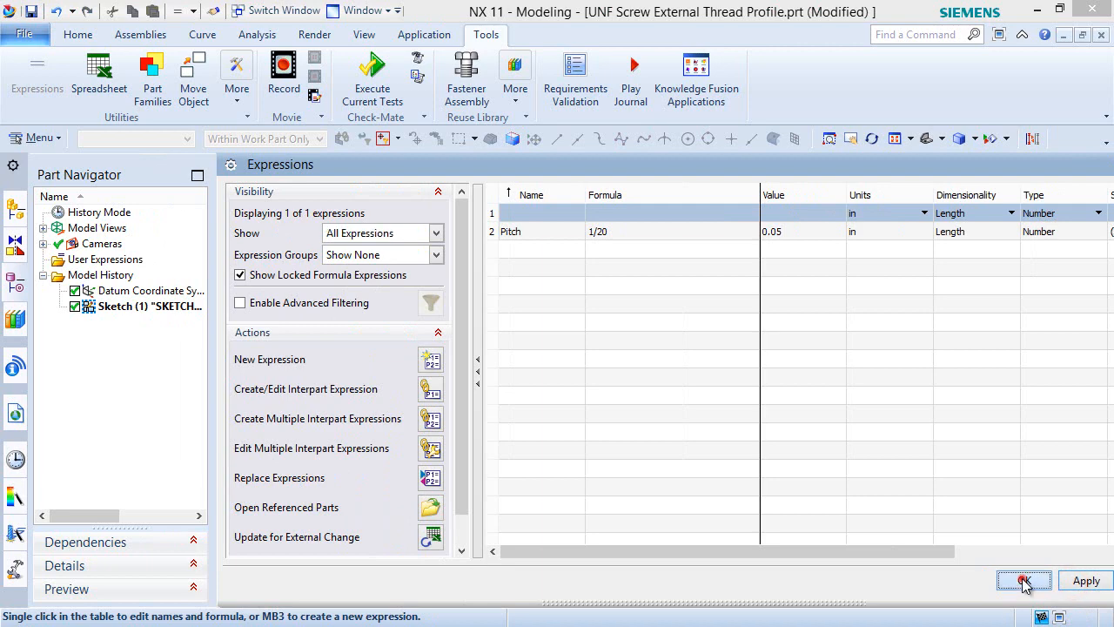
{"action": "left_click", "coordinate": [1024, 580]}
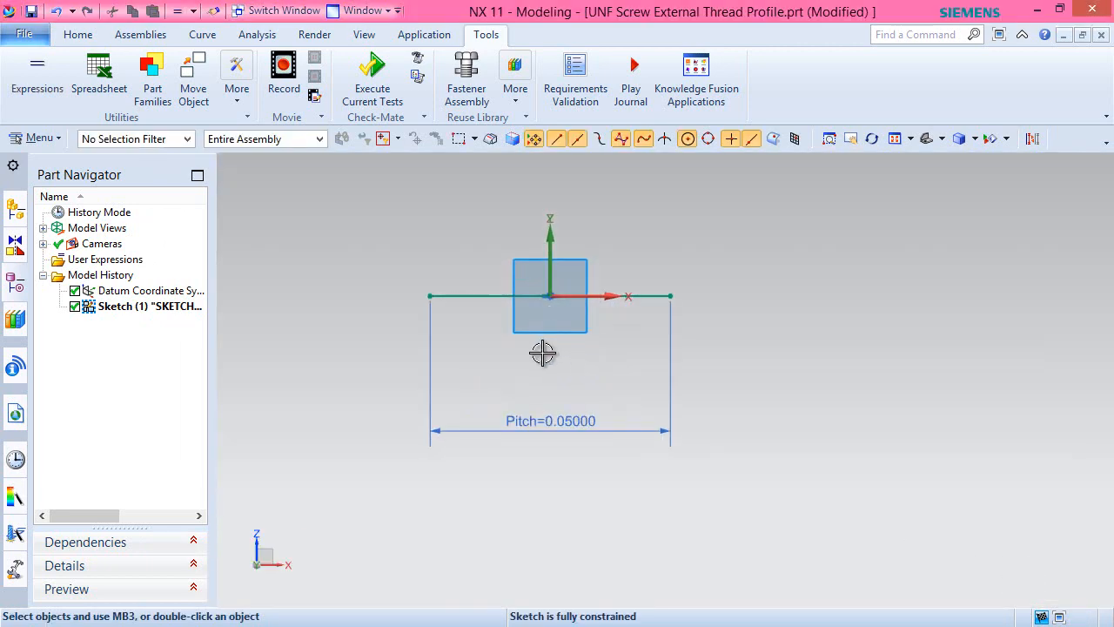
{"action": "left_click", "coordinate": [550, 296]}
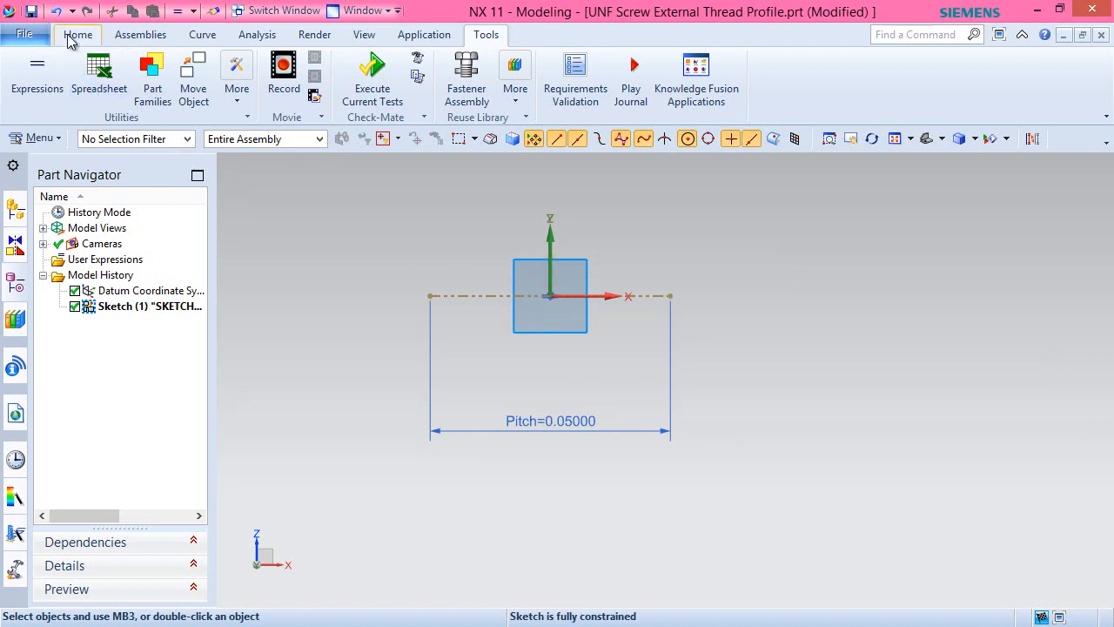
{"action": "left_click", "coordinate": [77, 34]}
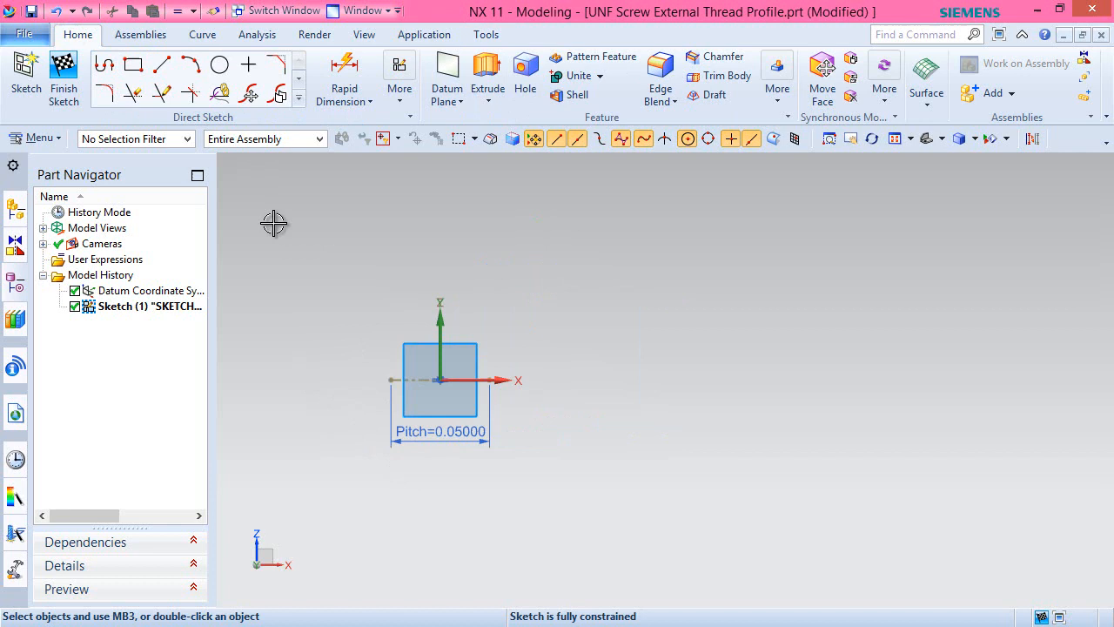
- Draw two sides to an apex, dimension their angle 60°, and make them reference
{"action": "left_click", "coordinate": [162, 64]}
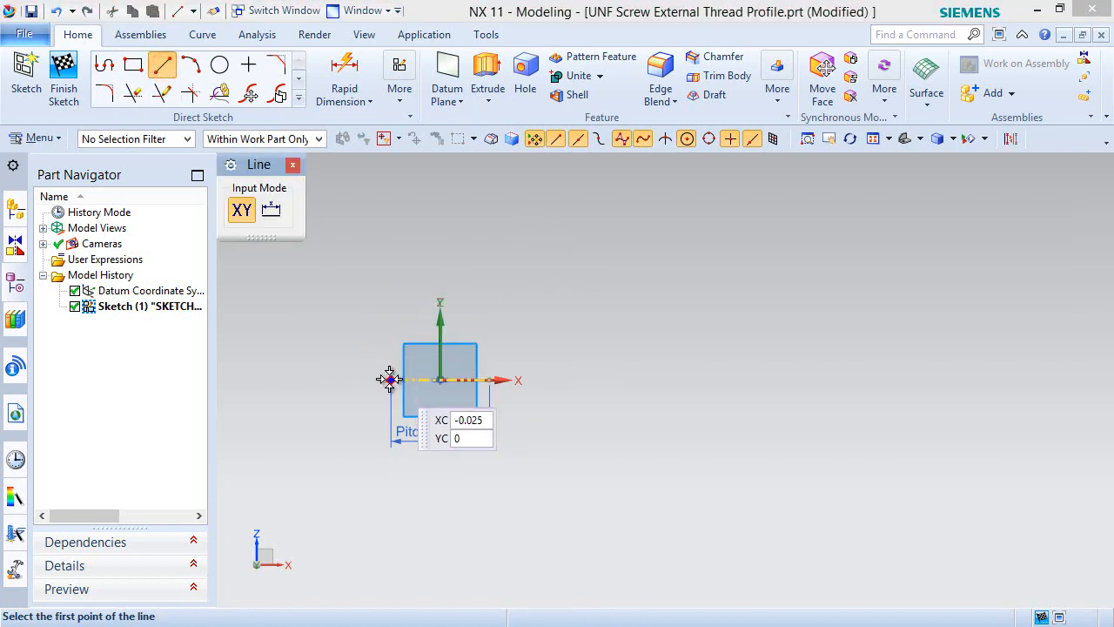
{"action": "left_click", "coordinate": [389, 379]}
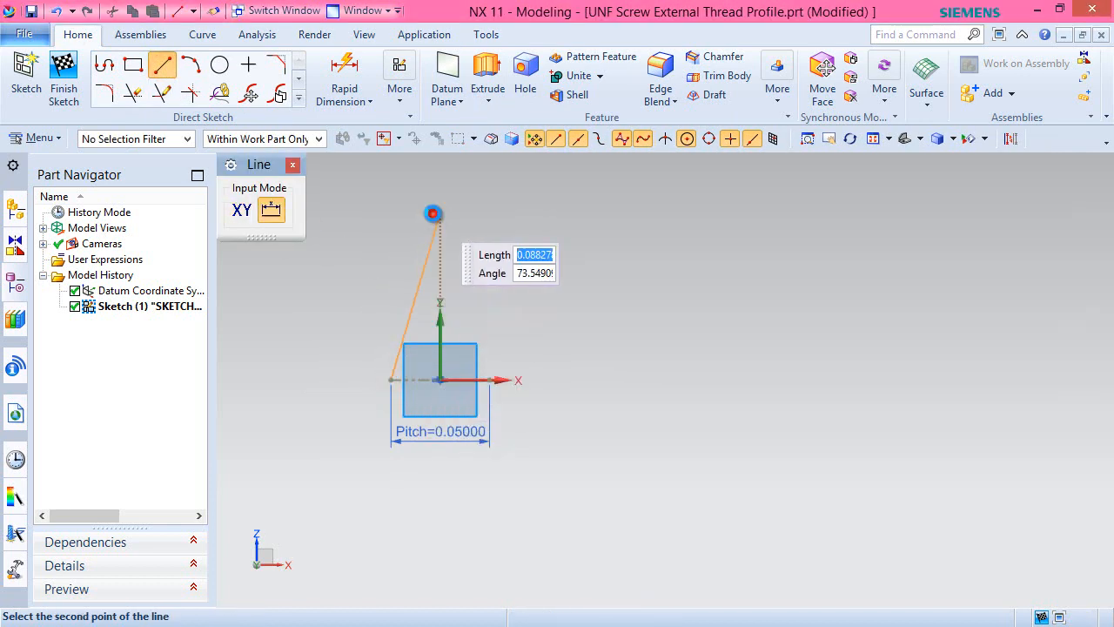
{"action": "left_click", "coordinate": [433, 213]}
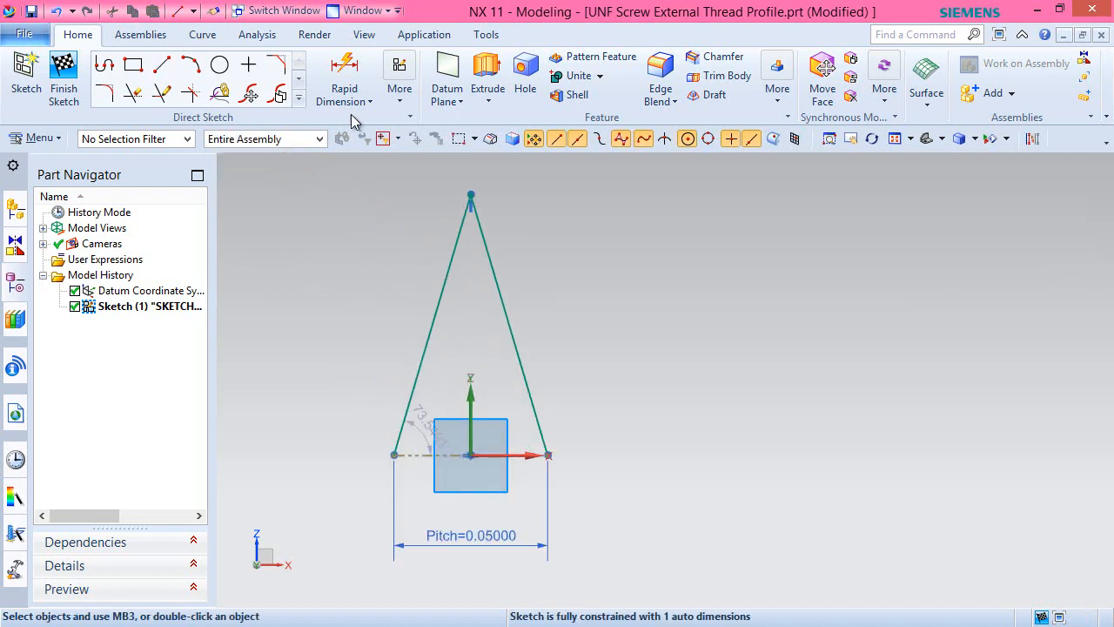
{"action": "left_click", "coordinate": [345, 77]}
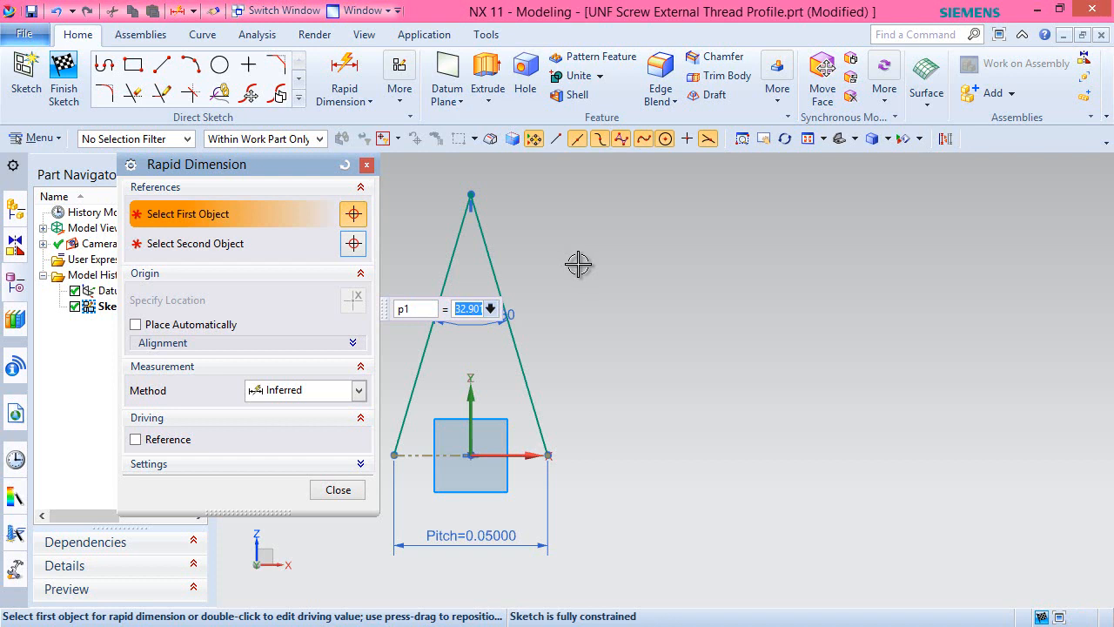
{"action": "type", "text": "60"}
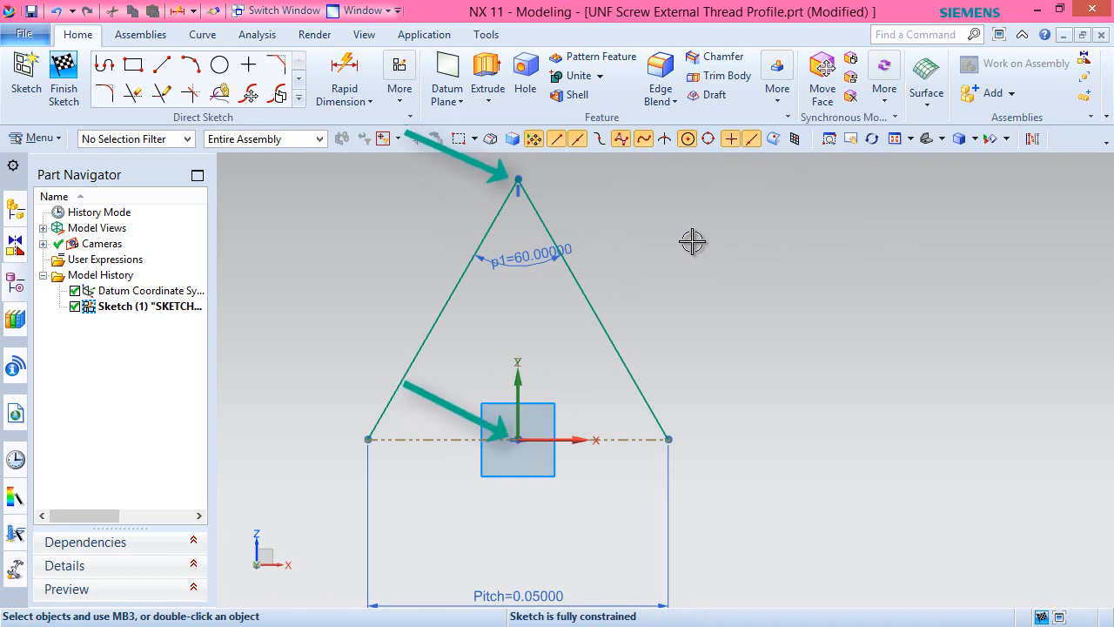
{"action": "mouse_move", "coordinate": [415, 337]}
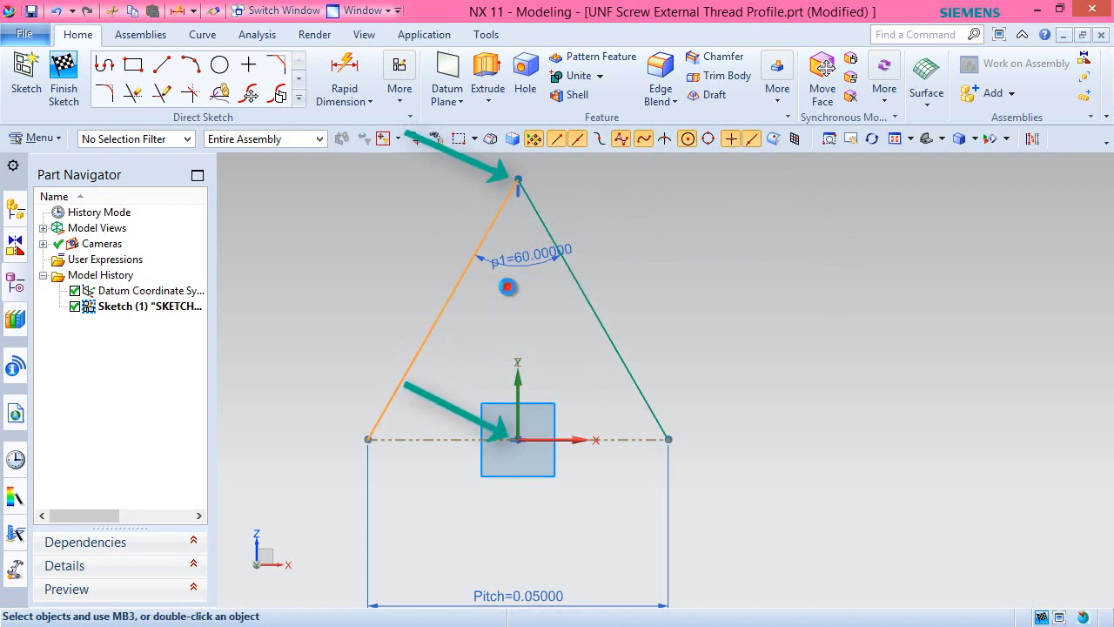
{"action": "mouse_move", "coordinate": [592, 305]}
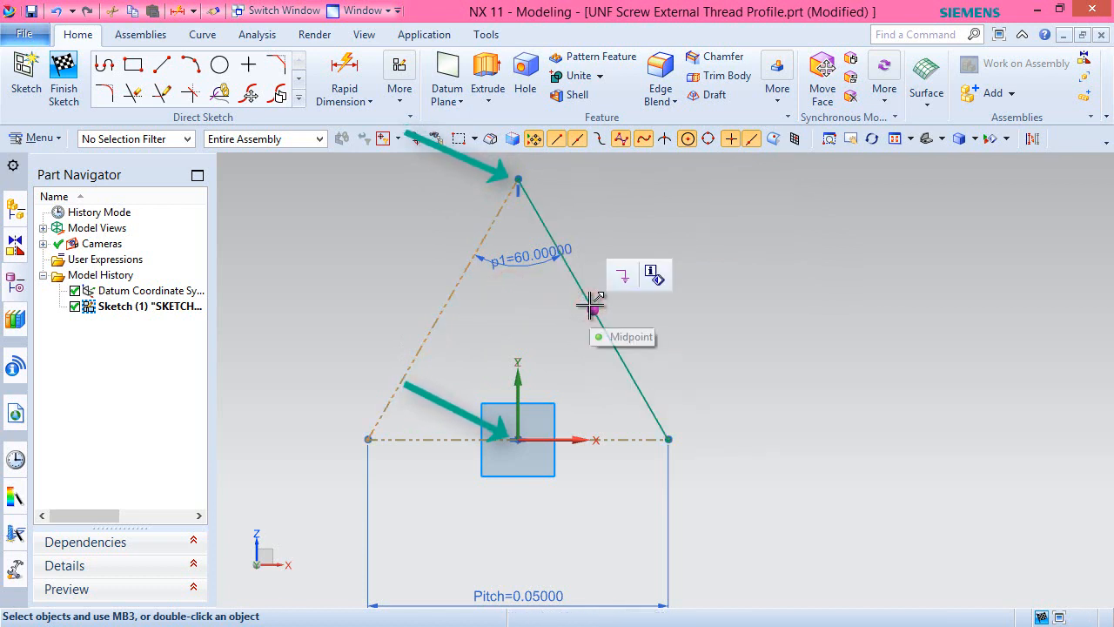
{"action": "left_click", "coordinate": [589, 285]}
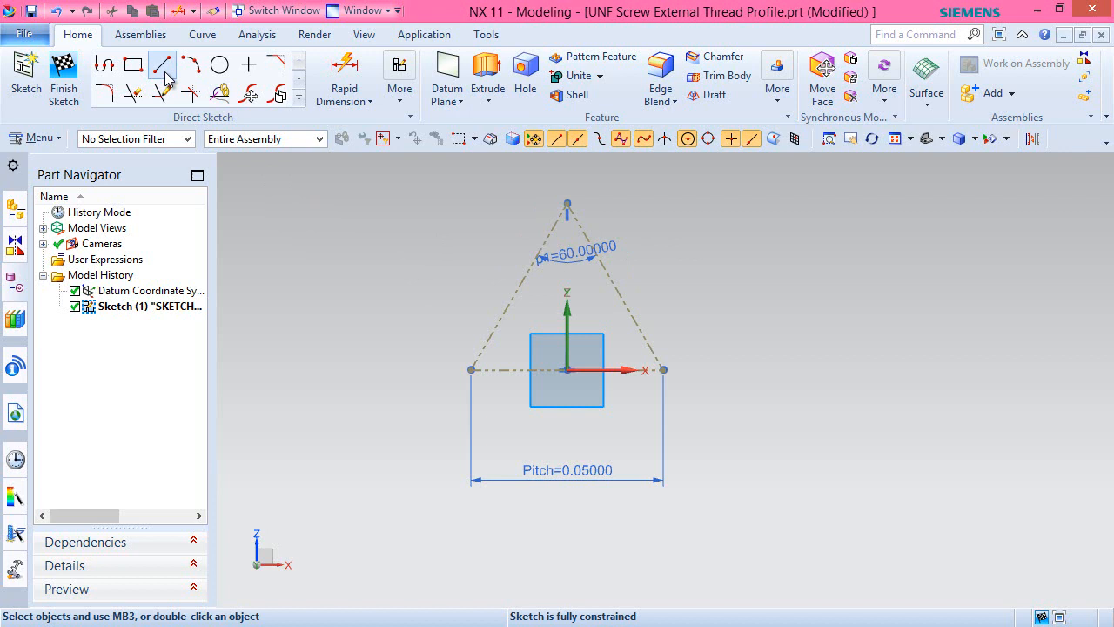
- Draw outer lines from both Pitch line ends parallel to the sides, as reference lines
{"action": "left_click", "coordinate": [162, 64]}
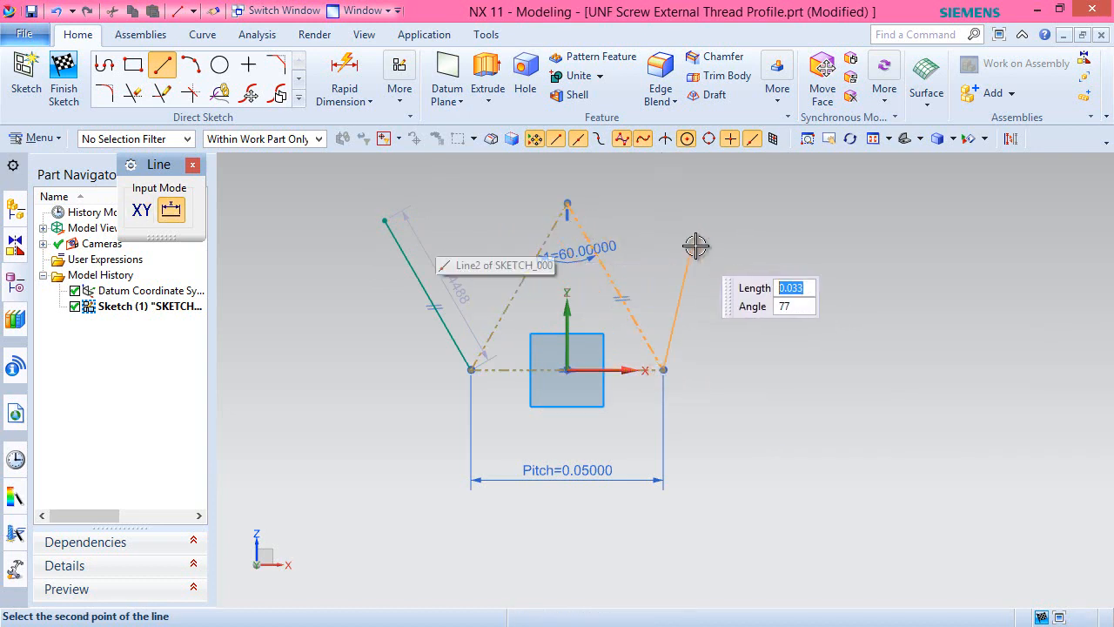
{"action": "left_click", "coordinate": [741, 234]}
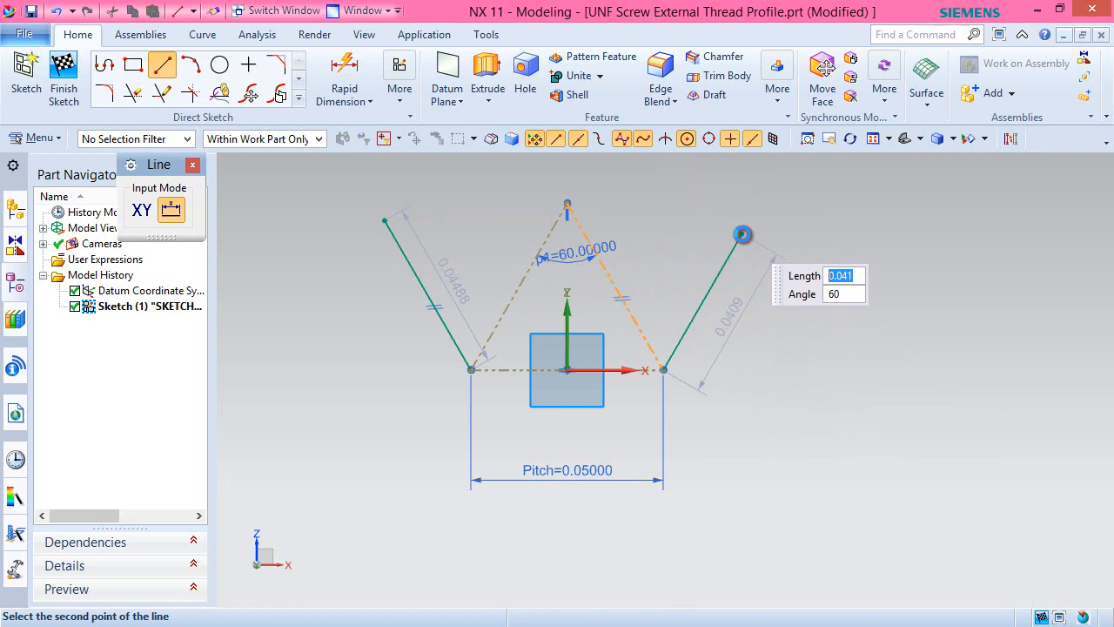
{"action": "right_click", "coordinate": [743, 235]}
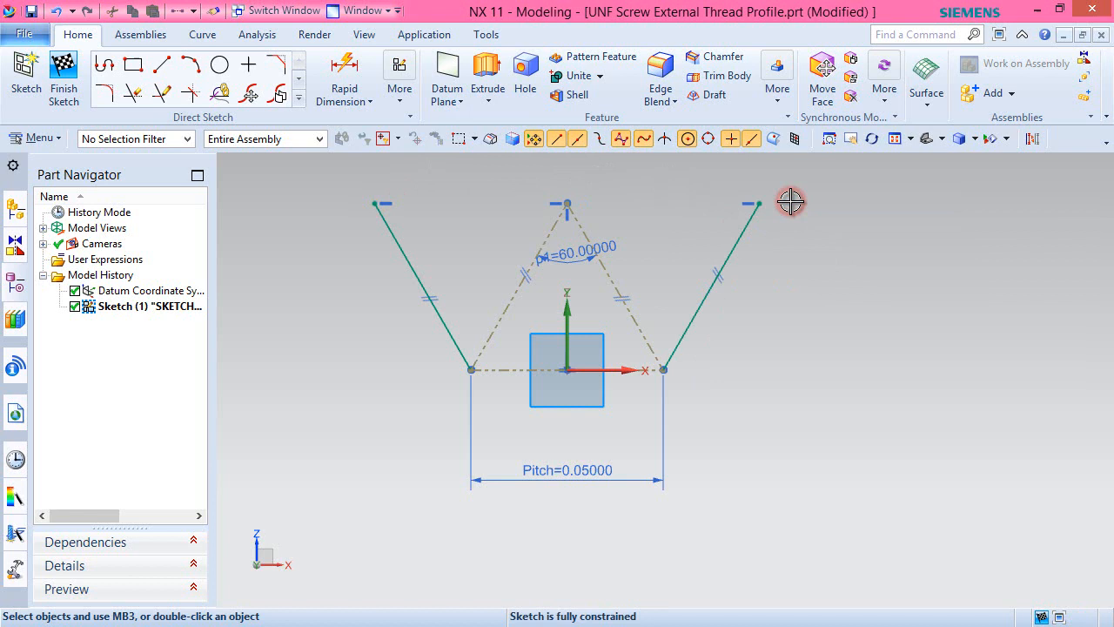
{"action": "mouse_move", "coordinate": [677, 209]}
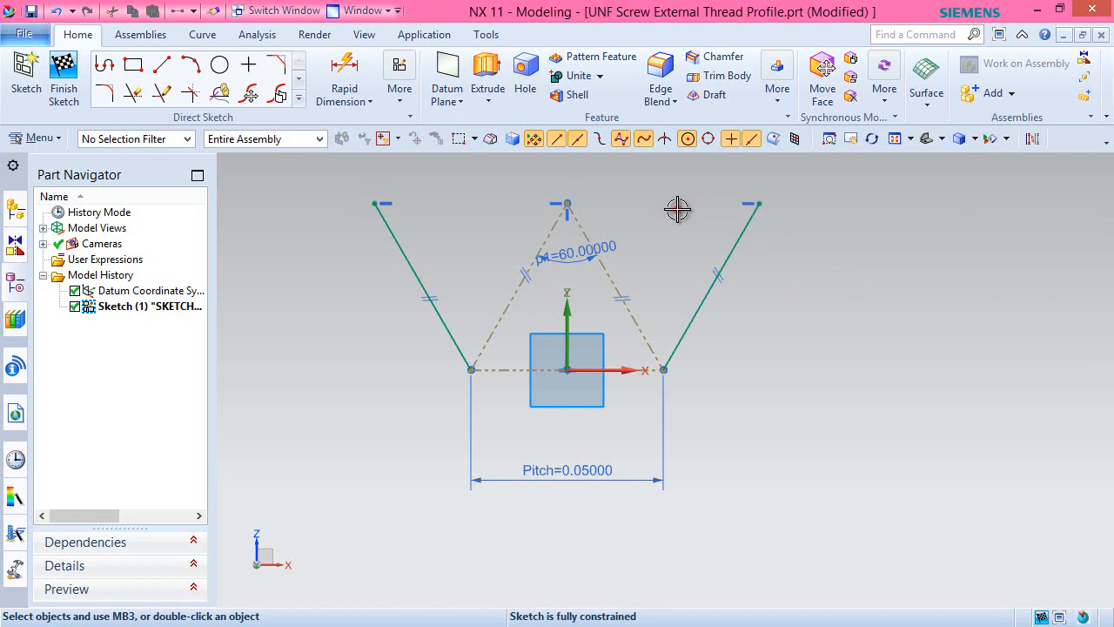
{"action": "left_click", "coordinate": [409, 296]}
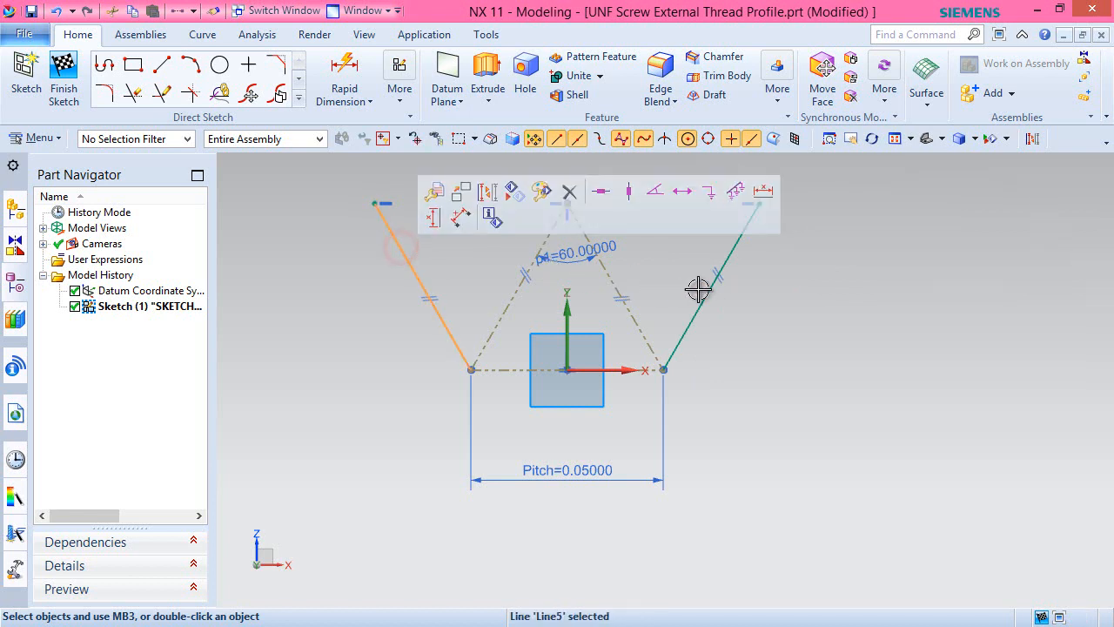
{"action": "left_click", "coordinate": [701, 309]}
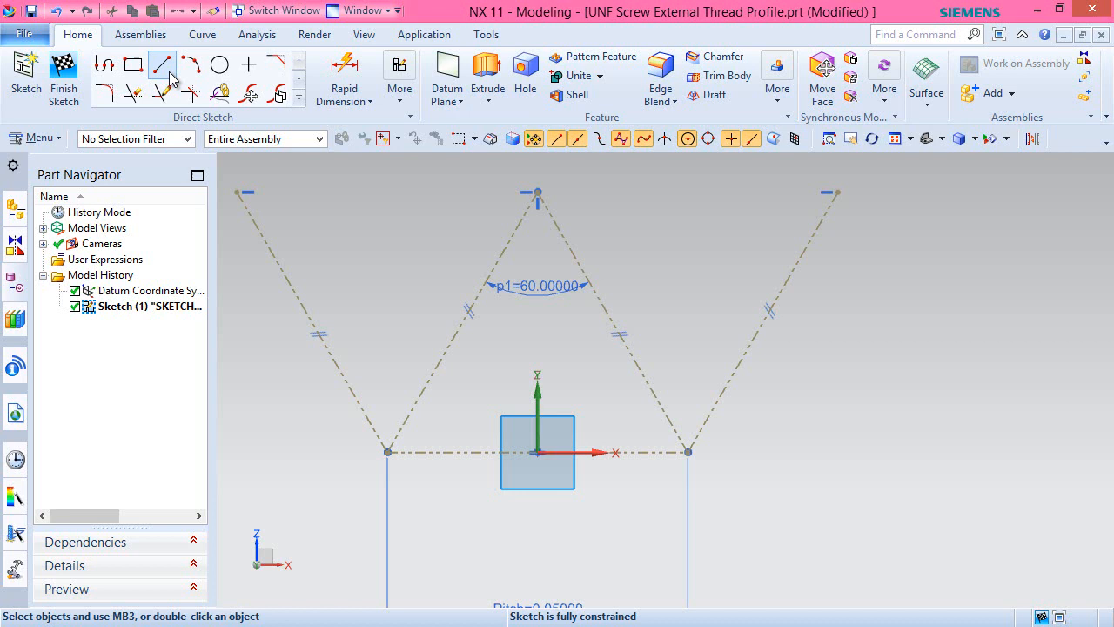
- Draw a short line across the left thread groove and constrain it horizontal
{"action": "left_click", "coordinate": [162, 64]}
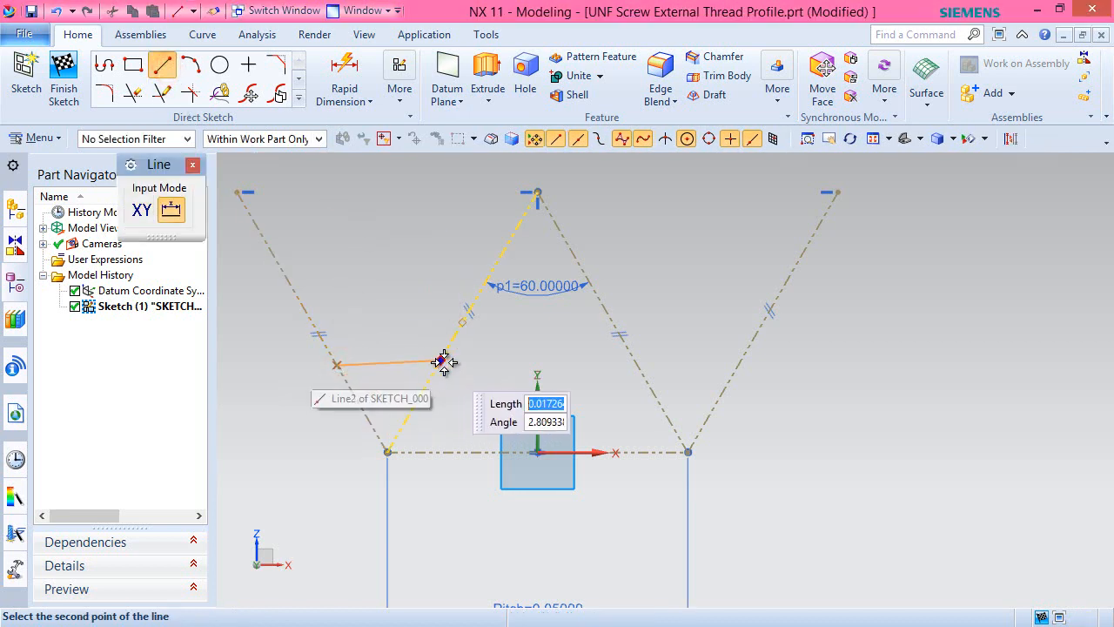
{"action": "left_click", "coordinate": [444, 362]}
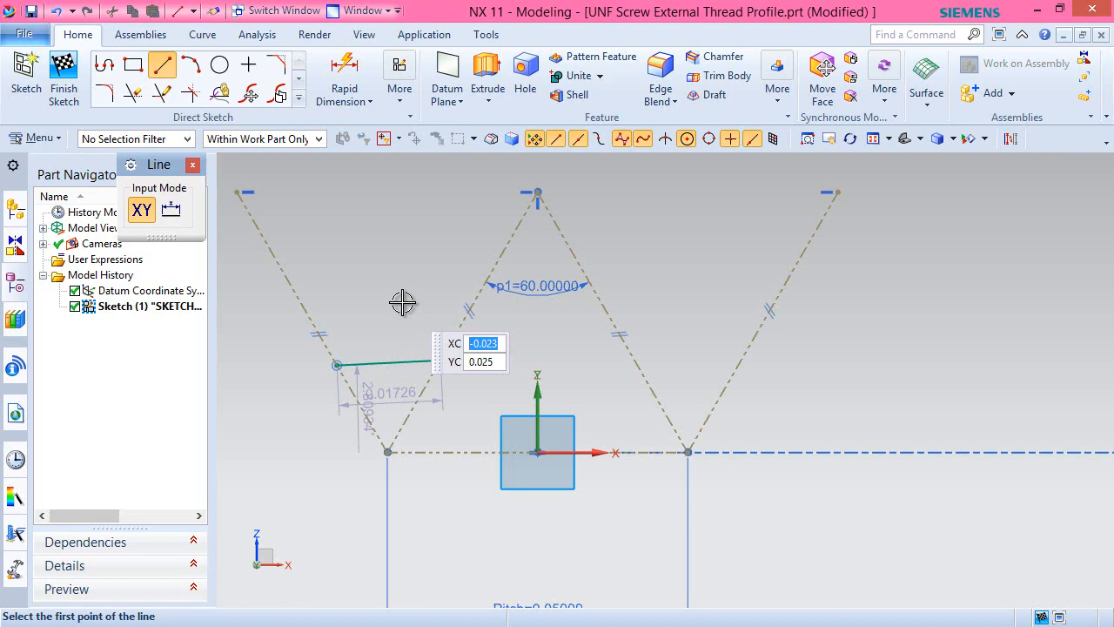
{"action": "right_click", "coordinate": [402, 302]}
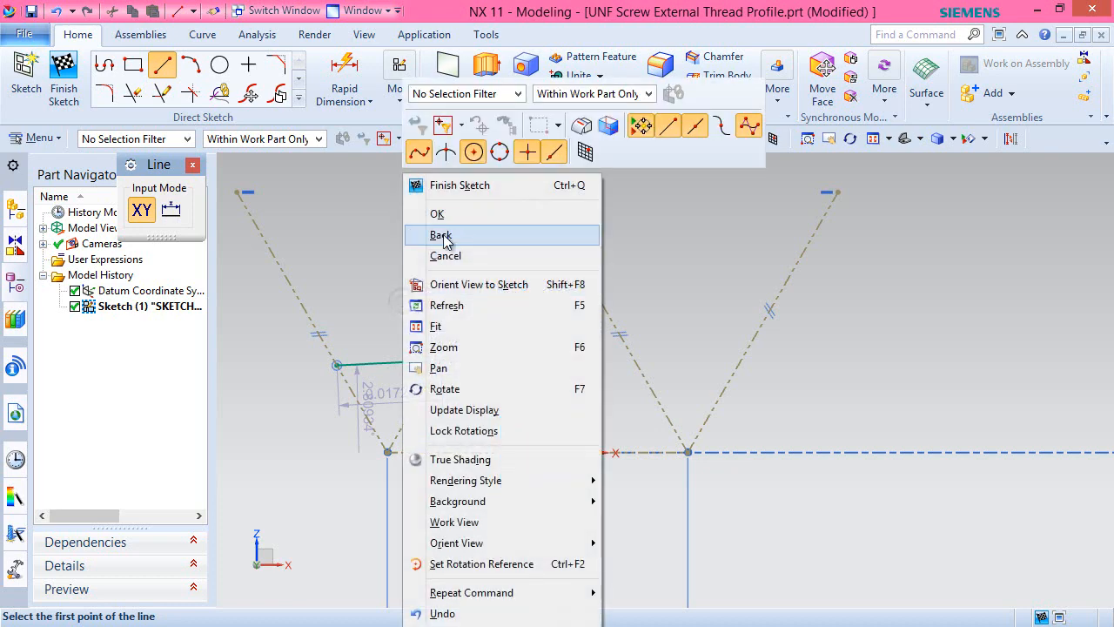
{"action": "left_click", "coordinate": [441, 235]}
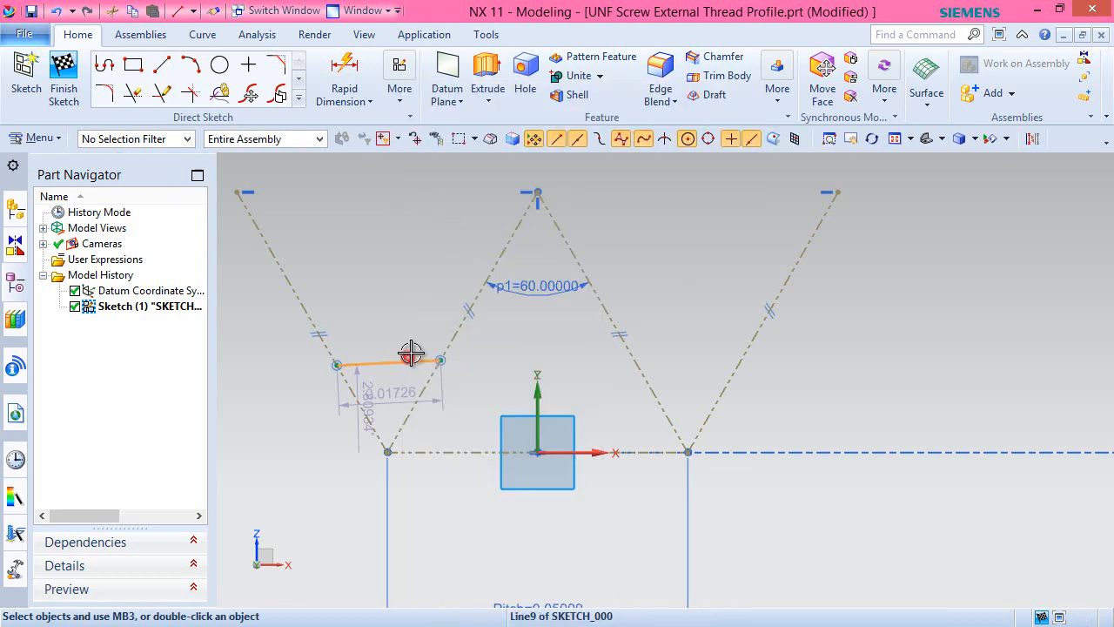
{"action": "left_click", "coordinate": [409, 361]}
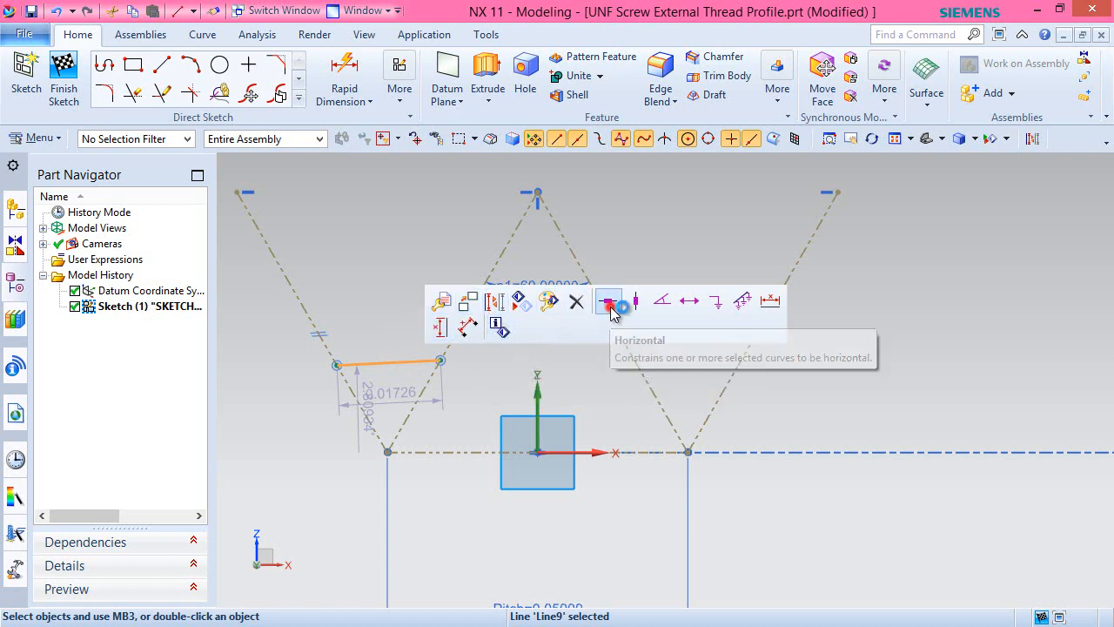
{"action": "left_click", "coordinate": [608, 302]}
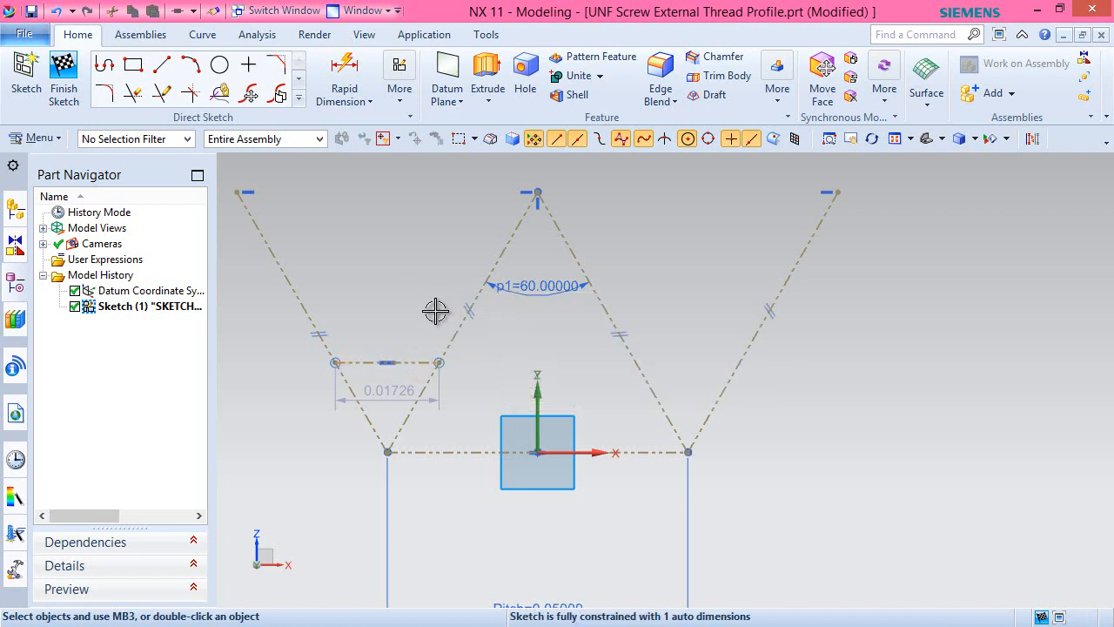
{"action": "mouse_move", "coordinate": [429, 311]}
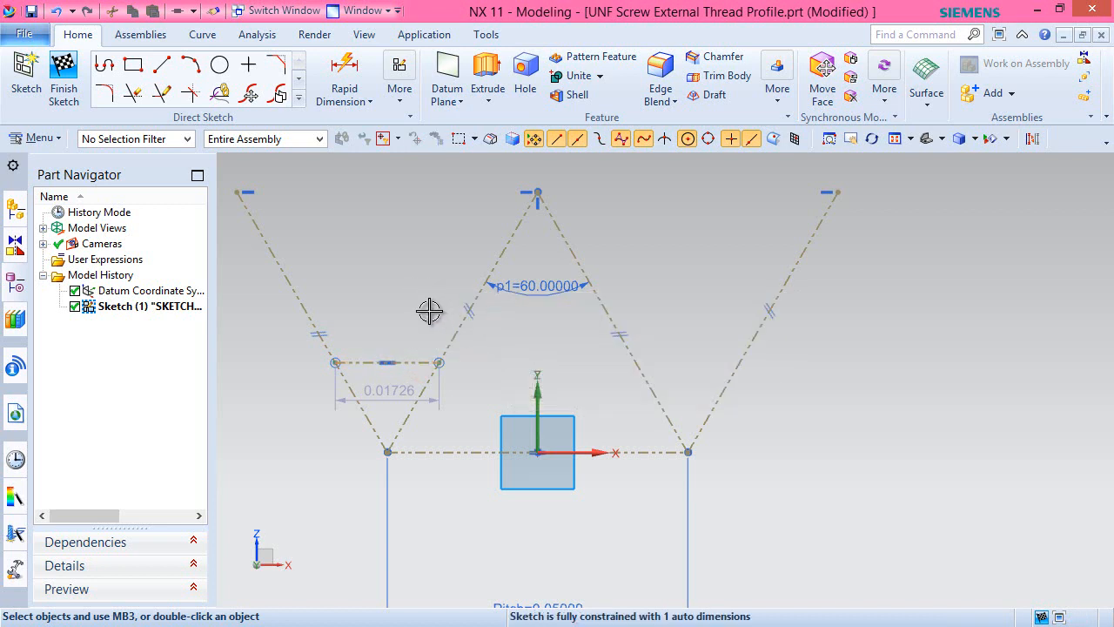
- Set the groove flat's width dimension p2 to Pitch/6
{"action": "left_click", "coordinate": [389, 391]}
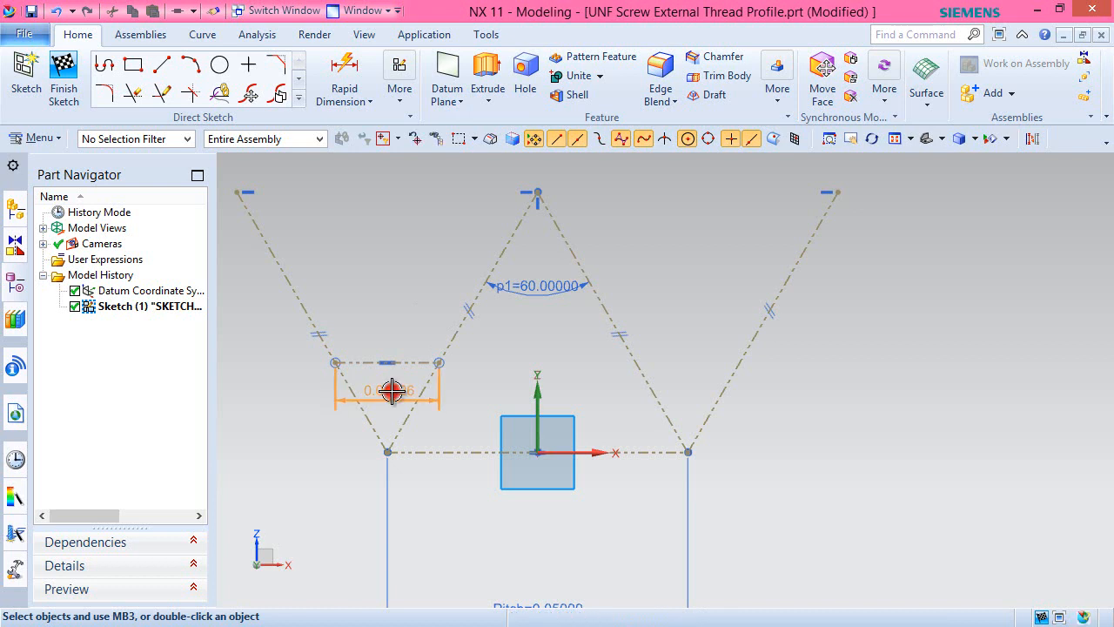
{"action": "double_click", "coordinate": [390, 390]}
{"action": "type", "text": "Pitch/"}
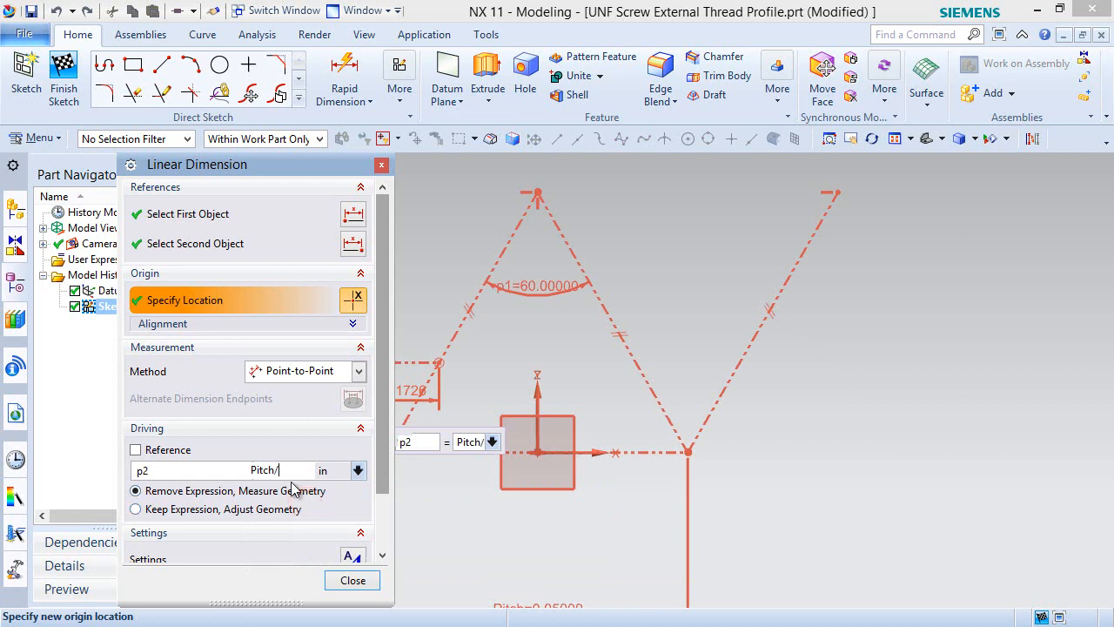
{"action": "type", "text": "6"}
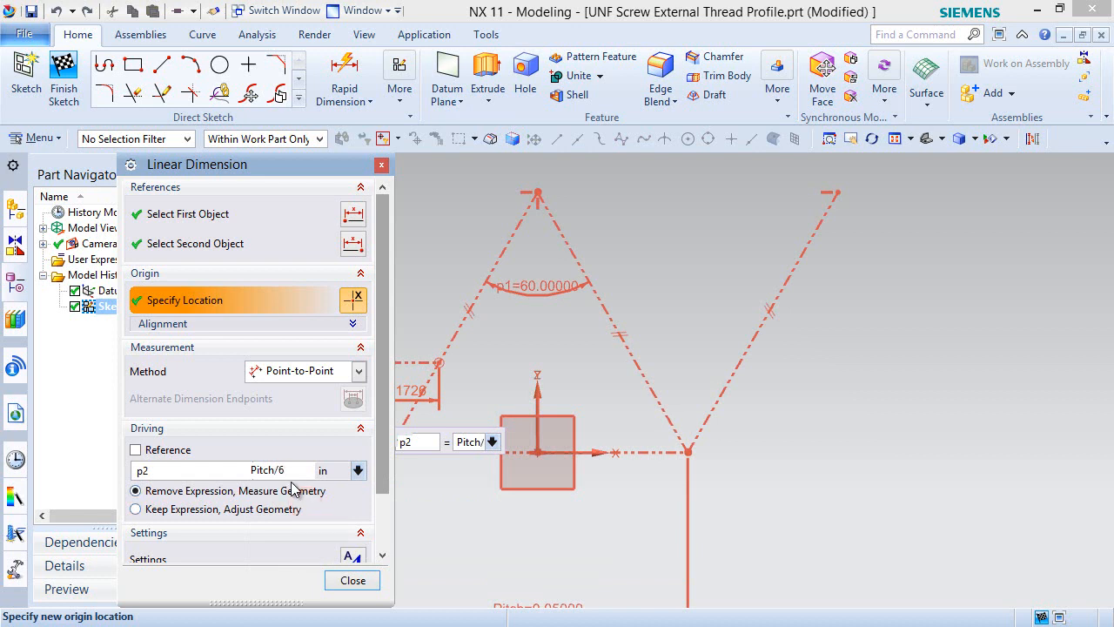
{"action": "left_click", "coordinate": [135, 509]}
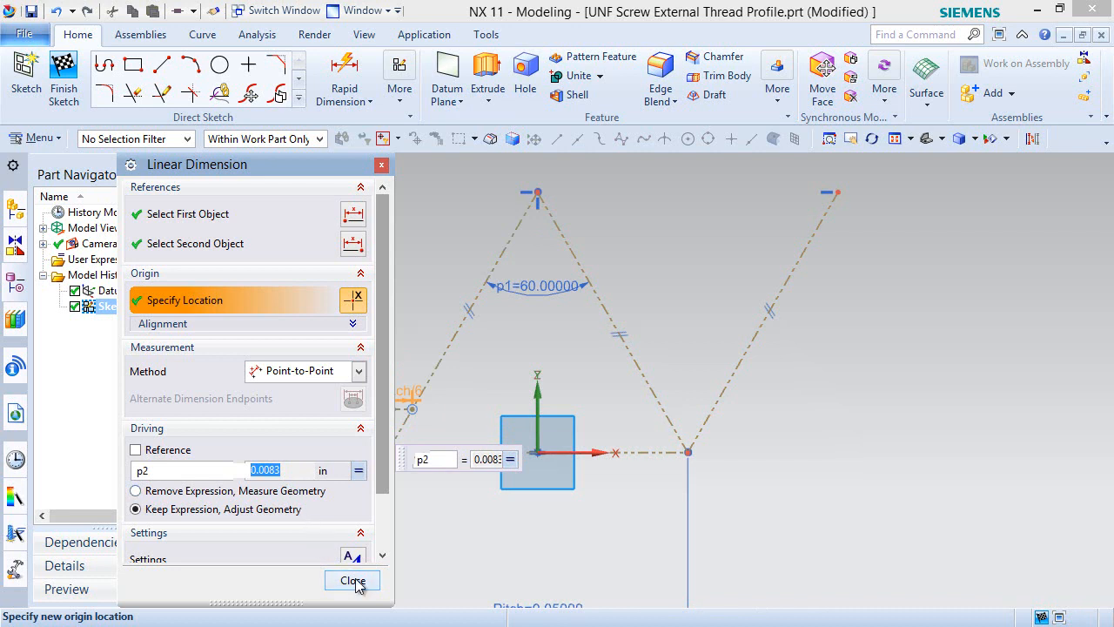
{"action": "left_click", "coordinate": [351, 581]}
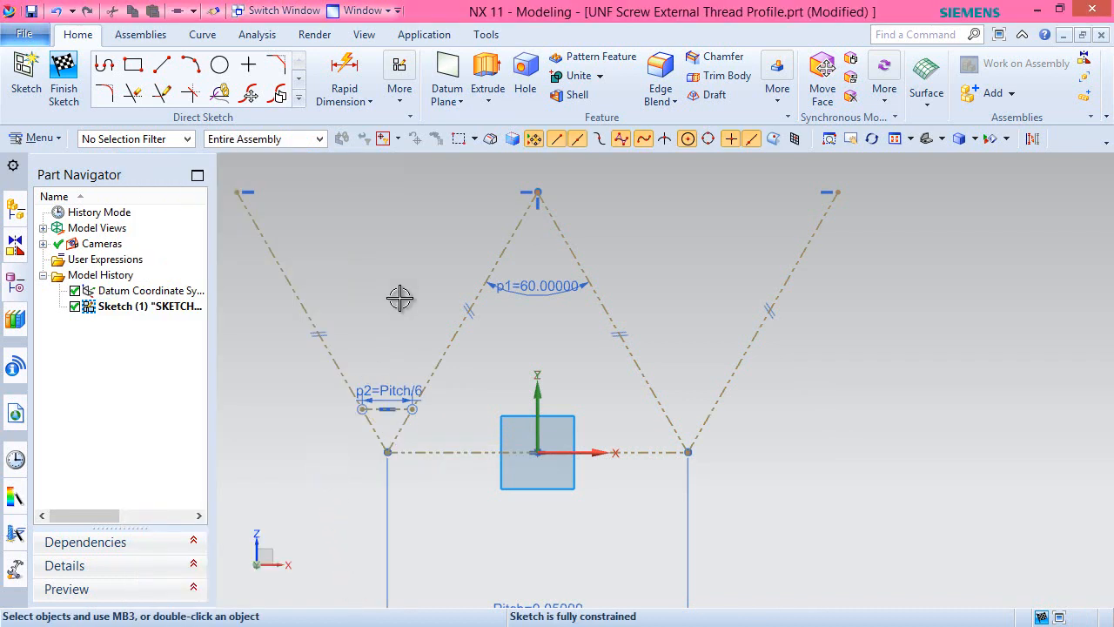
{"action": "mouse_move", "coordinate": [353, 243]}
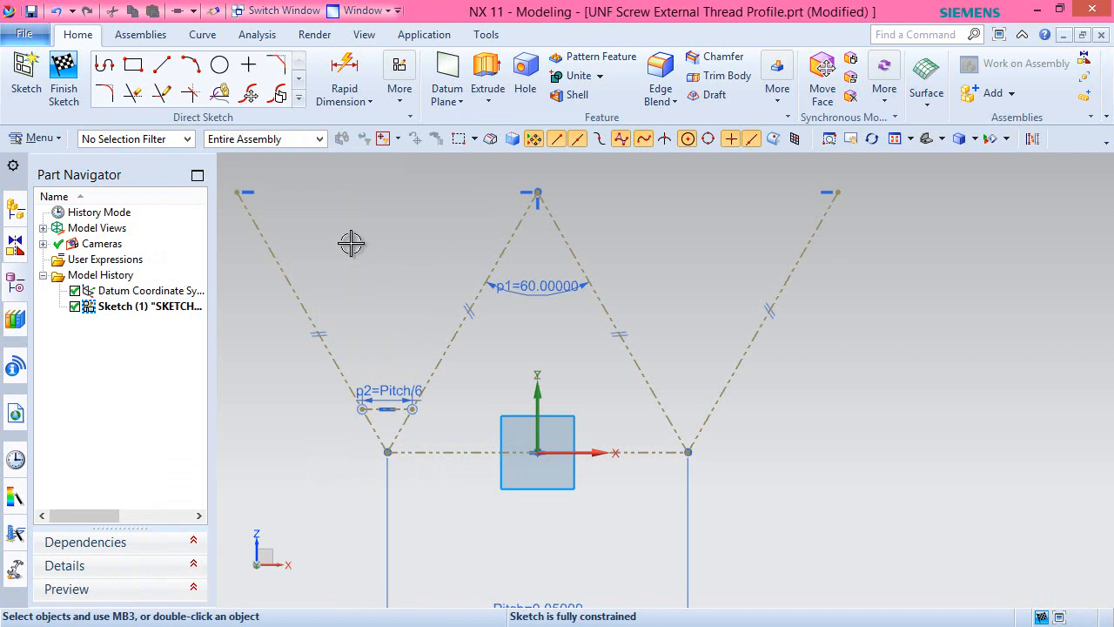
{"action": "mouse_move", "coordinate": [162, 64]}
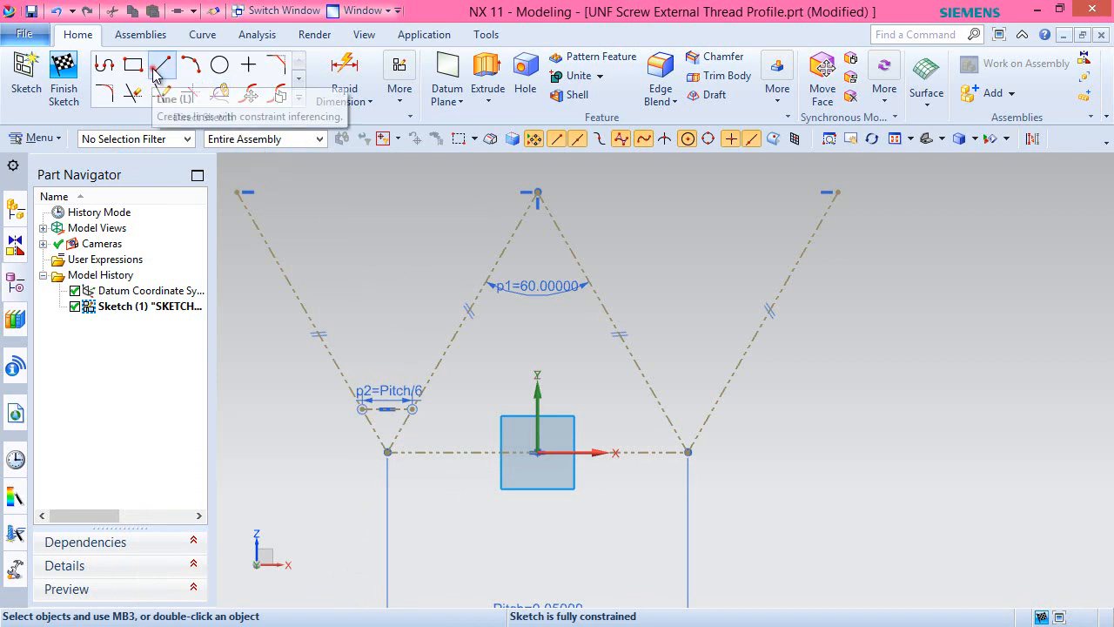
- Draw a second flat across the right groove, equal to the Pitch/6 flat
{"action": "left_click", "coordinate": [162, 65]}
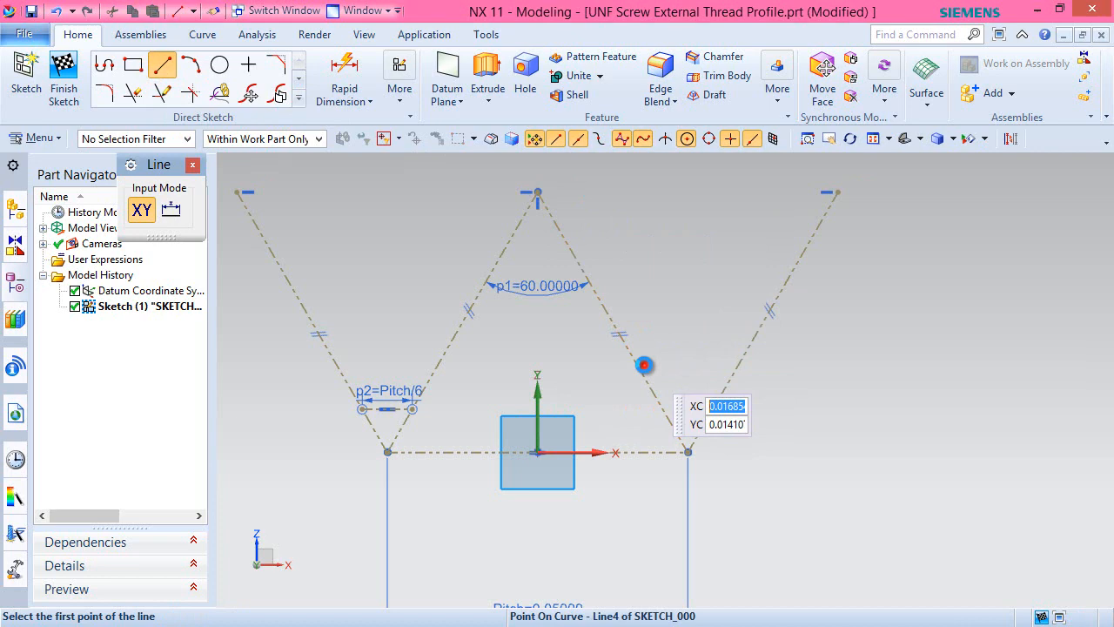
{"action": "left_click", "coordinate": [644, 365]}
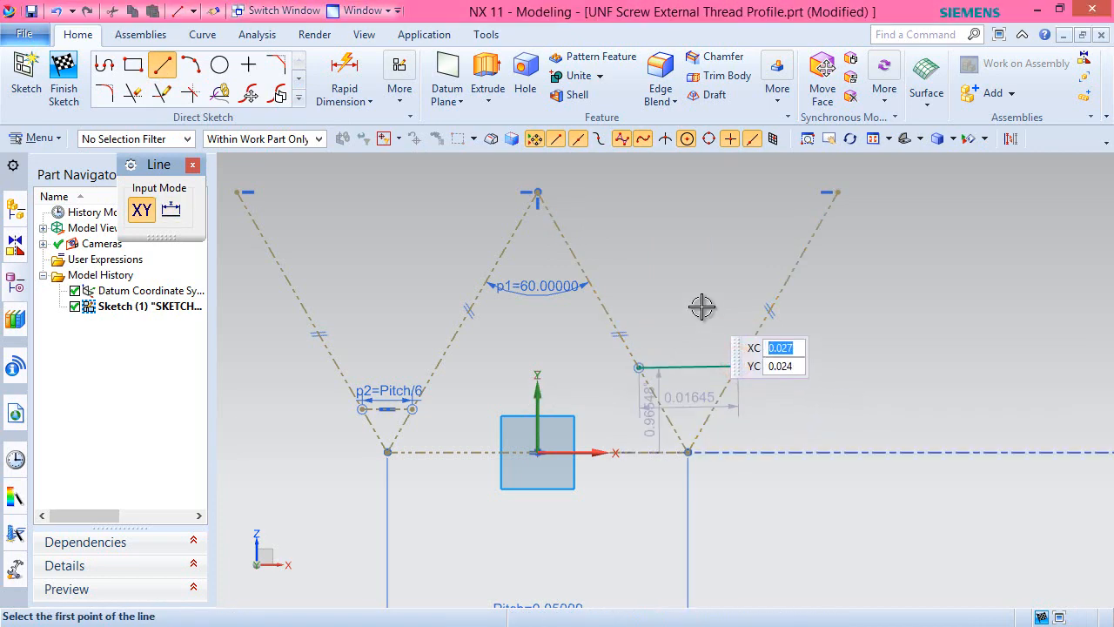
{"action": "right_click", "coordinate": [703, 307]}
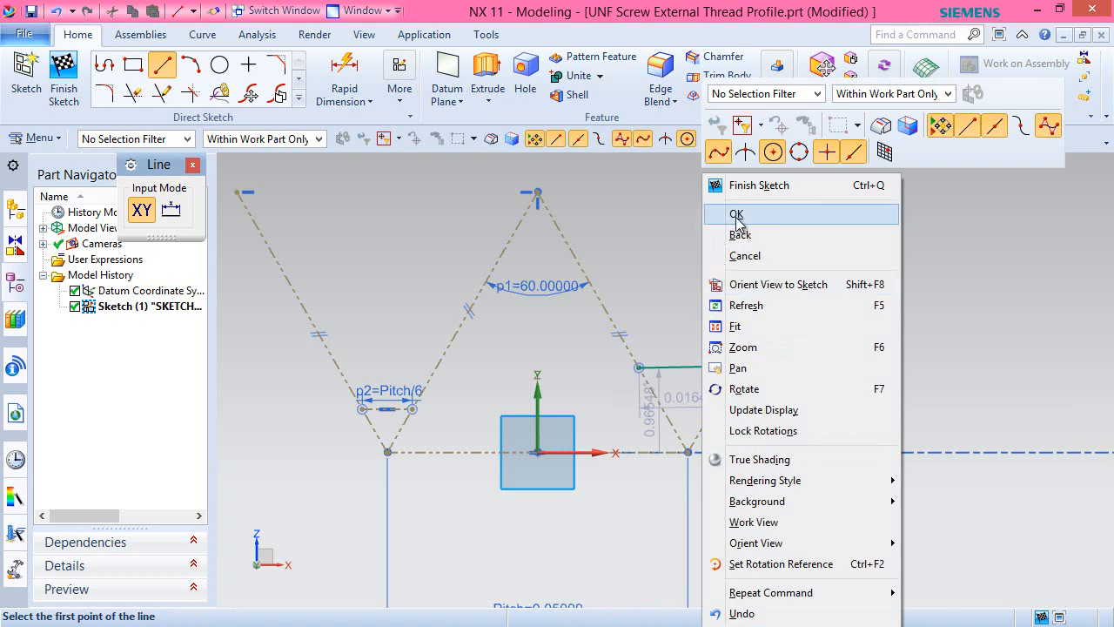
{"action": "left_click", "coordinate": [737, 214]}
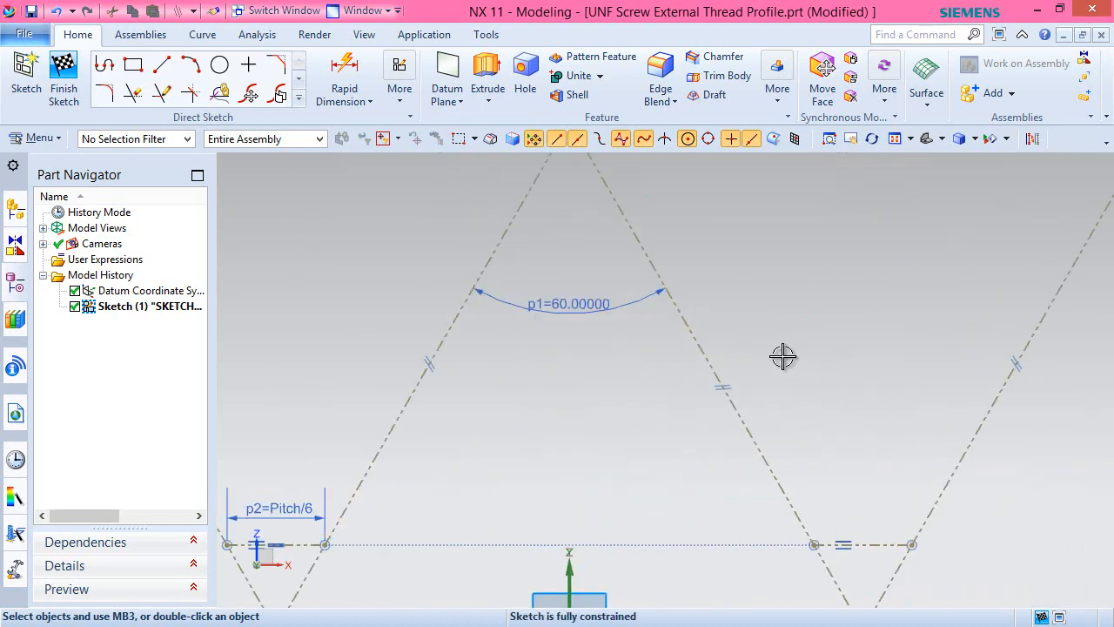
- Draw a horizontal crest flat line and set its width dimension p3 to Pitch/8
{"action": "left_click", "coordinate": [162, 66]}
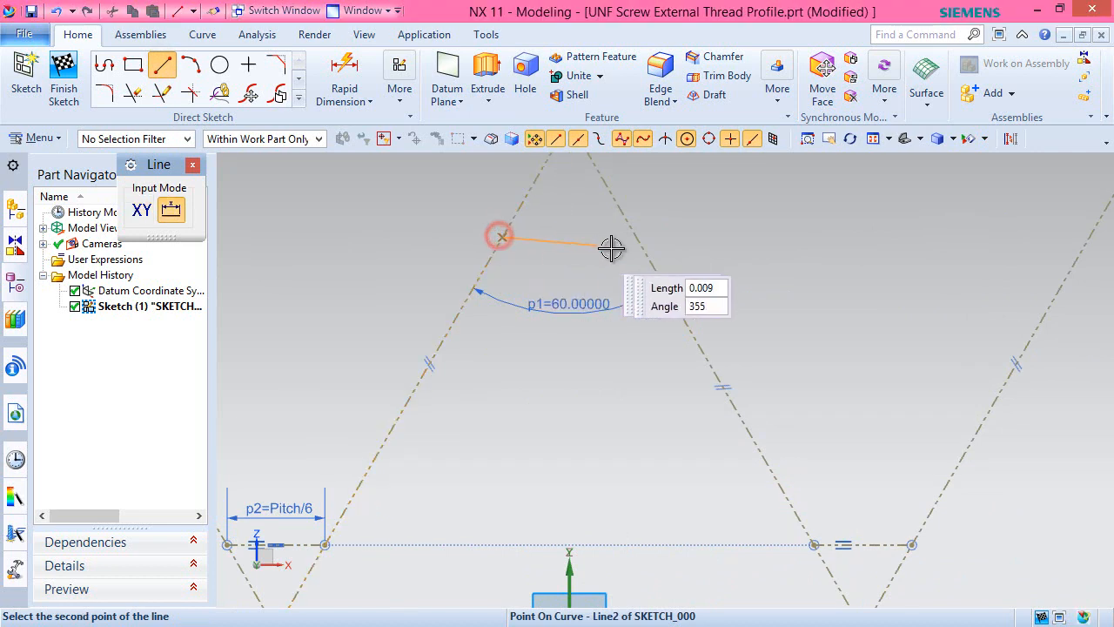
{"action": "left_click", "coordinate": [634, 238]}
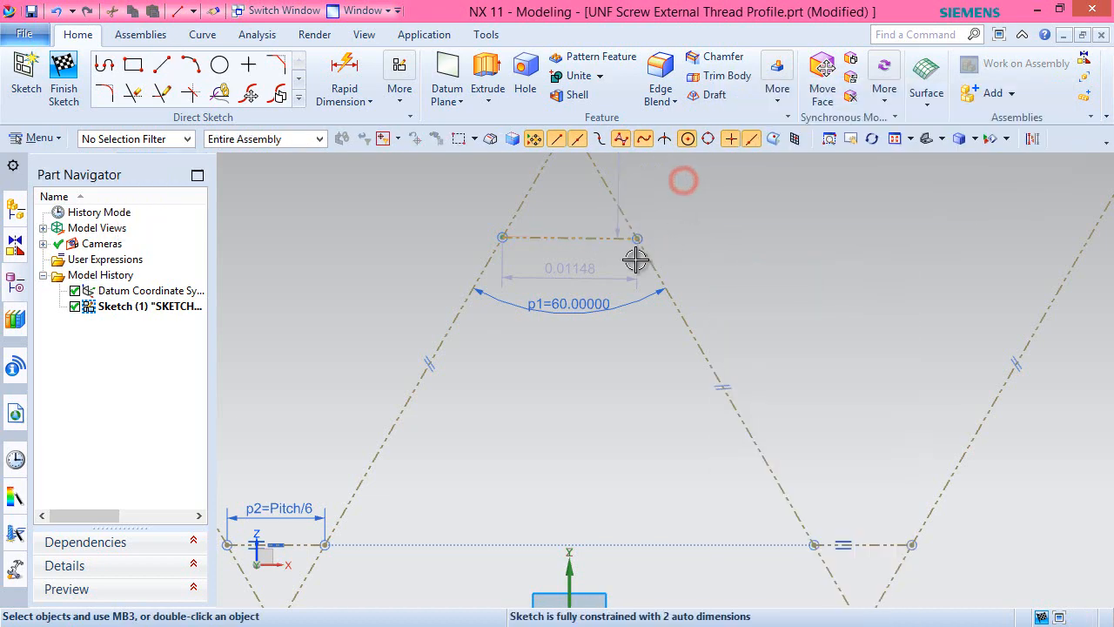
{"action": "left_click", "coordinate": [569, 268]}
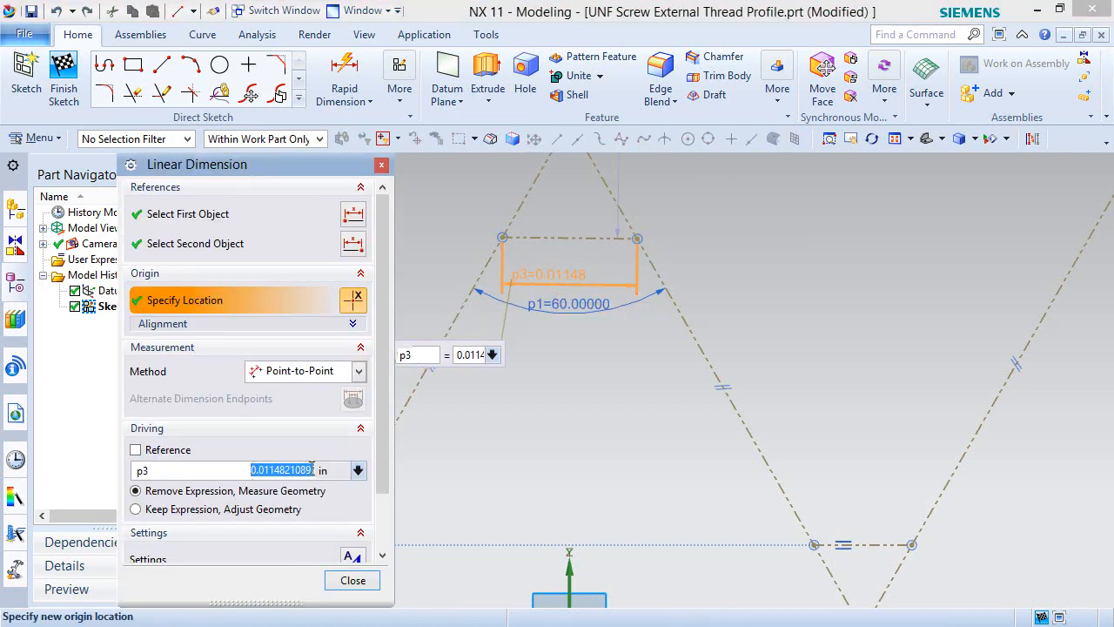
{"action": "type", "text": "Pitch/"}
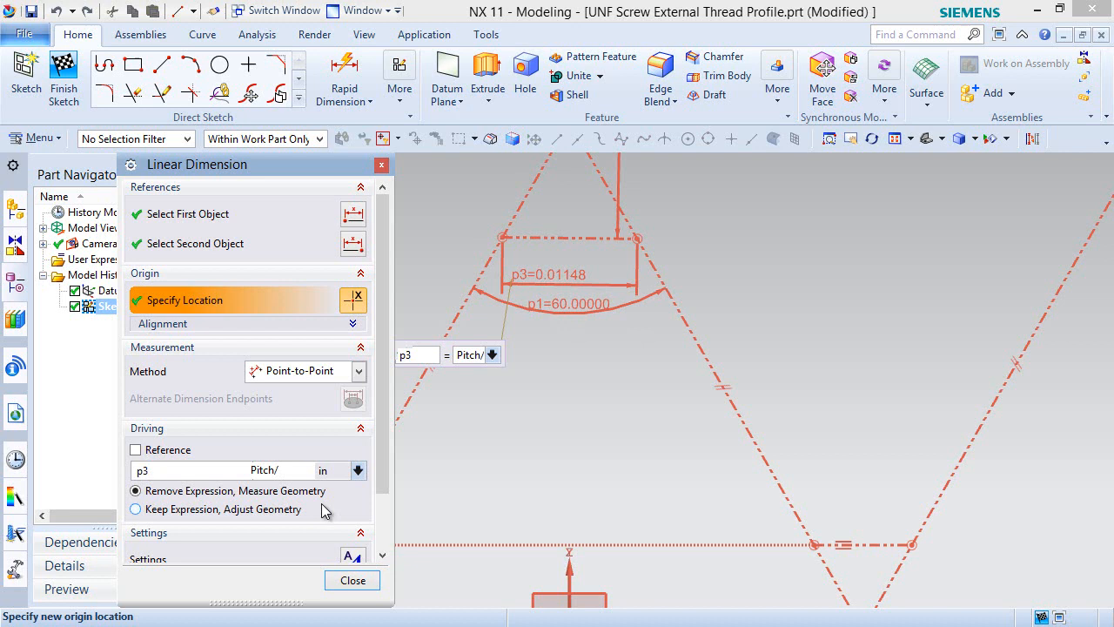
{"action": "type", "text": "8"}
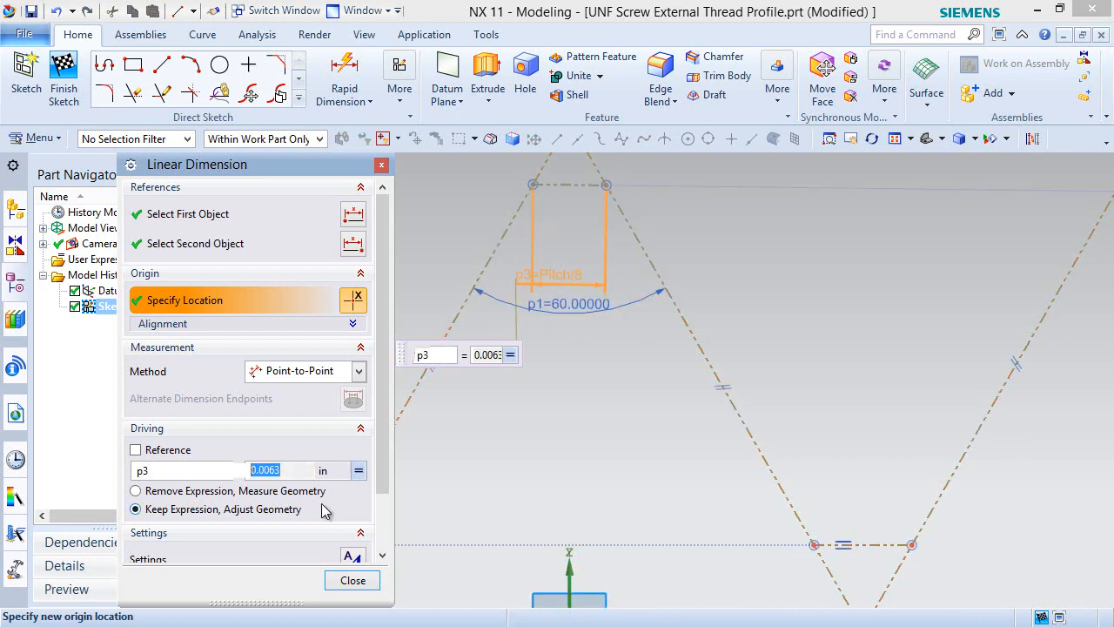
{"action": "left_click", "coordinate": [352, 579]}
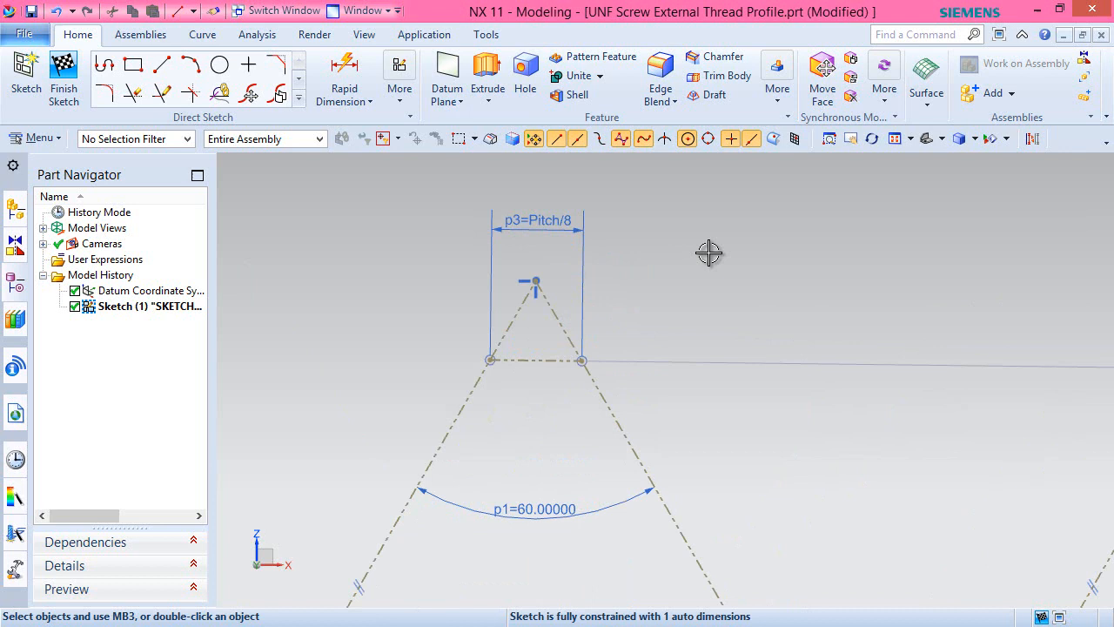
{"action": "mouse_move", "coordinate": [345, 224]}
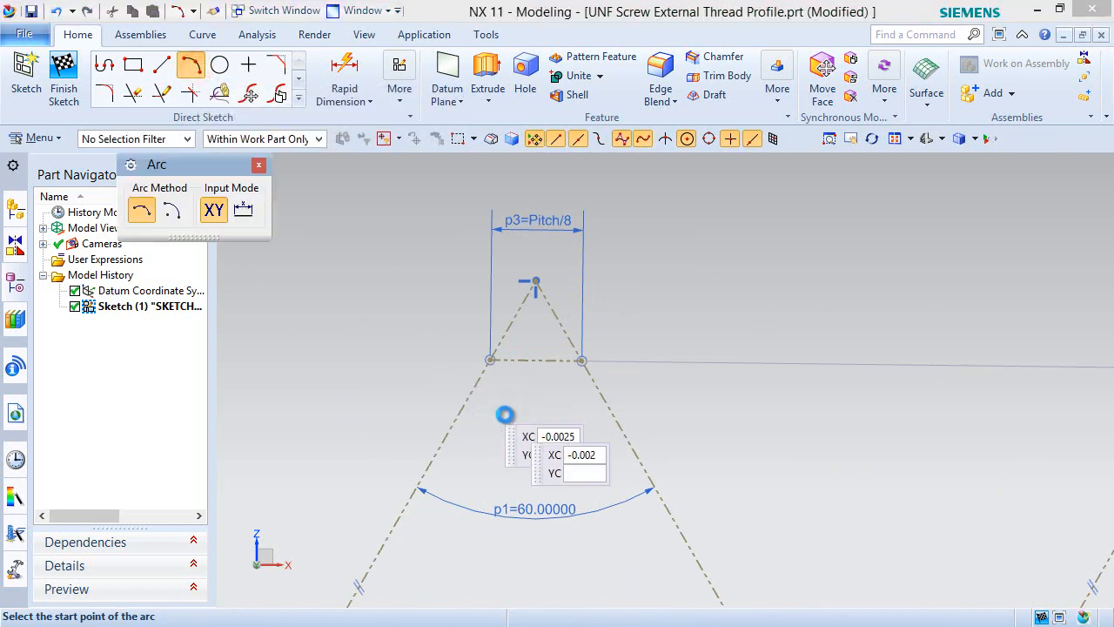
- Draw an arc between the left and right crest flanks below the crest flat, then select the flat
{"action": "left_click", "coordinate": [504, 415]}
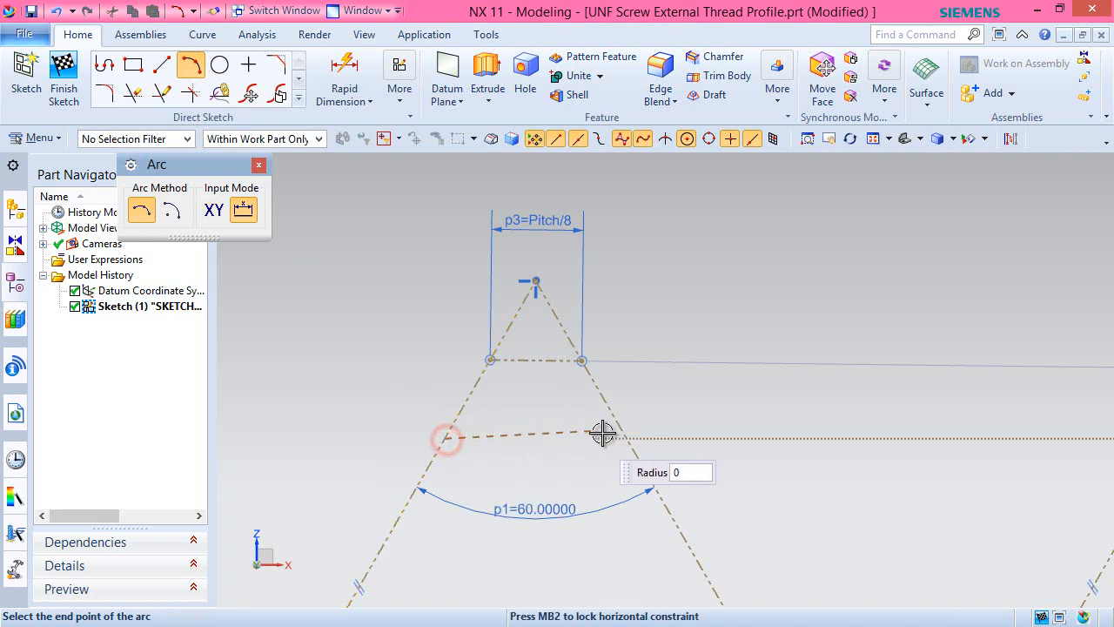
{"action": "mouse_move", "coordinate": [626, 441]}
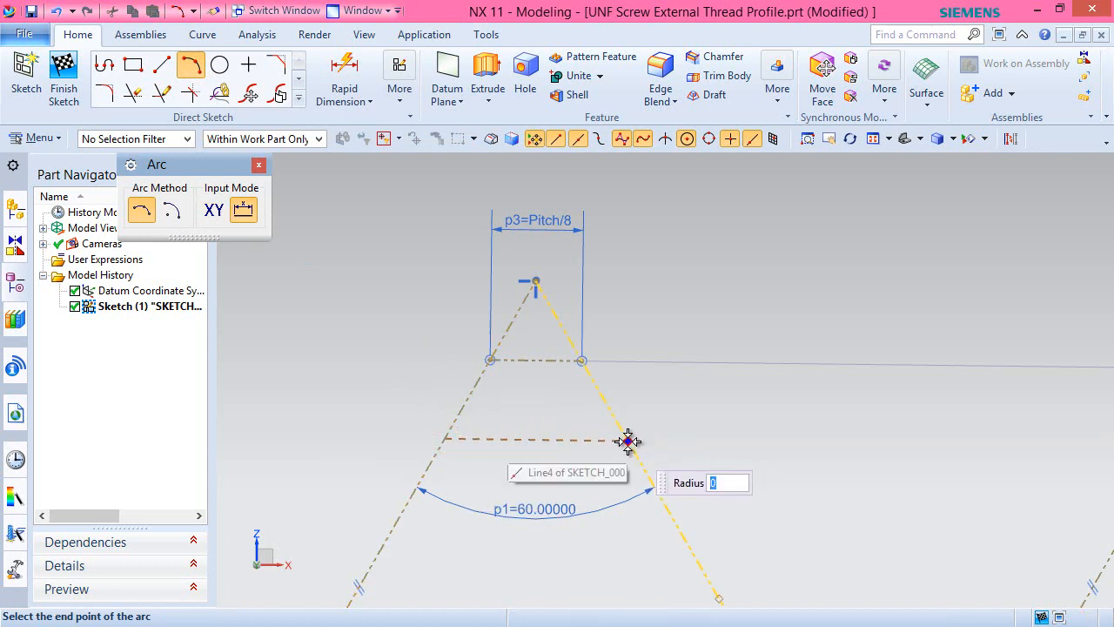
{"action": "left_click", "coordinate": [627, 441]}
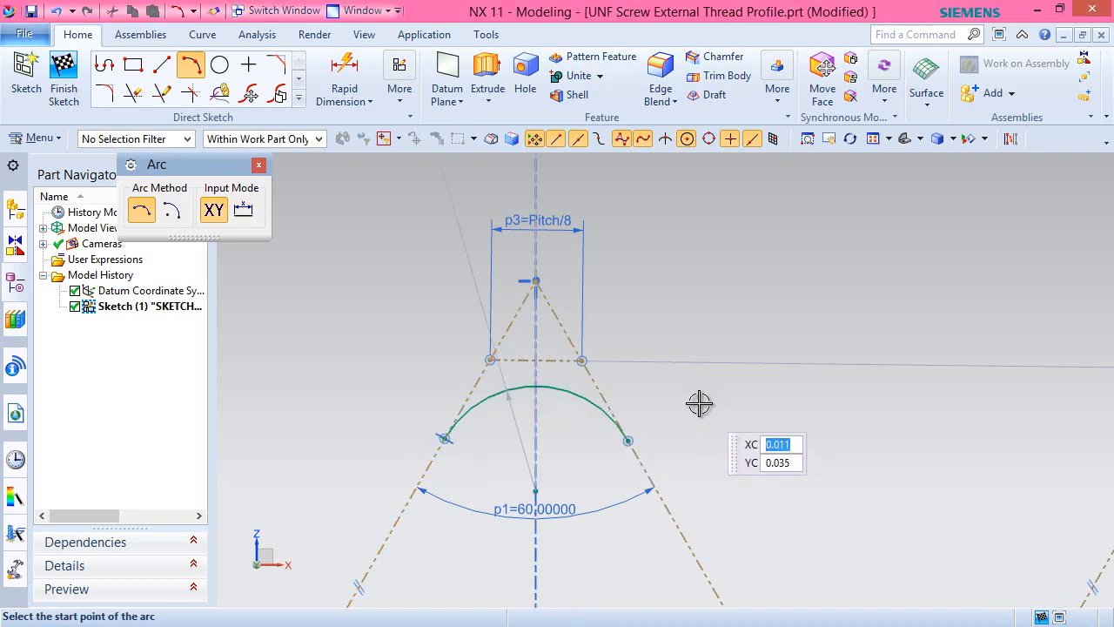
{"action": "right_click", "coordinate": [701, 403]}
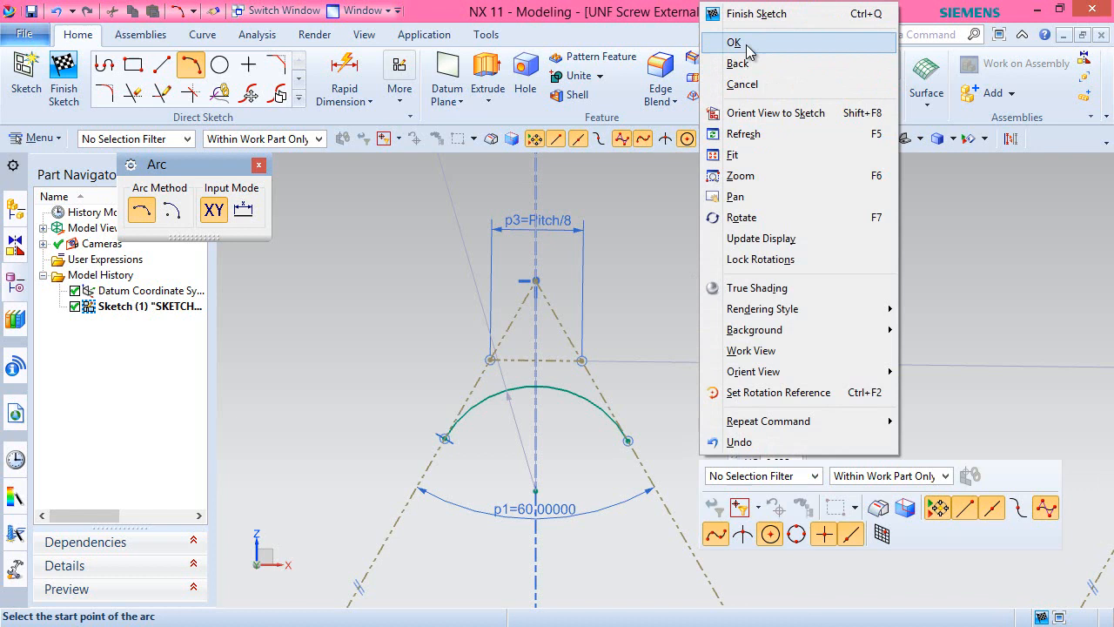
{"action": "left_click", "coordinate": [734, 42]}
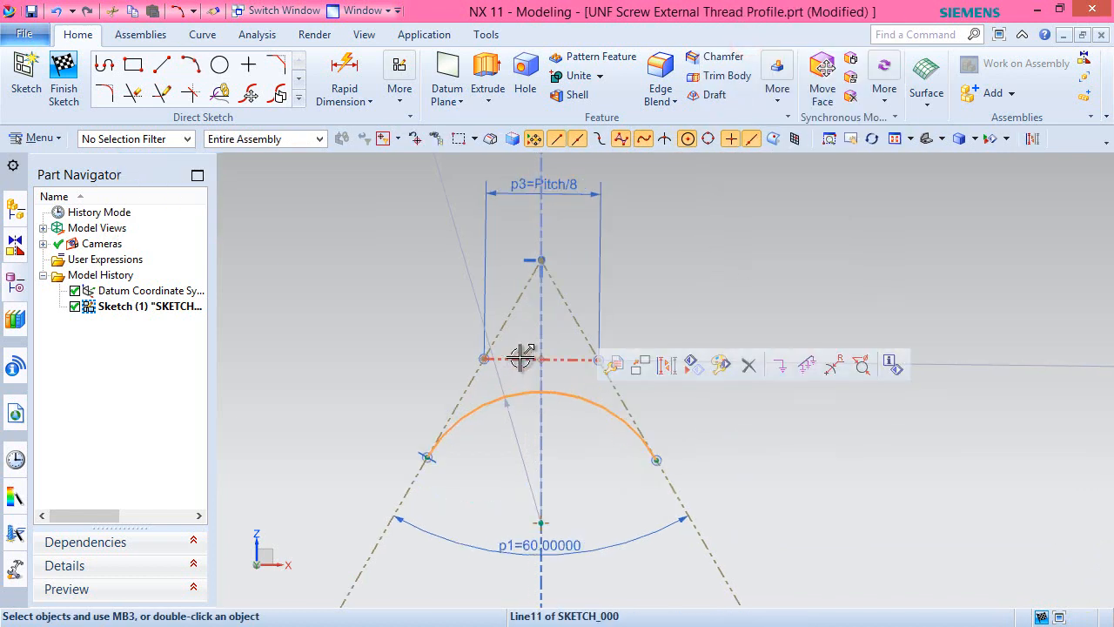
{"action": "left_click", "coordinate": [519, 358]}
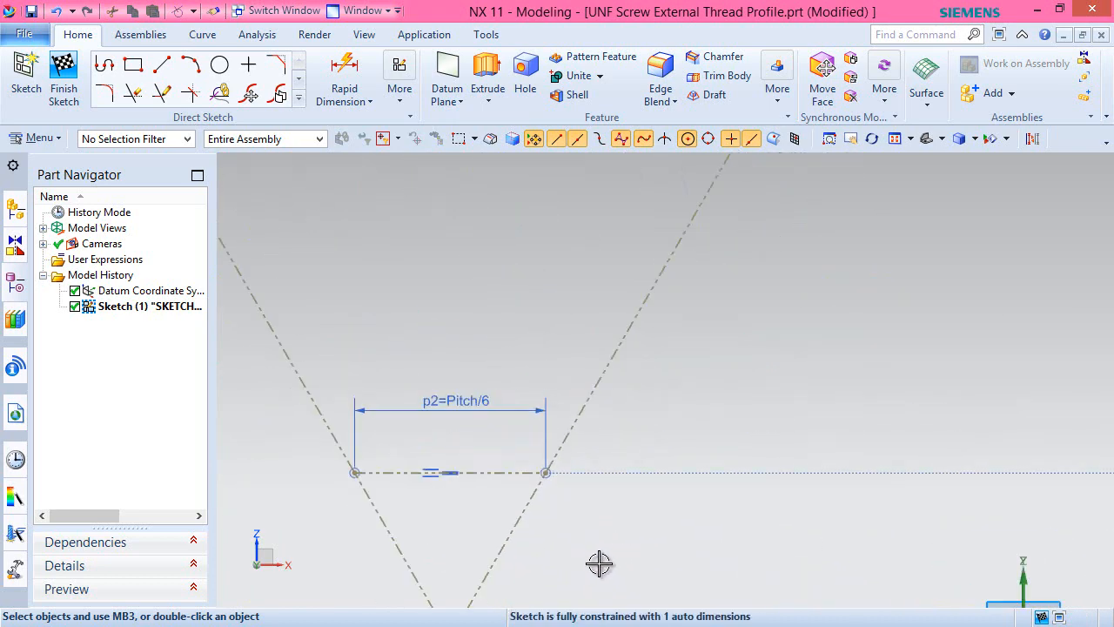
- Dimension the root arc's flat span as p2 = Pitch/6
{"action": "left_click", "coordinate": [191, 65]}
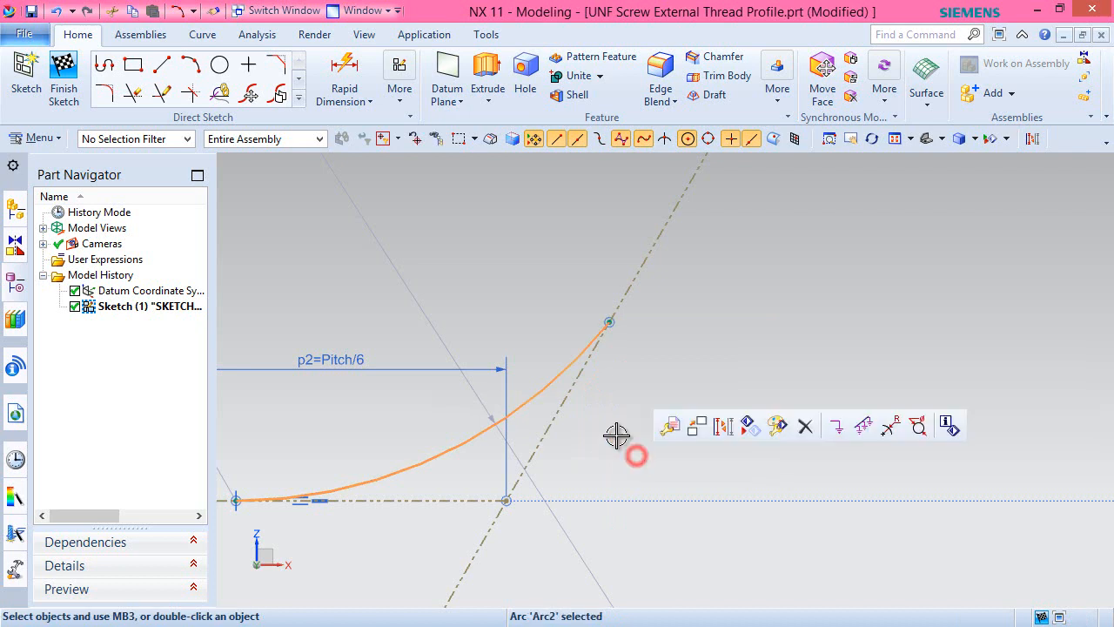
{"action": "left_click", "coordinate": [561, 410]}
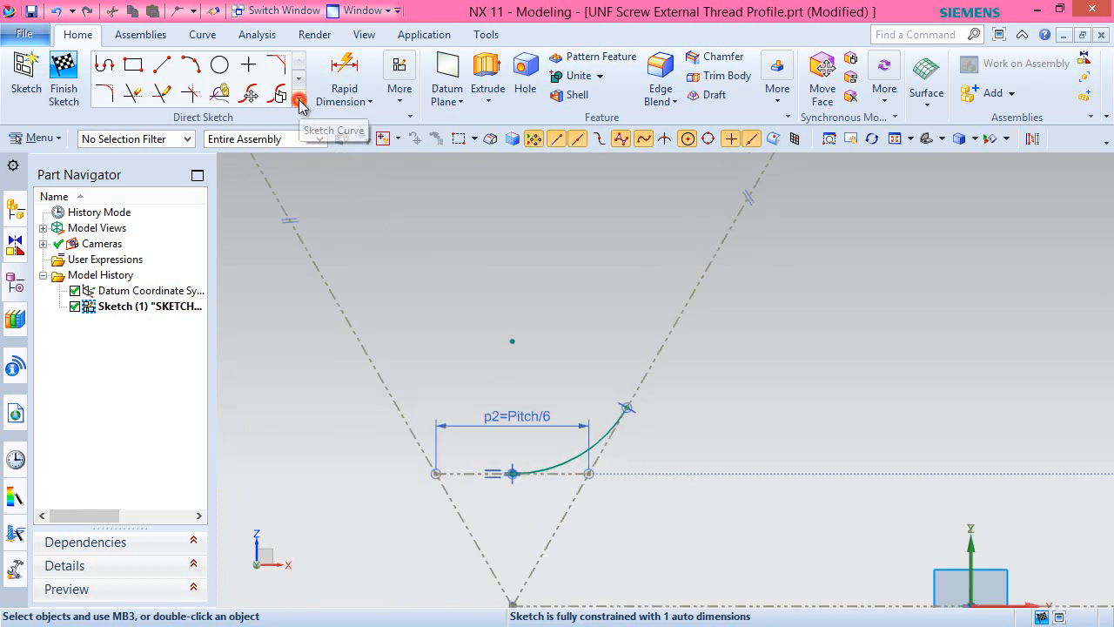
- Mirror the root arc about the vertical sketch axis using Mirror Curve
{"action": "left_click", "coordinate": [299, 103]}
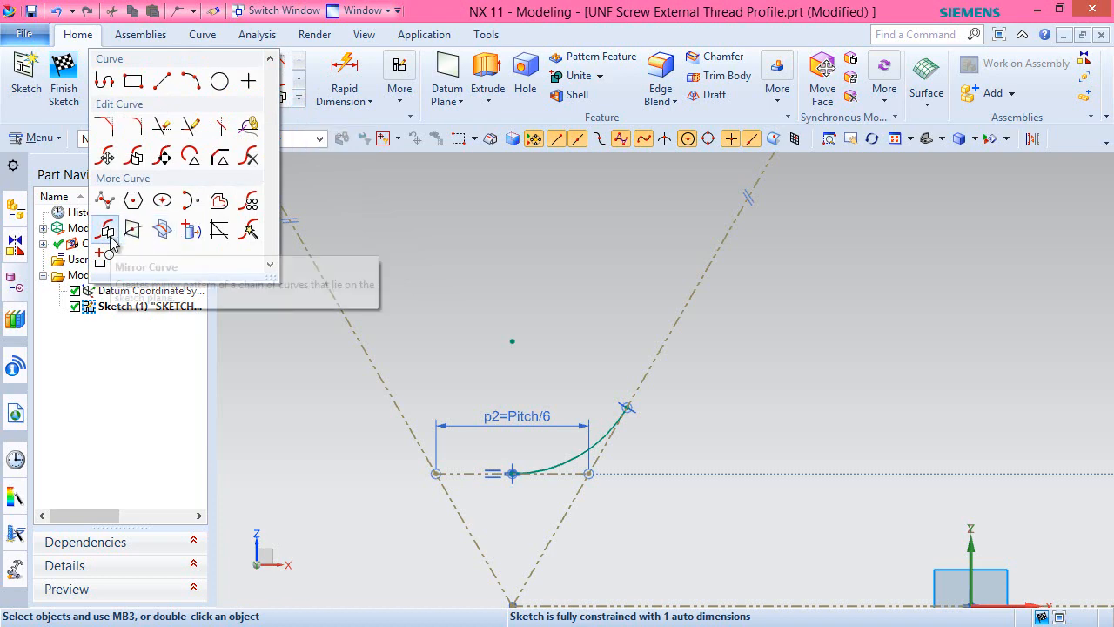
{"action": "left_click", "coordinate": [105, 229]}
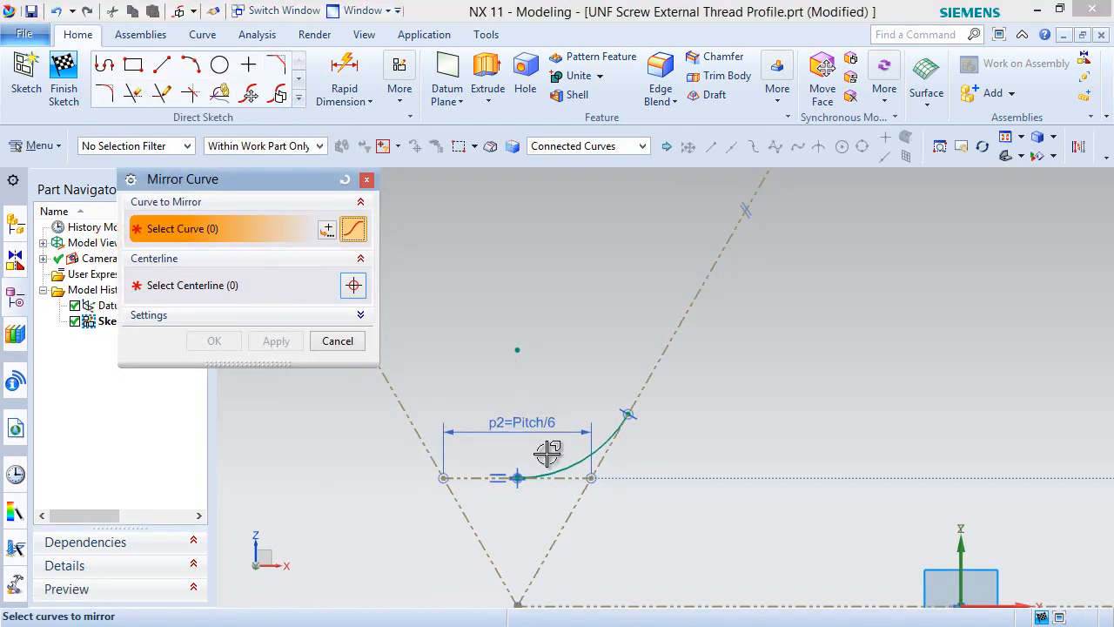
{"action": "left_click", "coordinate": [548, 444]}
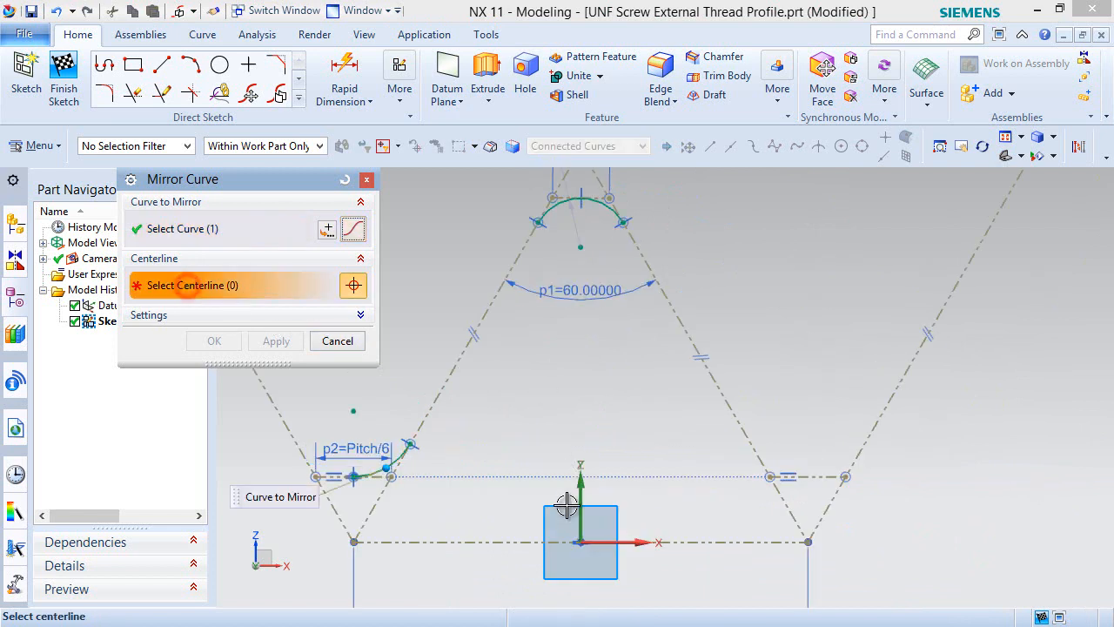
{"action": "left_click", "coordinate": [583, 496]}
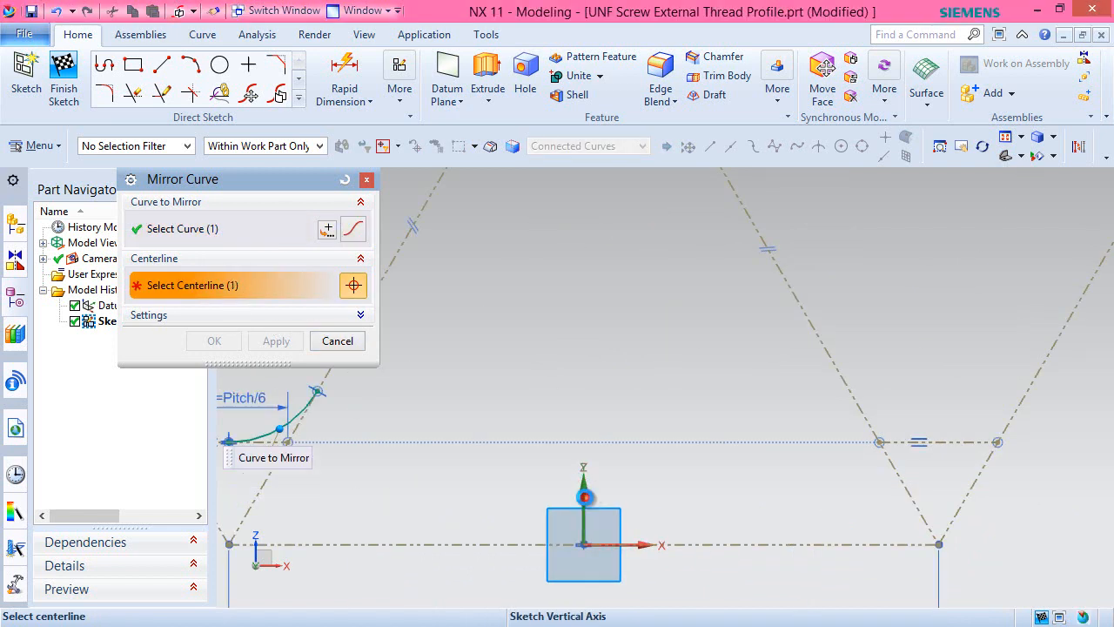
{"action": "left_click", "coordinate": [213, 340]}
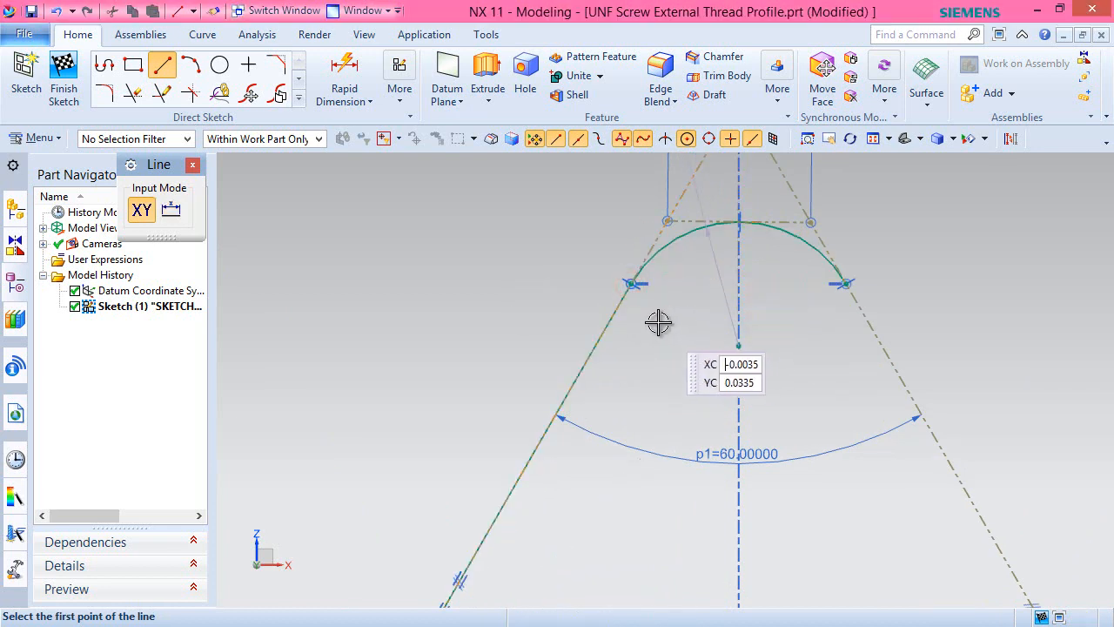
{"action": "mouse_move", "coordinate": [800, 244]}
{"action": "type", "text": "resource bar"}
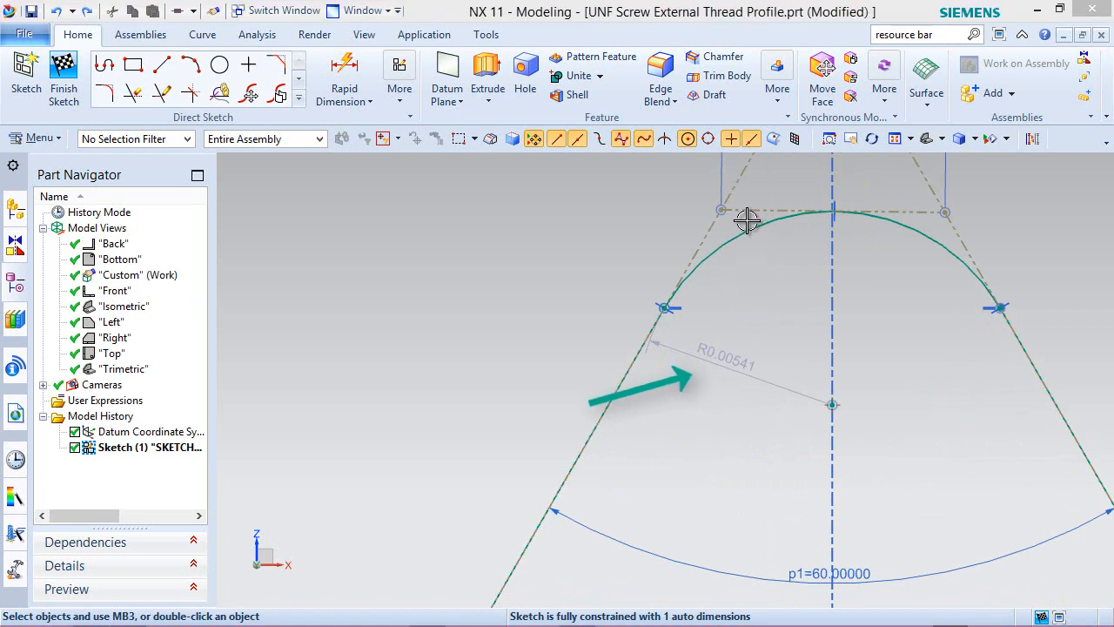
- Constrain the crest reference line to be horizontal
{"action": "left_click", "coordinate": [831, 210]}
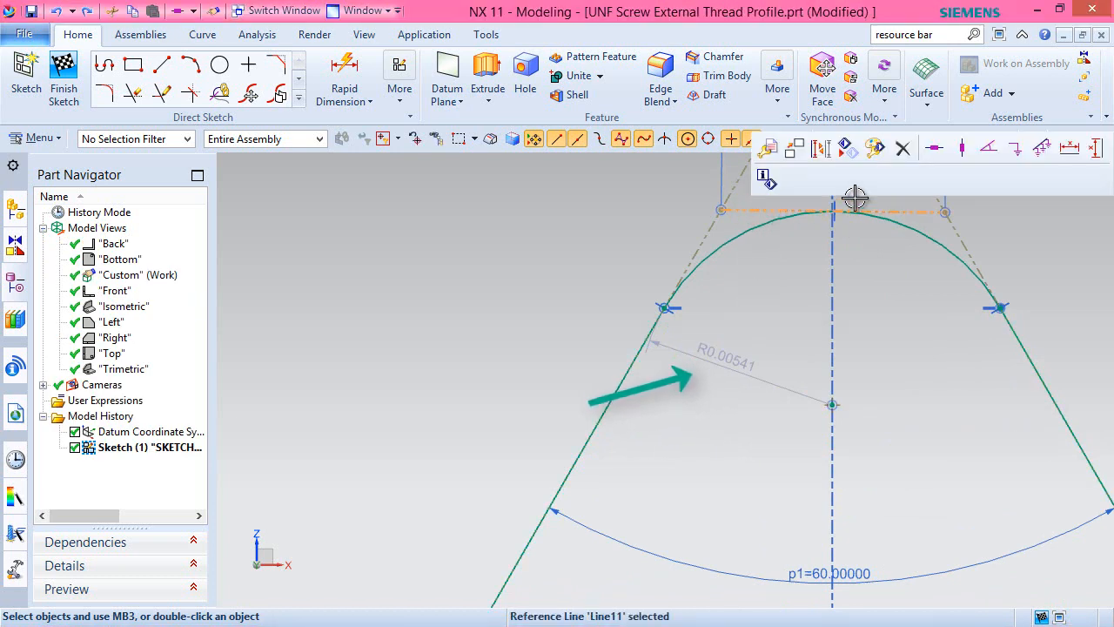
{"action": "mouse_move", "coordinate": [934, 148]}
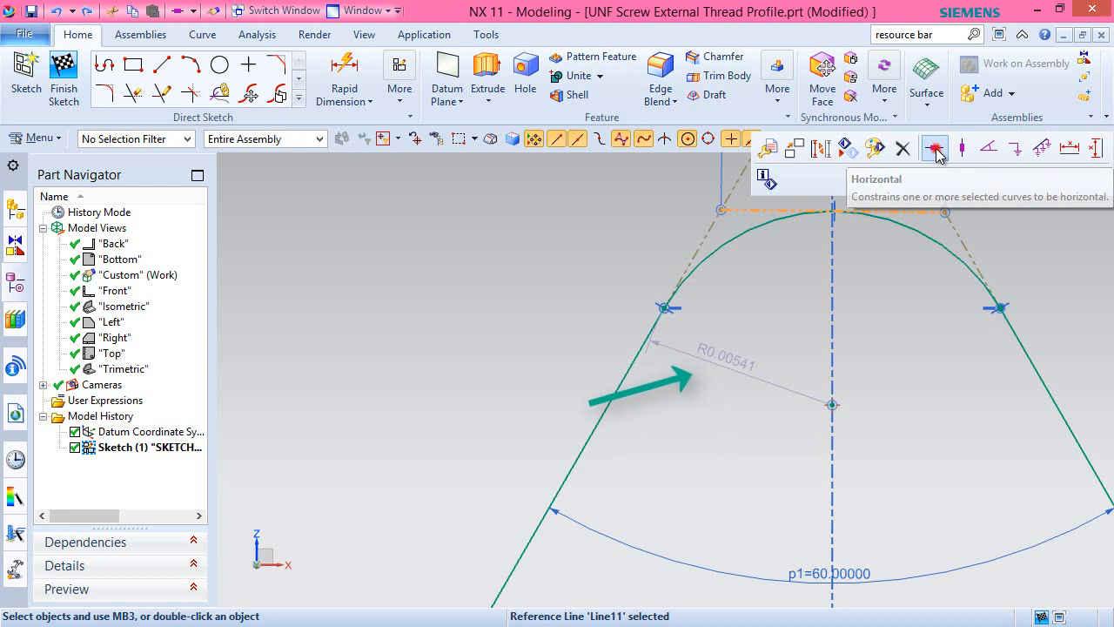
{"action": "left_click", "coordinate": [935, 147]}
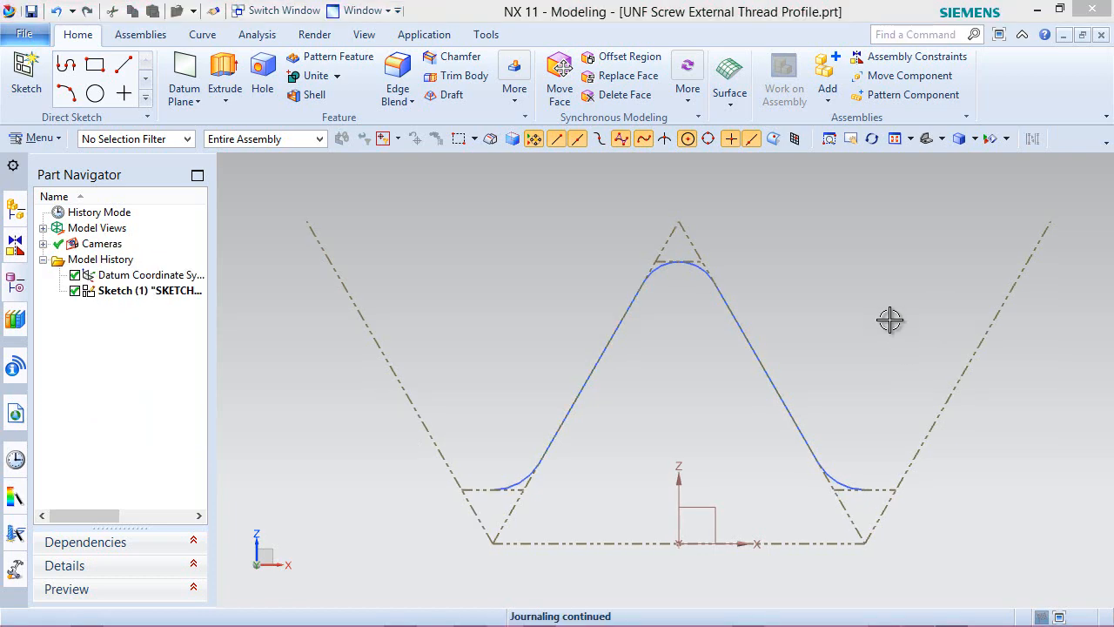
- Save the part as 'UNF Screw External Internal Profile' with Save As
{"action": "left_click", "coordinate": [25, 35]}
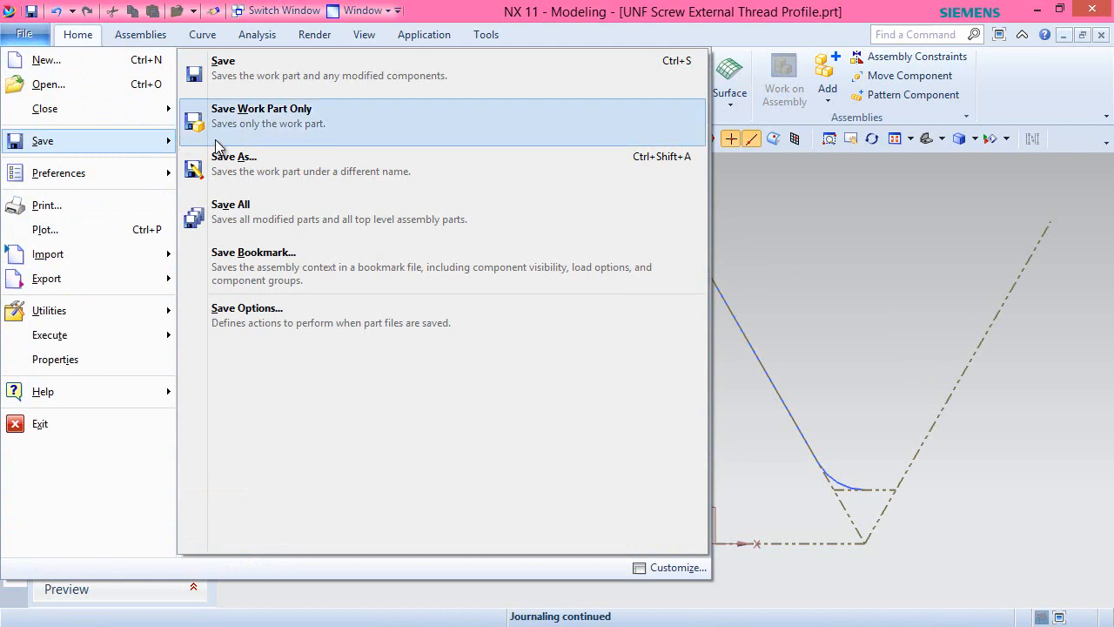
{"action": "left_click", "coordinate": [233, 157]}
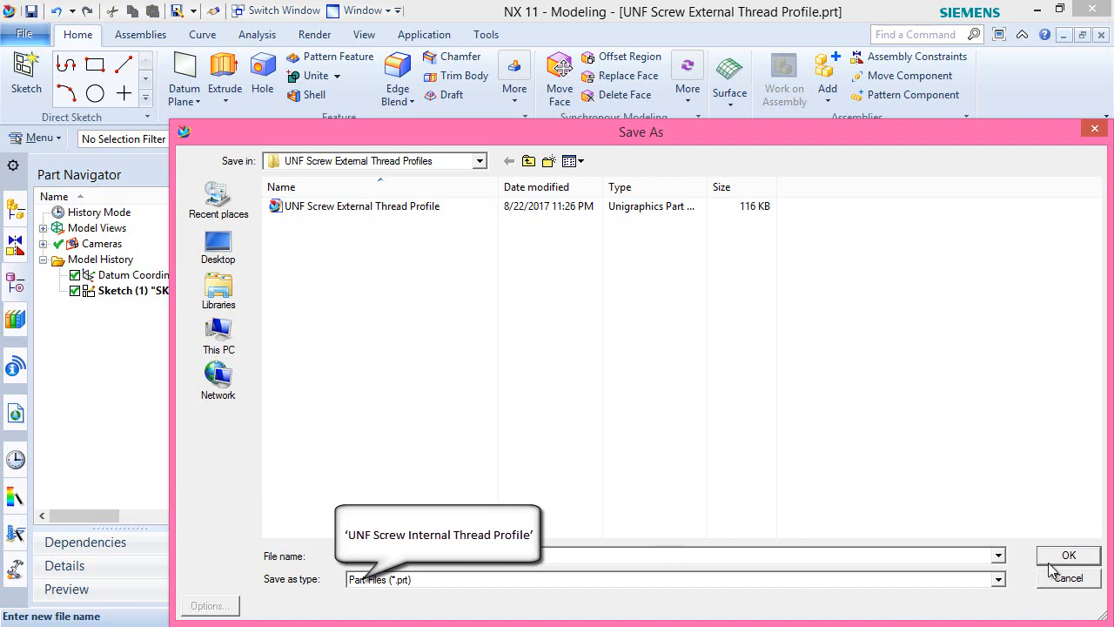
{"action": "left_click", "coordinate": [1068, 555]}
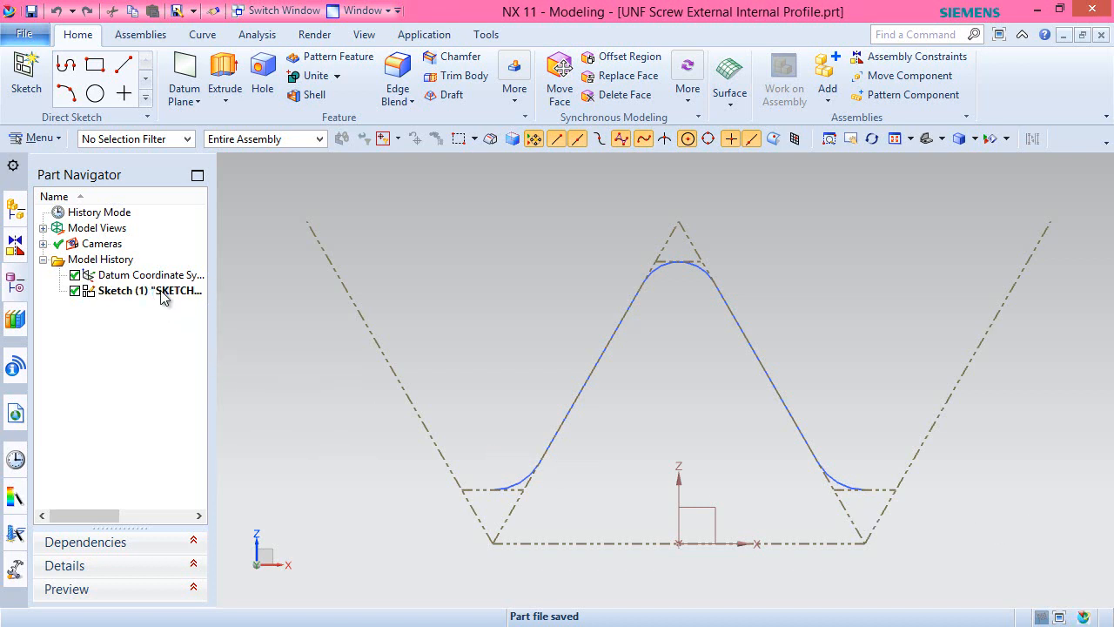
- Reopen Sketch (1) for editing and select both flank lines, choosing Line14 in QuickPick
{"action": "right_click", "coordinate": [131, 290]}
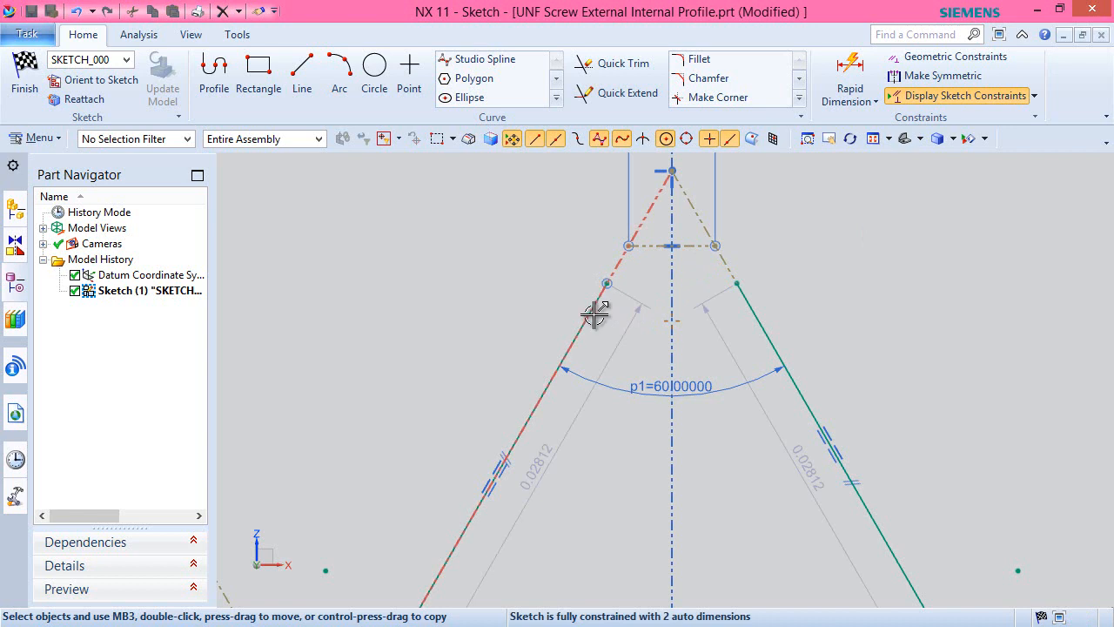
{"action": "left_click", "coordinate": [597, 311]}
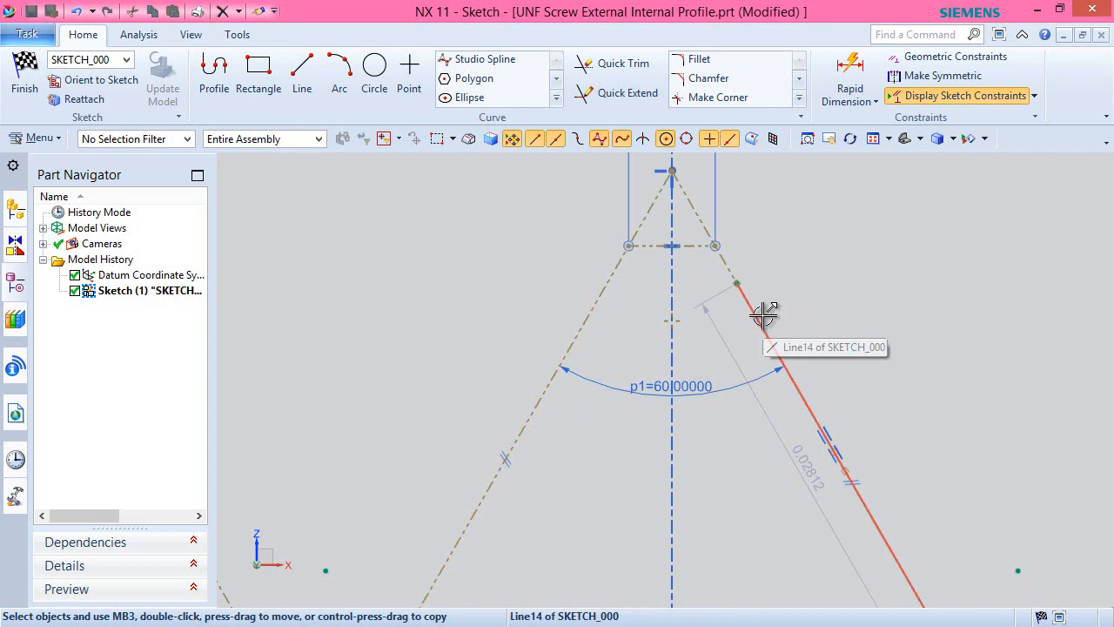
{"action": "left_click", "coordinate": [764, 311]}
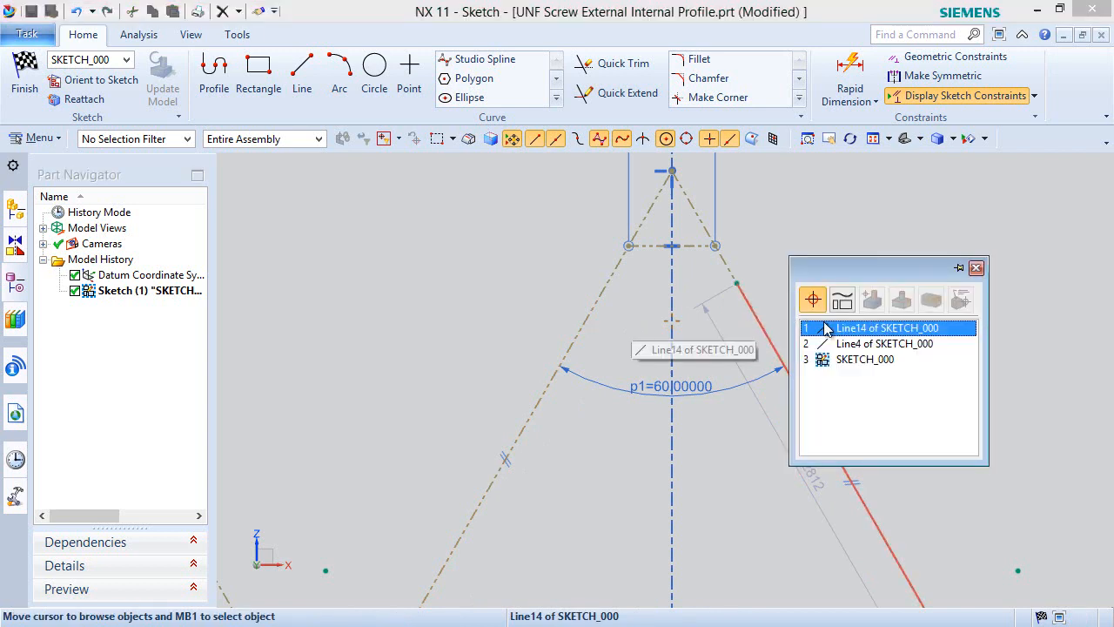
{"action": "left_click", "coordinate": [886, 327]}
{"action": "type", "text": "Pitch/4"}
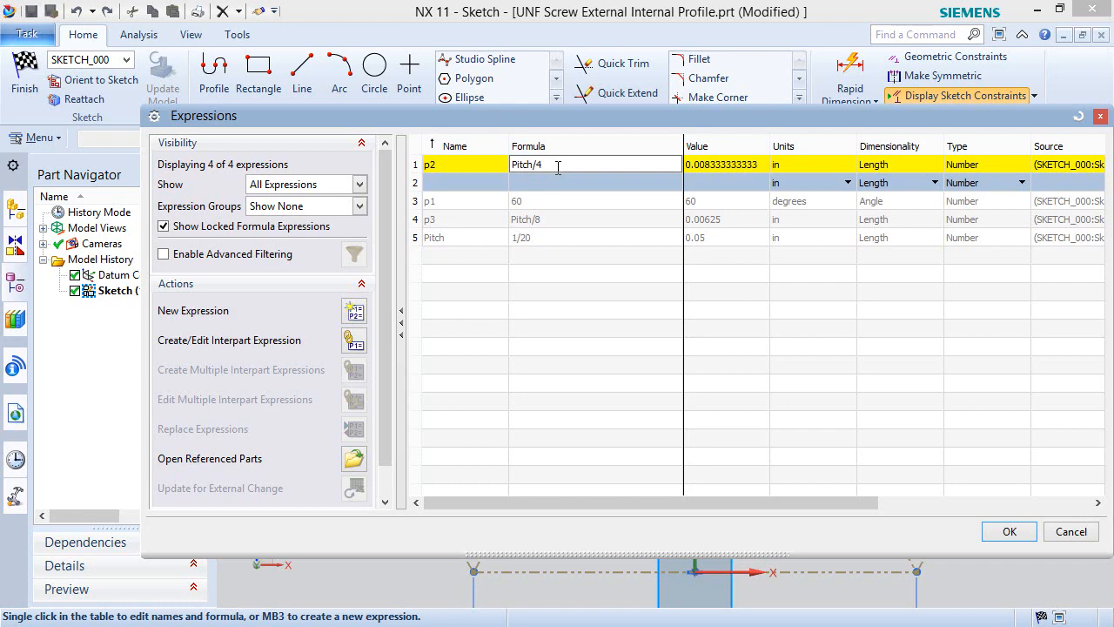
- Accept the p2 = Pitch/4 formula, close the dimension dialog and clear the selection
{"action": "left_click", "coordinate": [595, 165]}
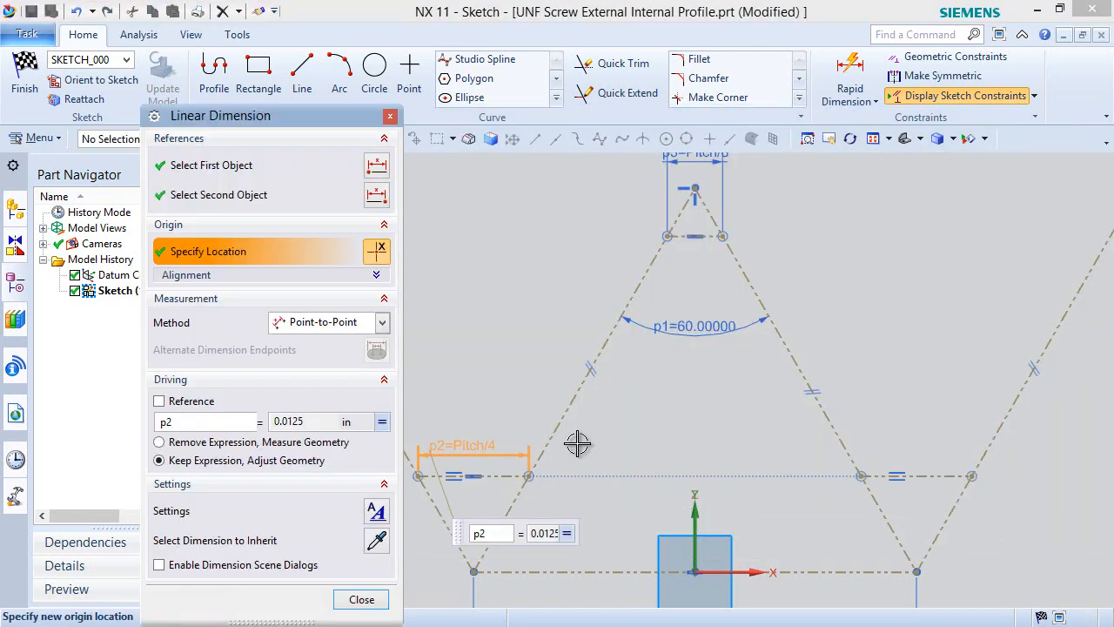
{"action": "left_click", "coordinate": [360, 599]}
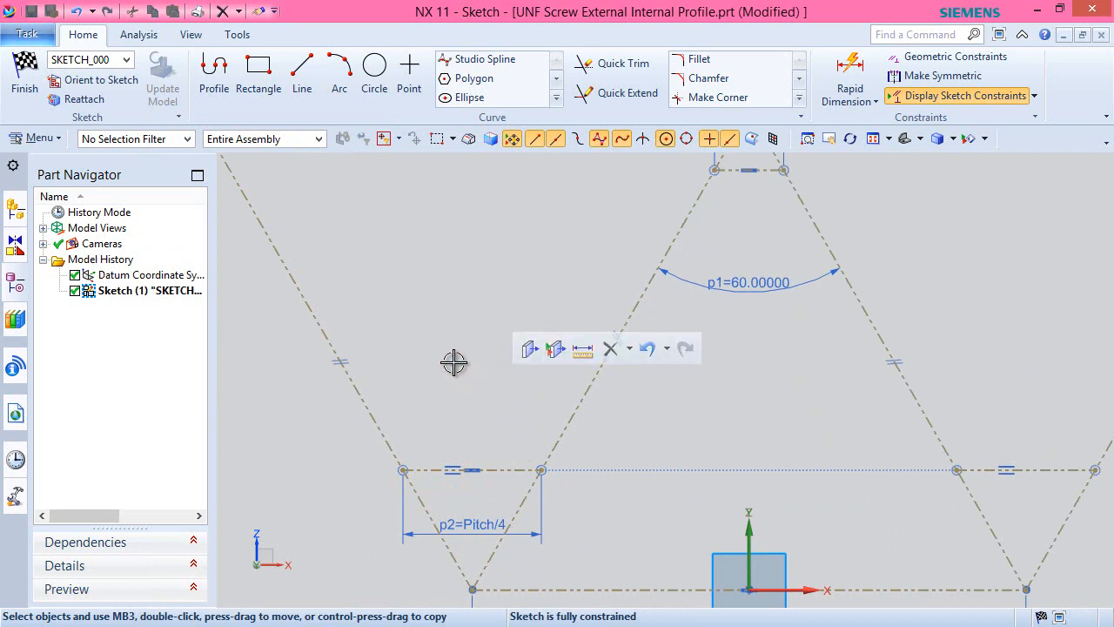
{"action": "left_click", "coordinate": [213, 74]}
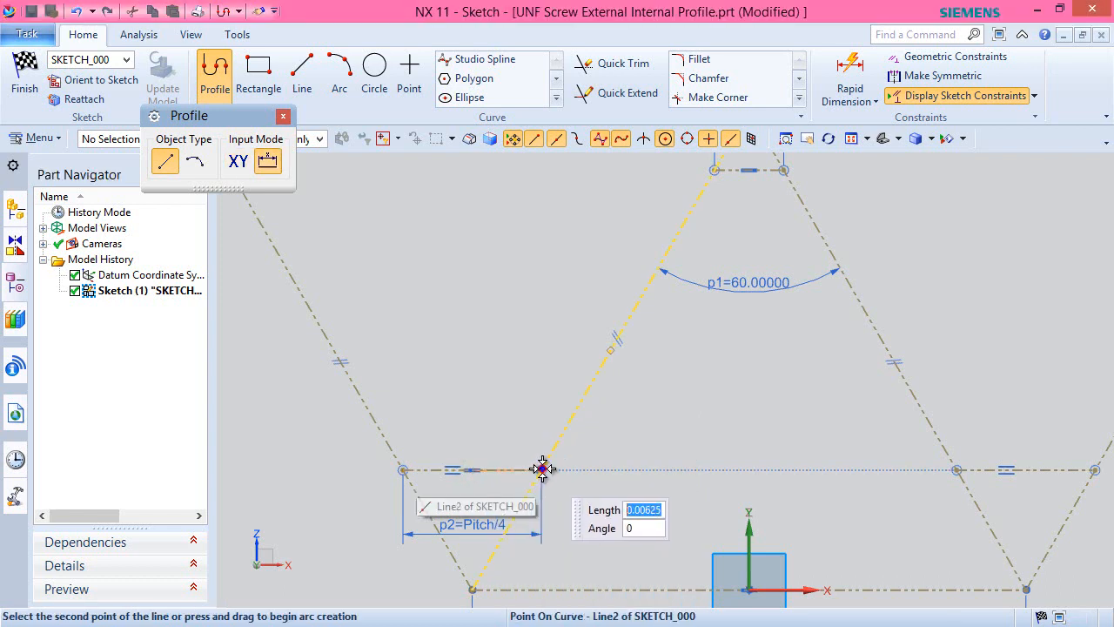
- Draw flank lines from the root flats and attach their top ends to the crest flat
{"action": "left_click", "coordinate": [542, 468]}
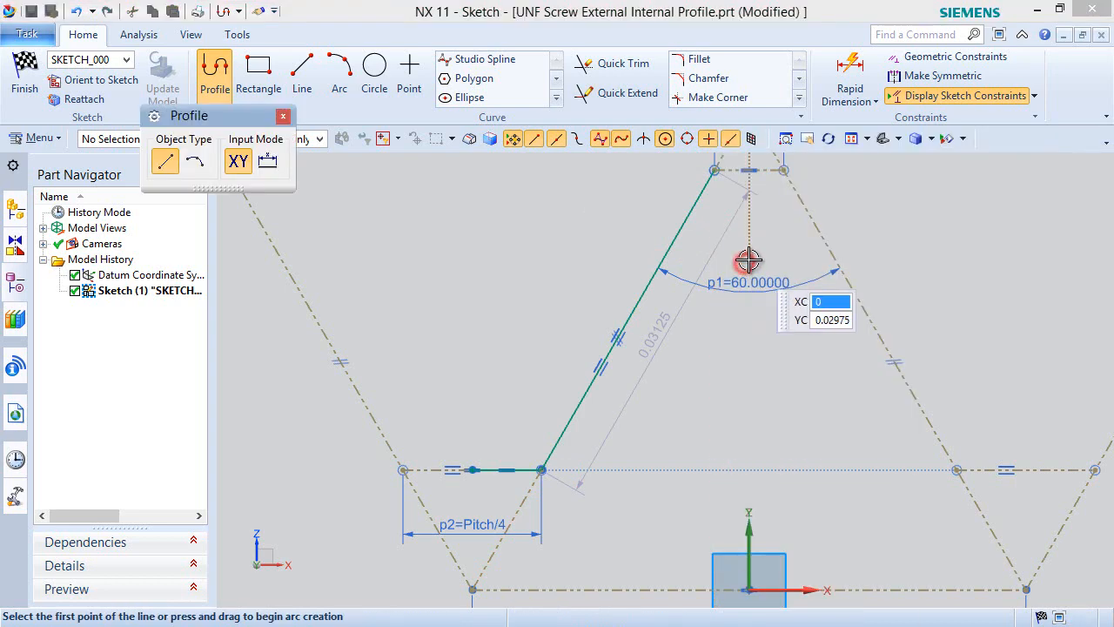
{"action": "mouse_move", "coordinate": [956, 387]}
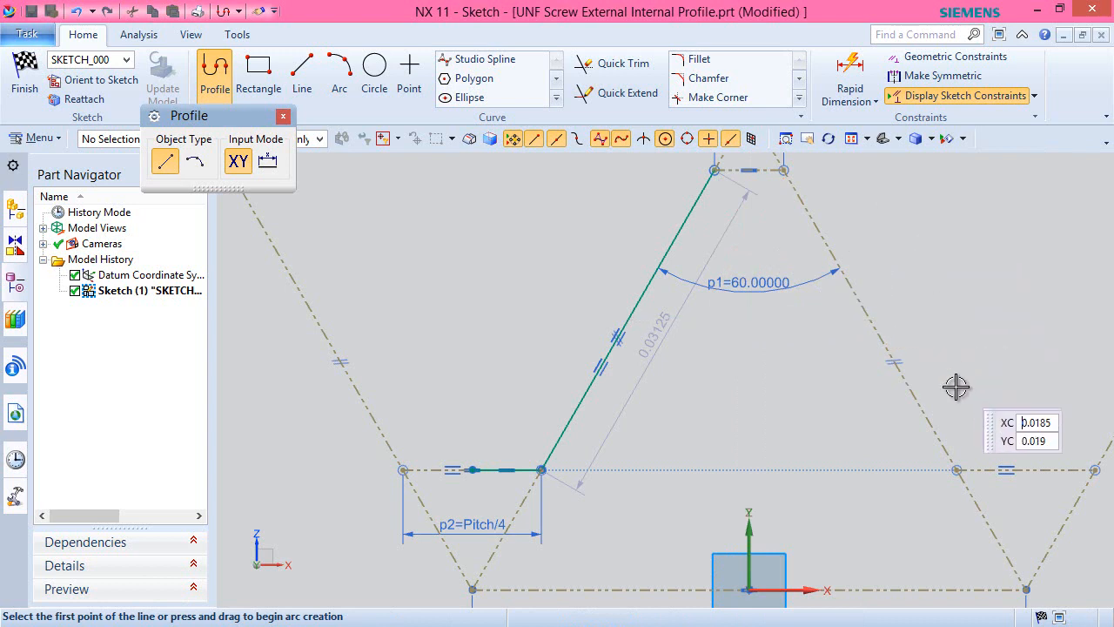
{"action": "mouse_move", "coordinate": [1018, 470]}
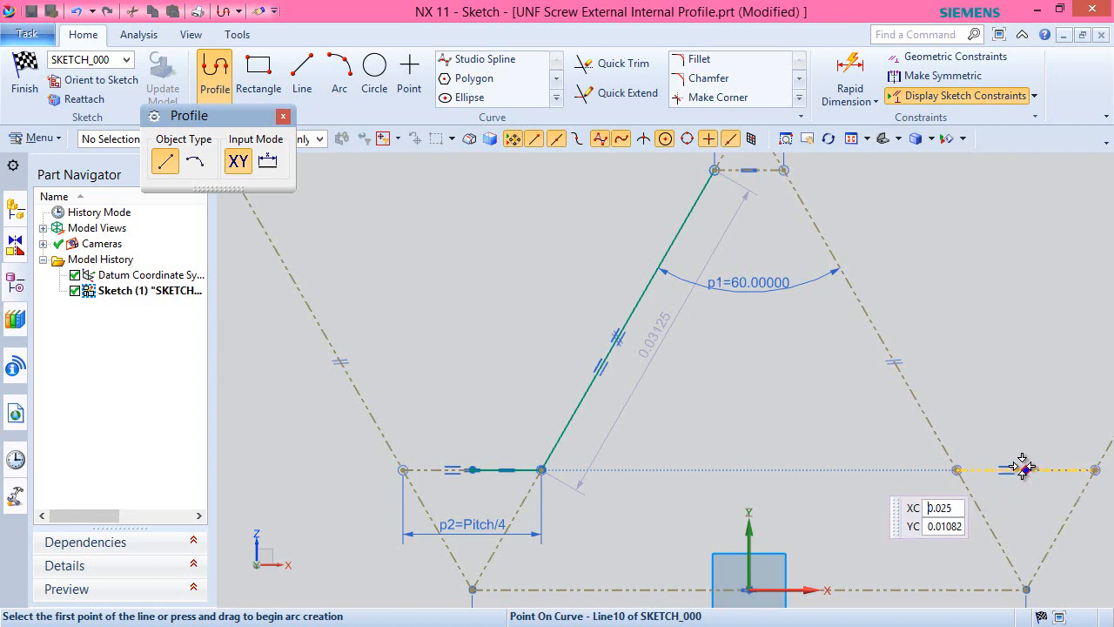
{"action": "mouse_move", "coordinate": [1027, 471]}
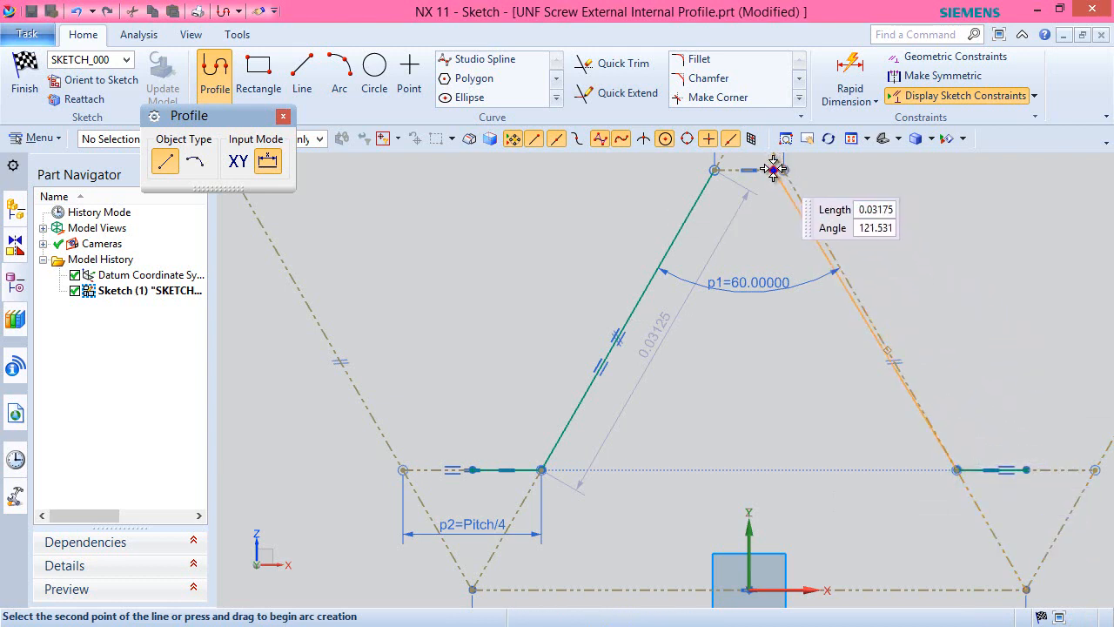
{"action": "mouse_move", "coordinate": [783, 168]}
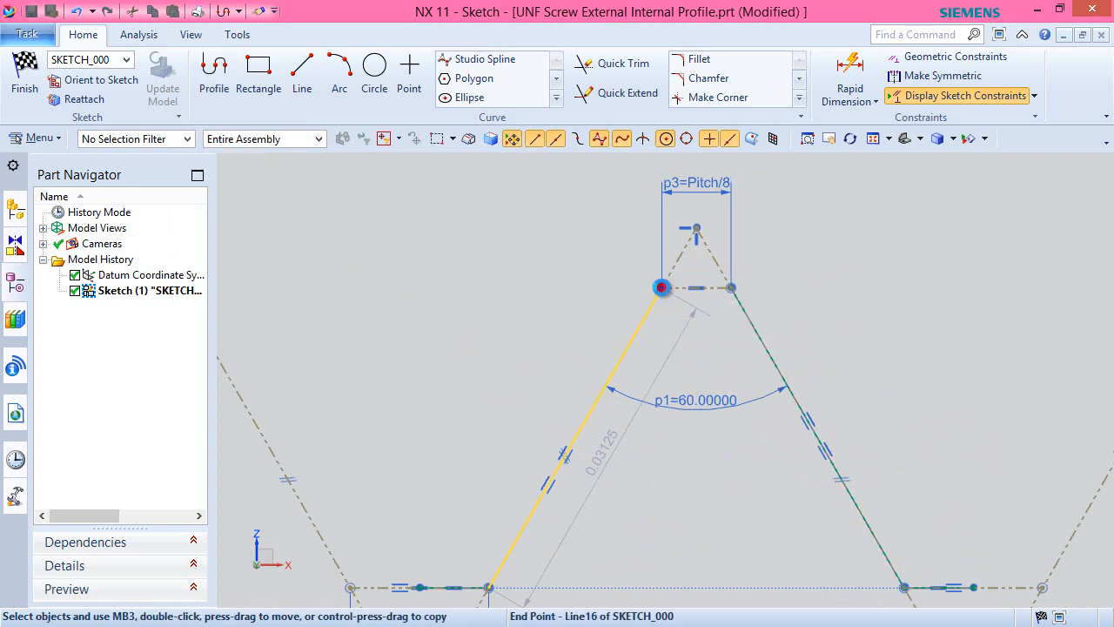
{"action": "left_click", "coordinate": [660, 287]}
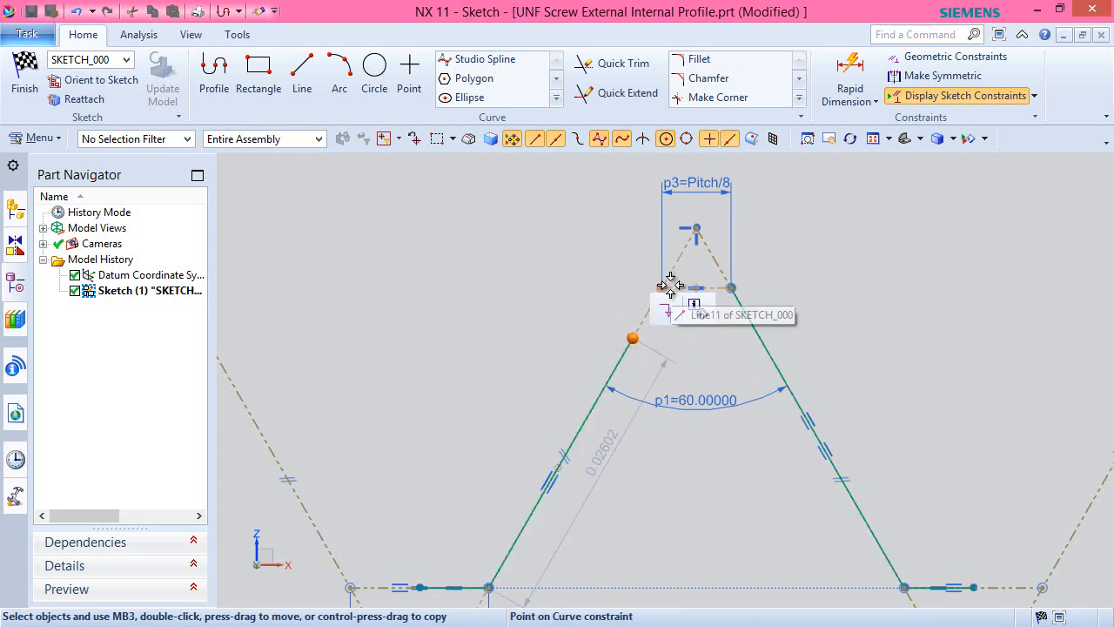
{"action": "left_click", "coordinate": [670, 286]}
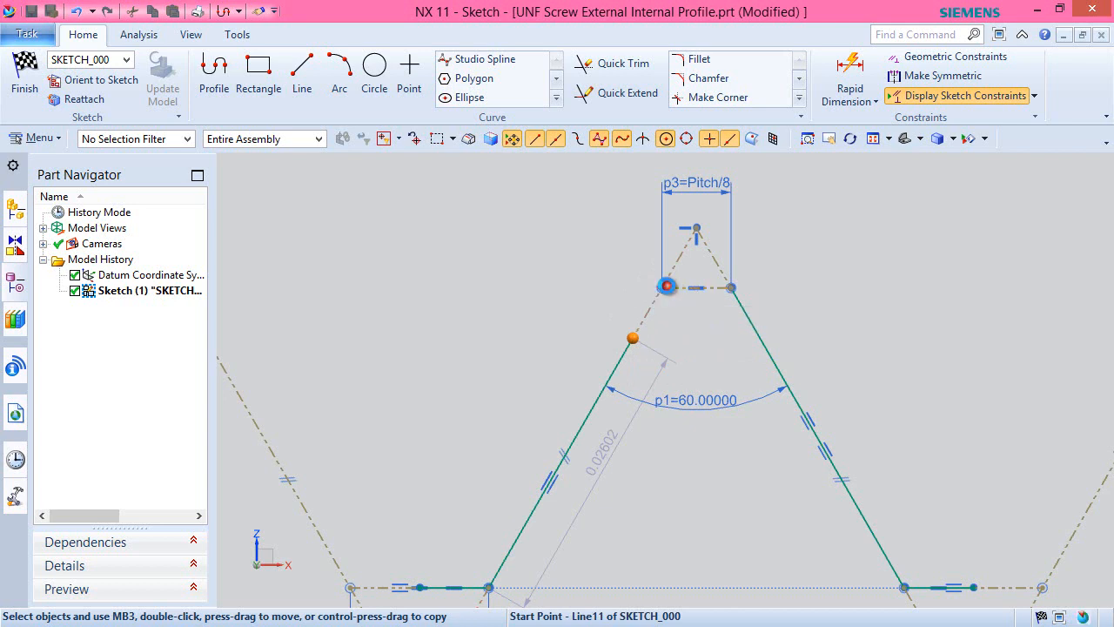
{"action": "left_click", "coordinate": [731, 288]}
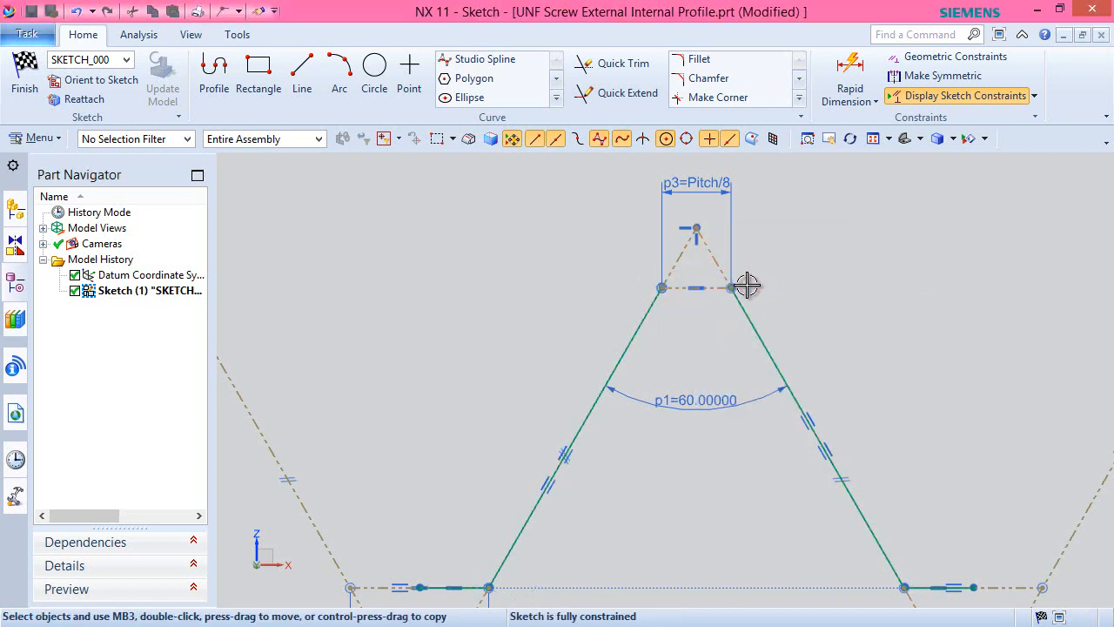
{"action": "mouse_move", "coordinate": [579, 341]}
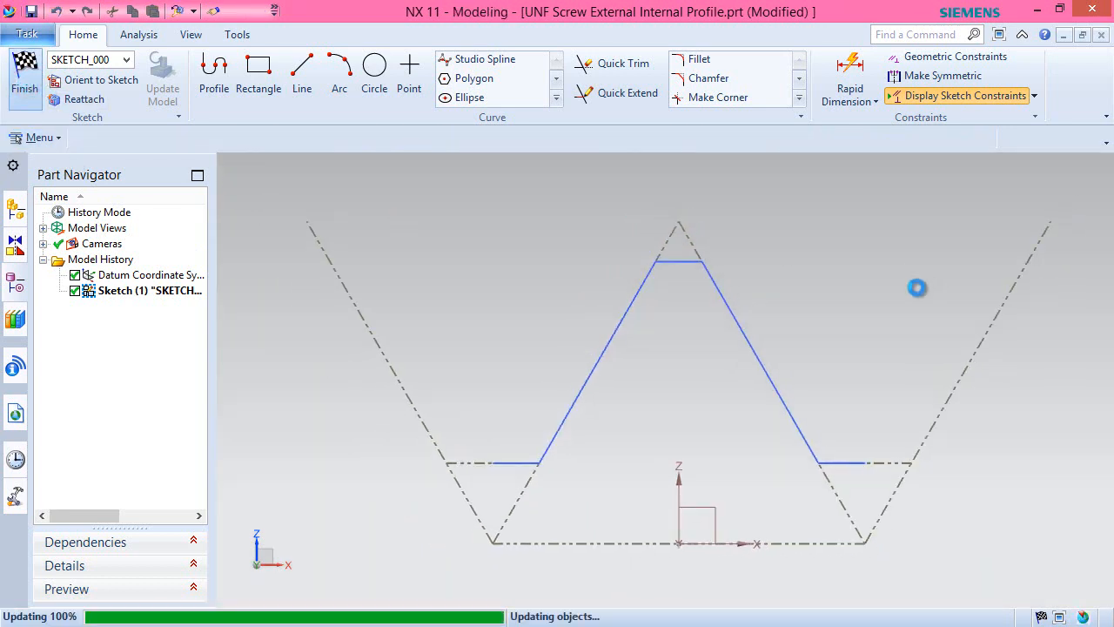
- Finish the thread profile sketch and return to Modeling
{"action": "left_click", "coordinate": [25, 78]}
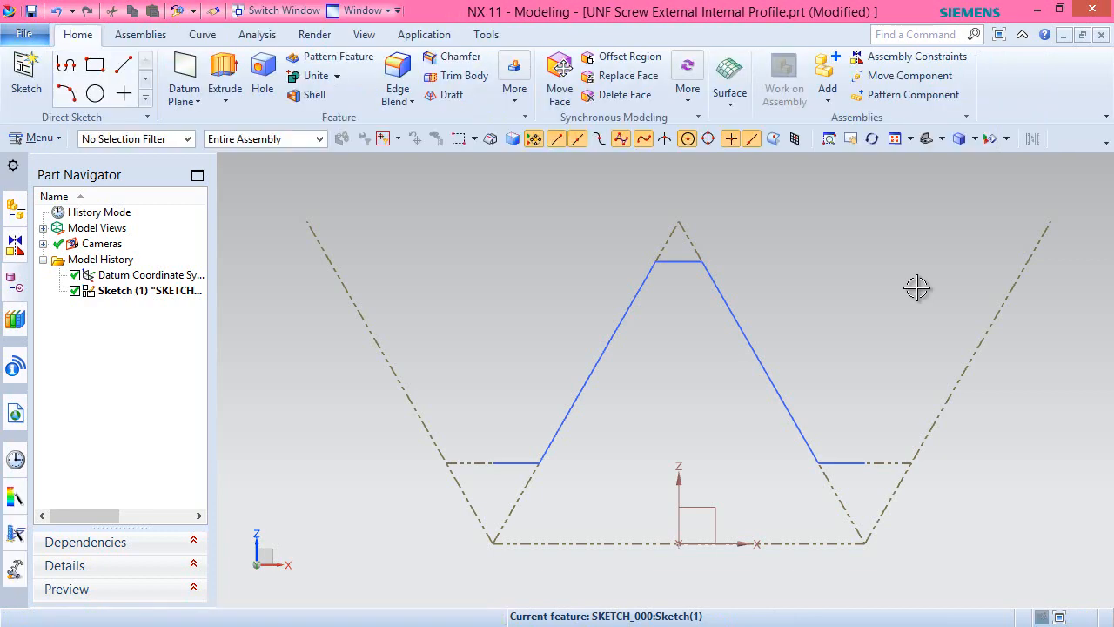